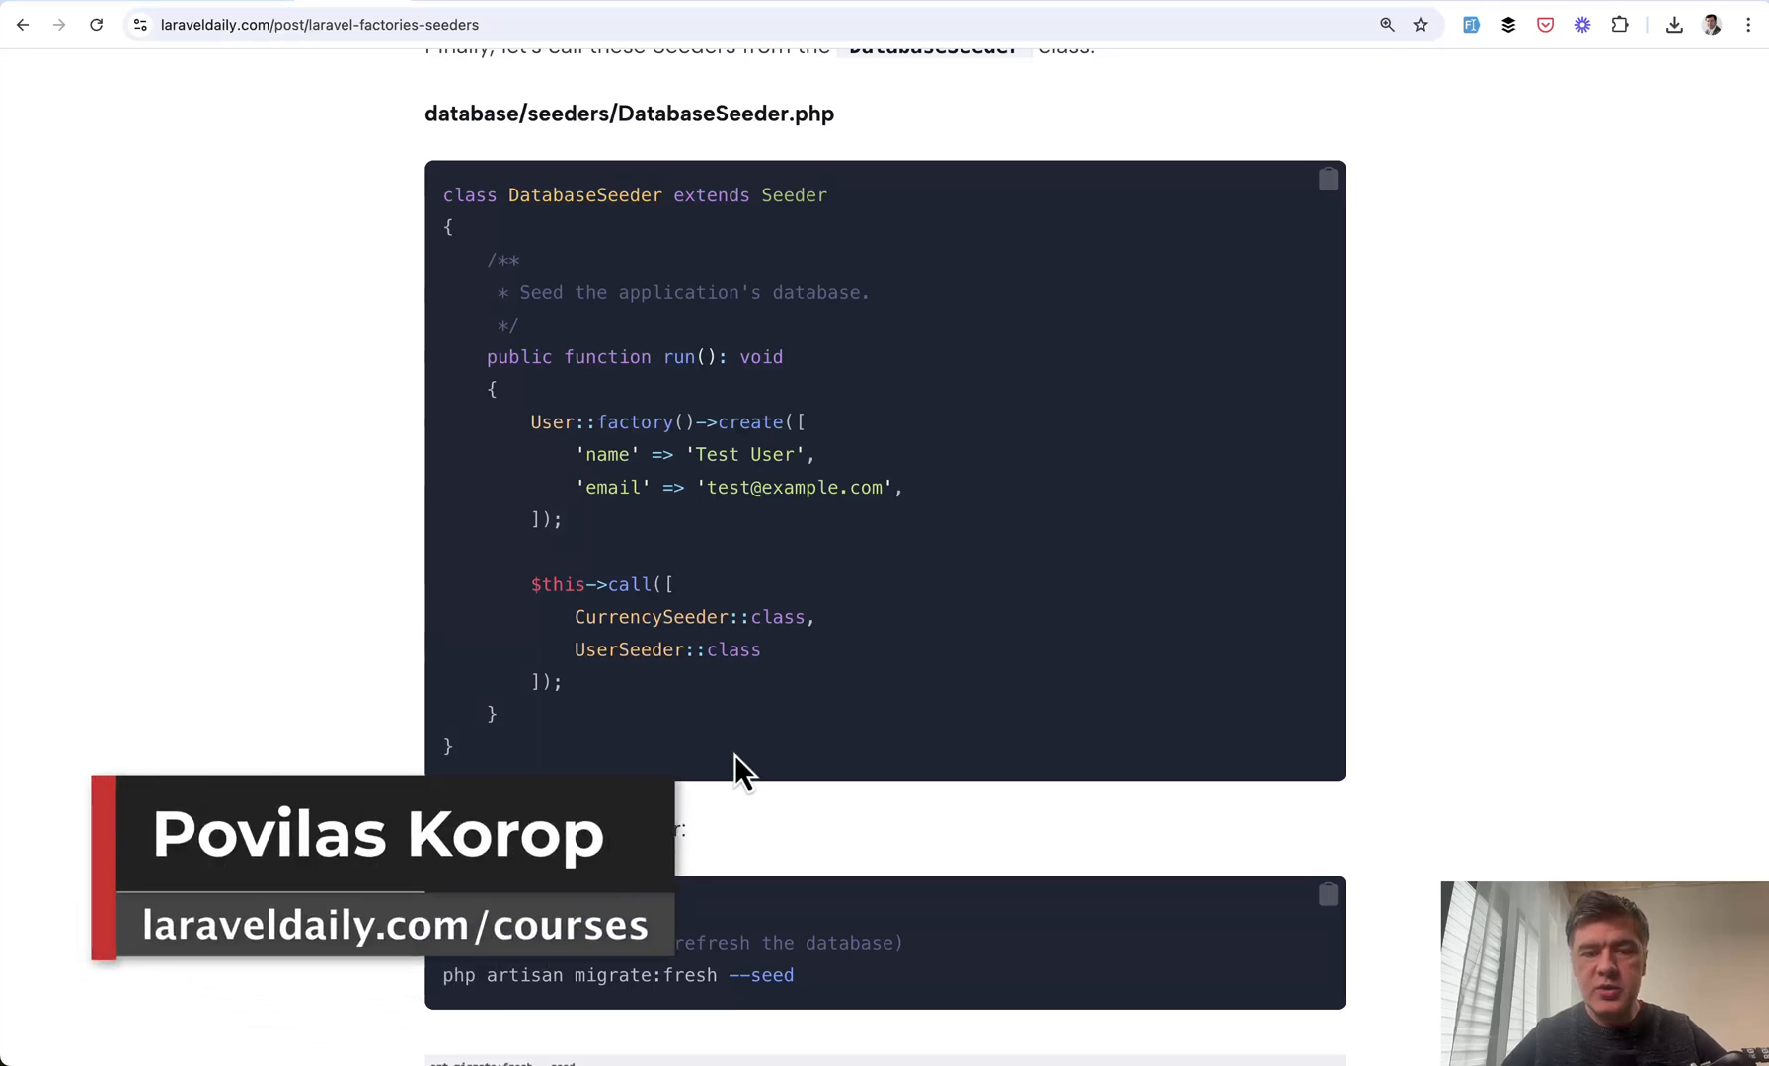
Drag the page back up to the article title and introduction
left_click_drag(531, 584, 565, 681)
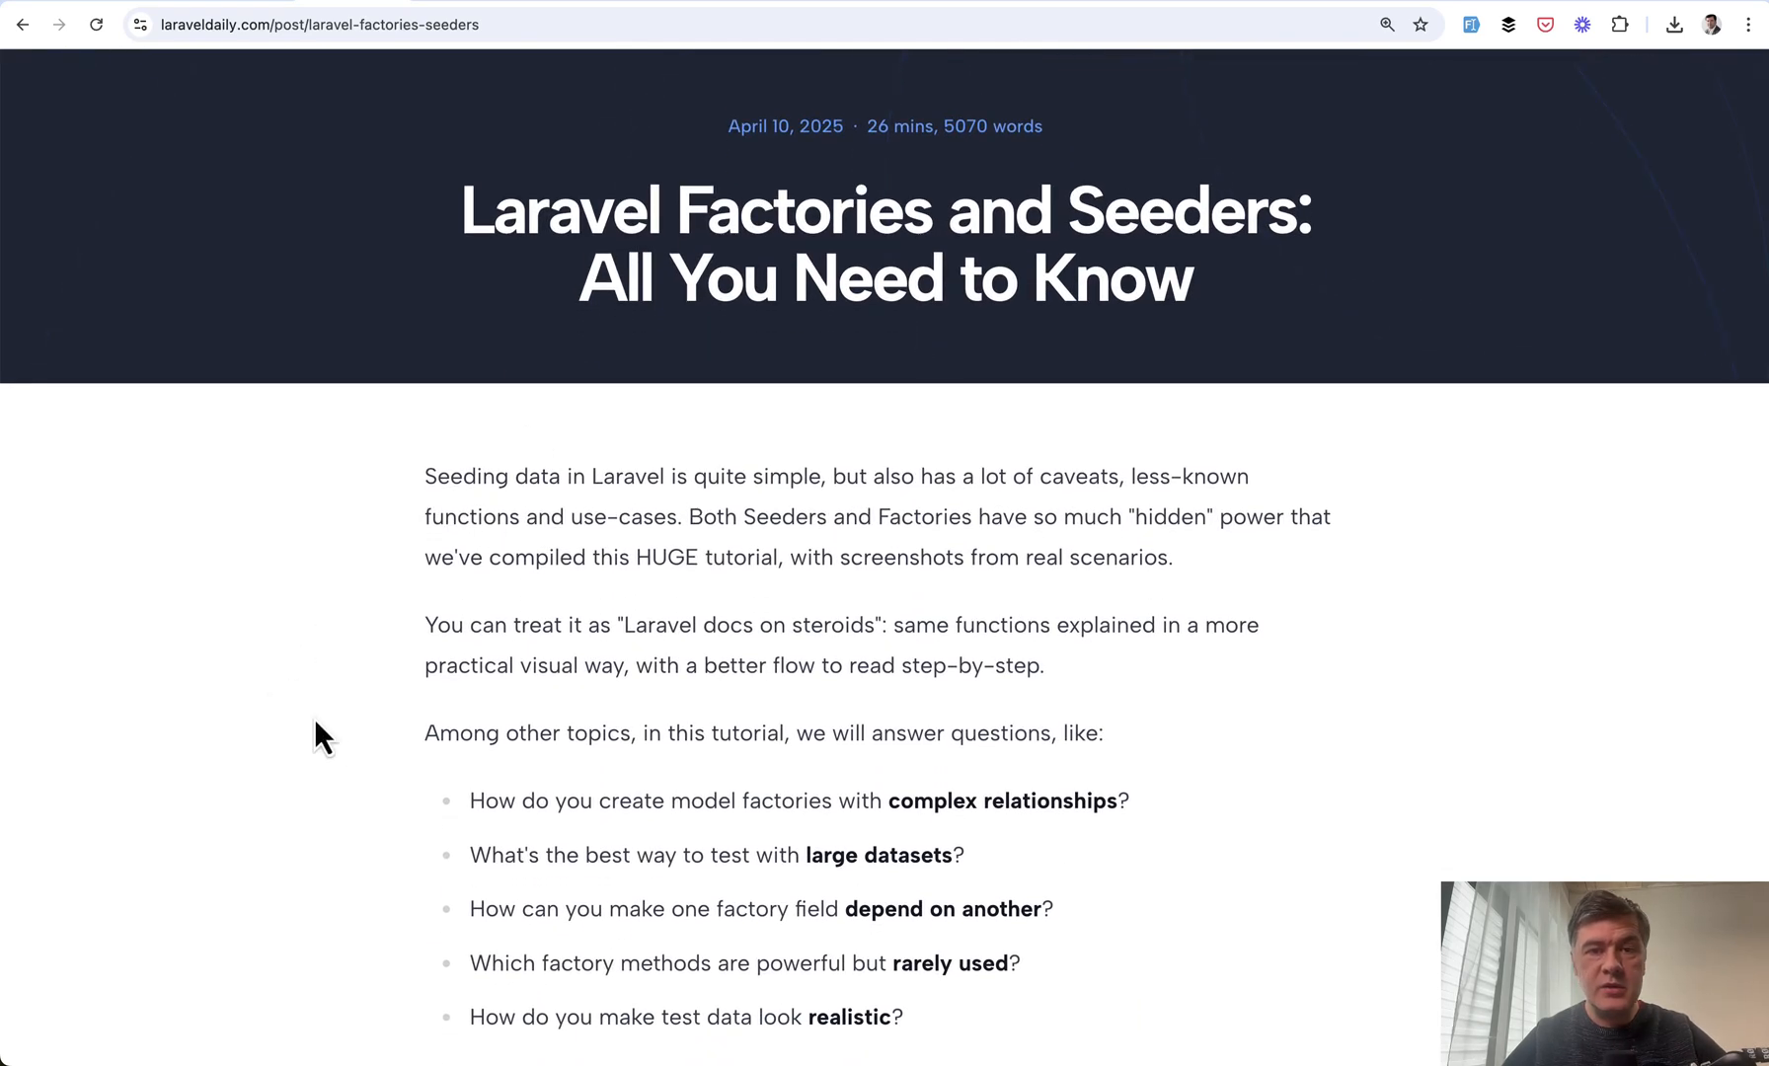
mouse_move(359, 758)
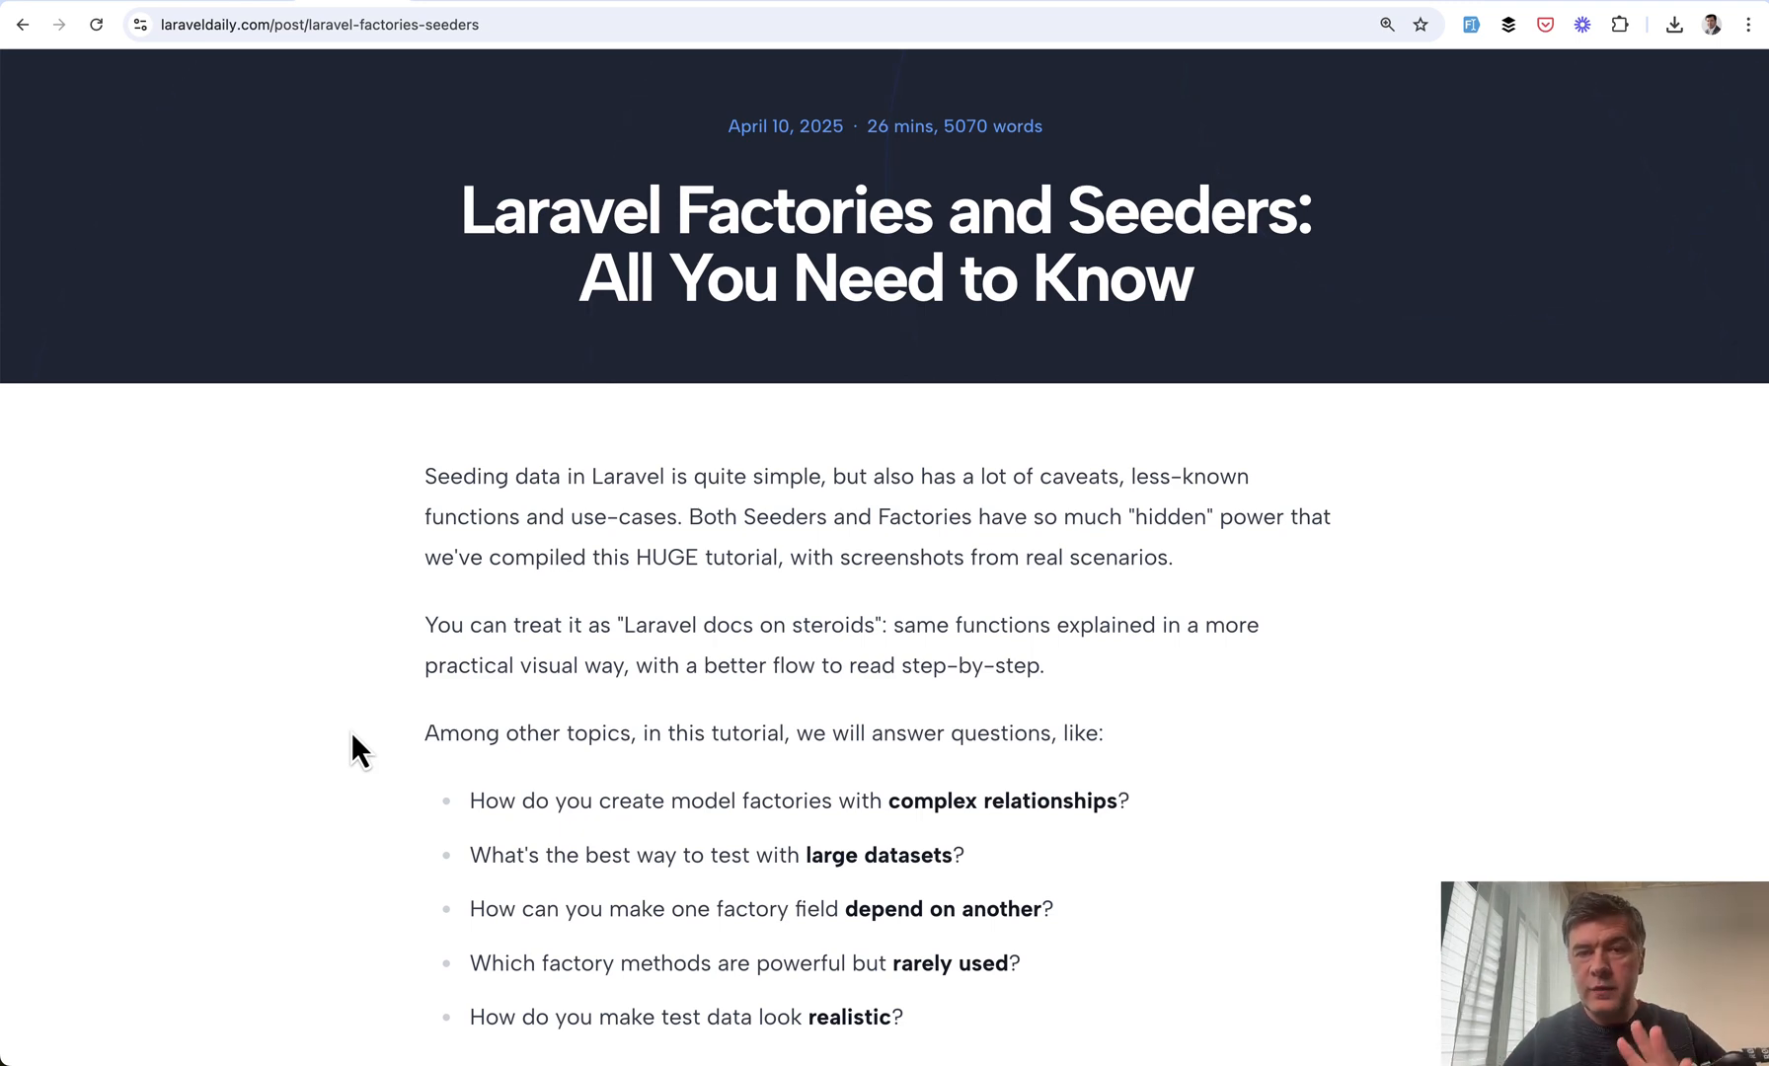
Scroll past the five-section outline to the DatabaseSeeder example seeding users and currencies
scroll("down", 3)
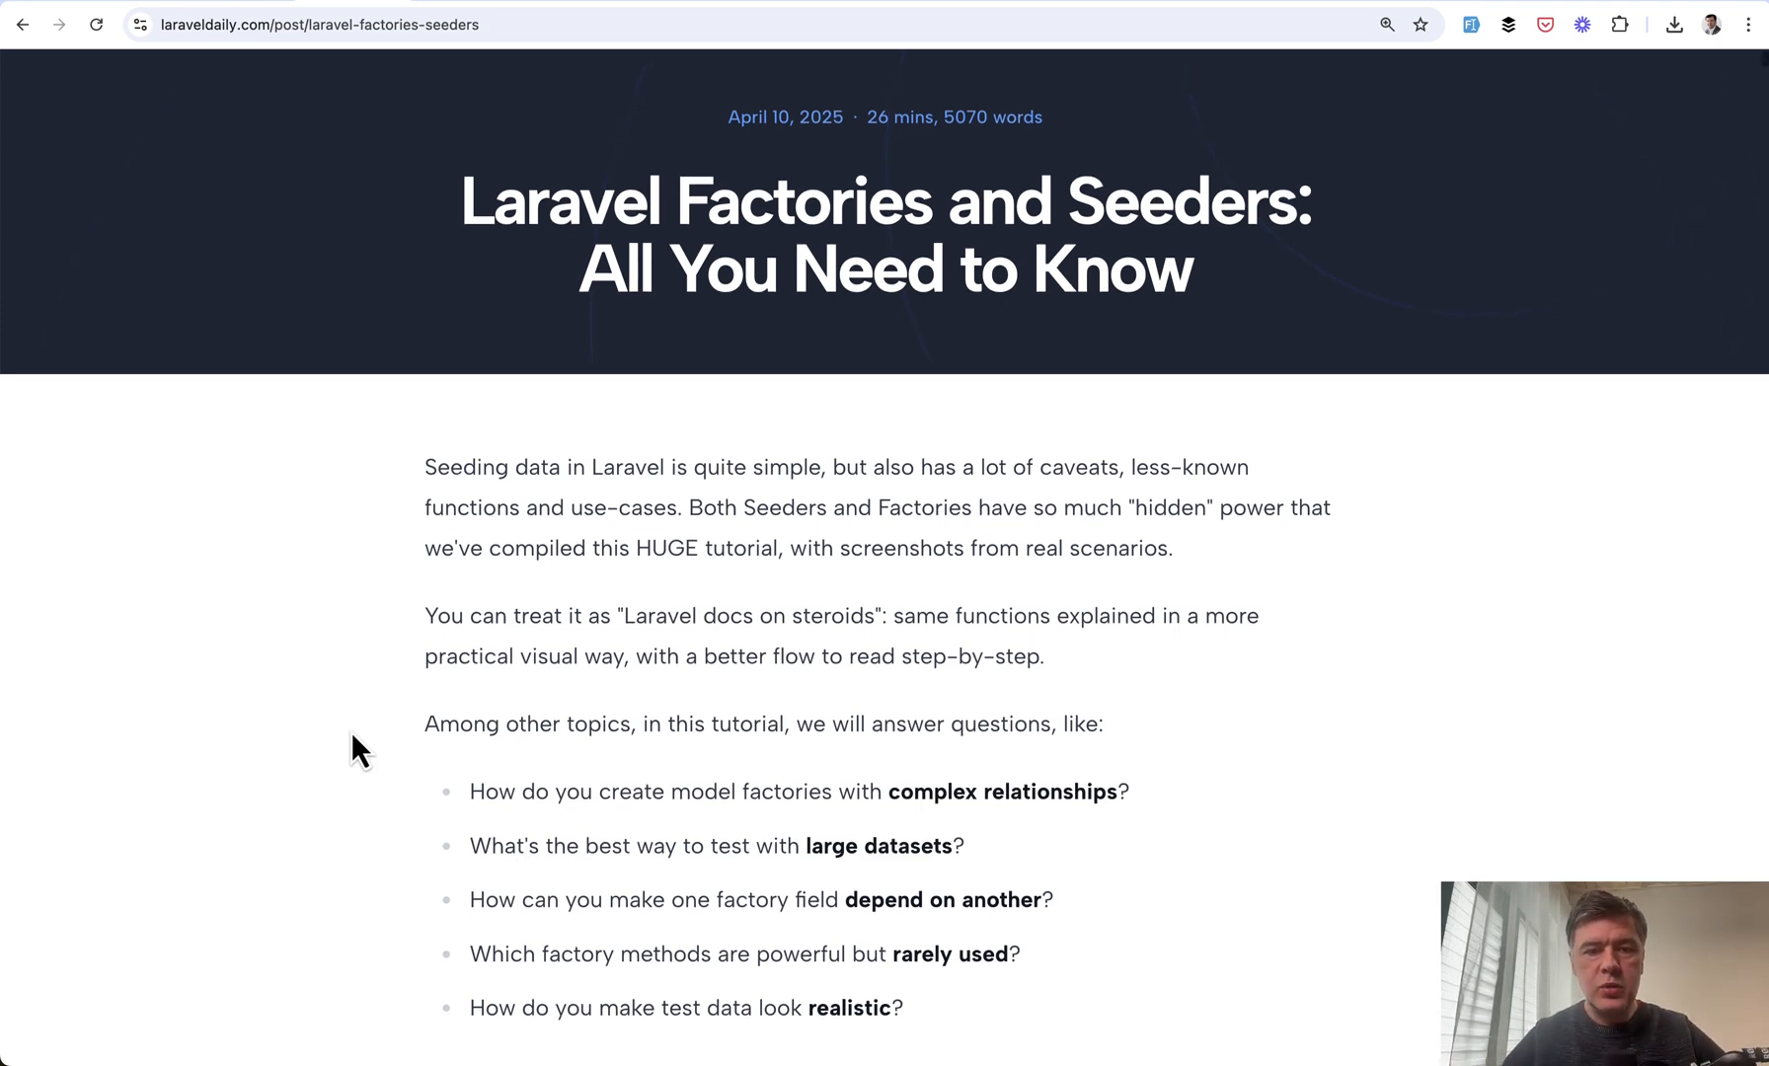
scroll("down", 3)
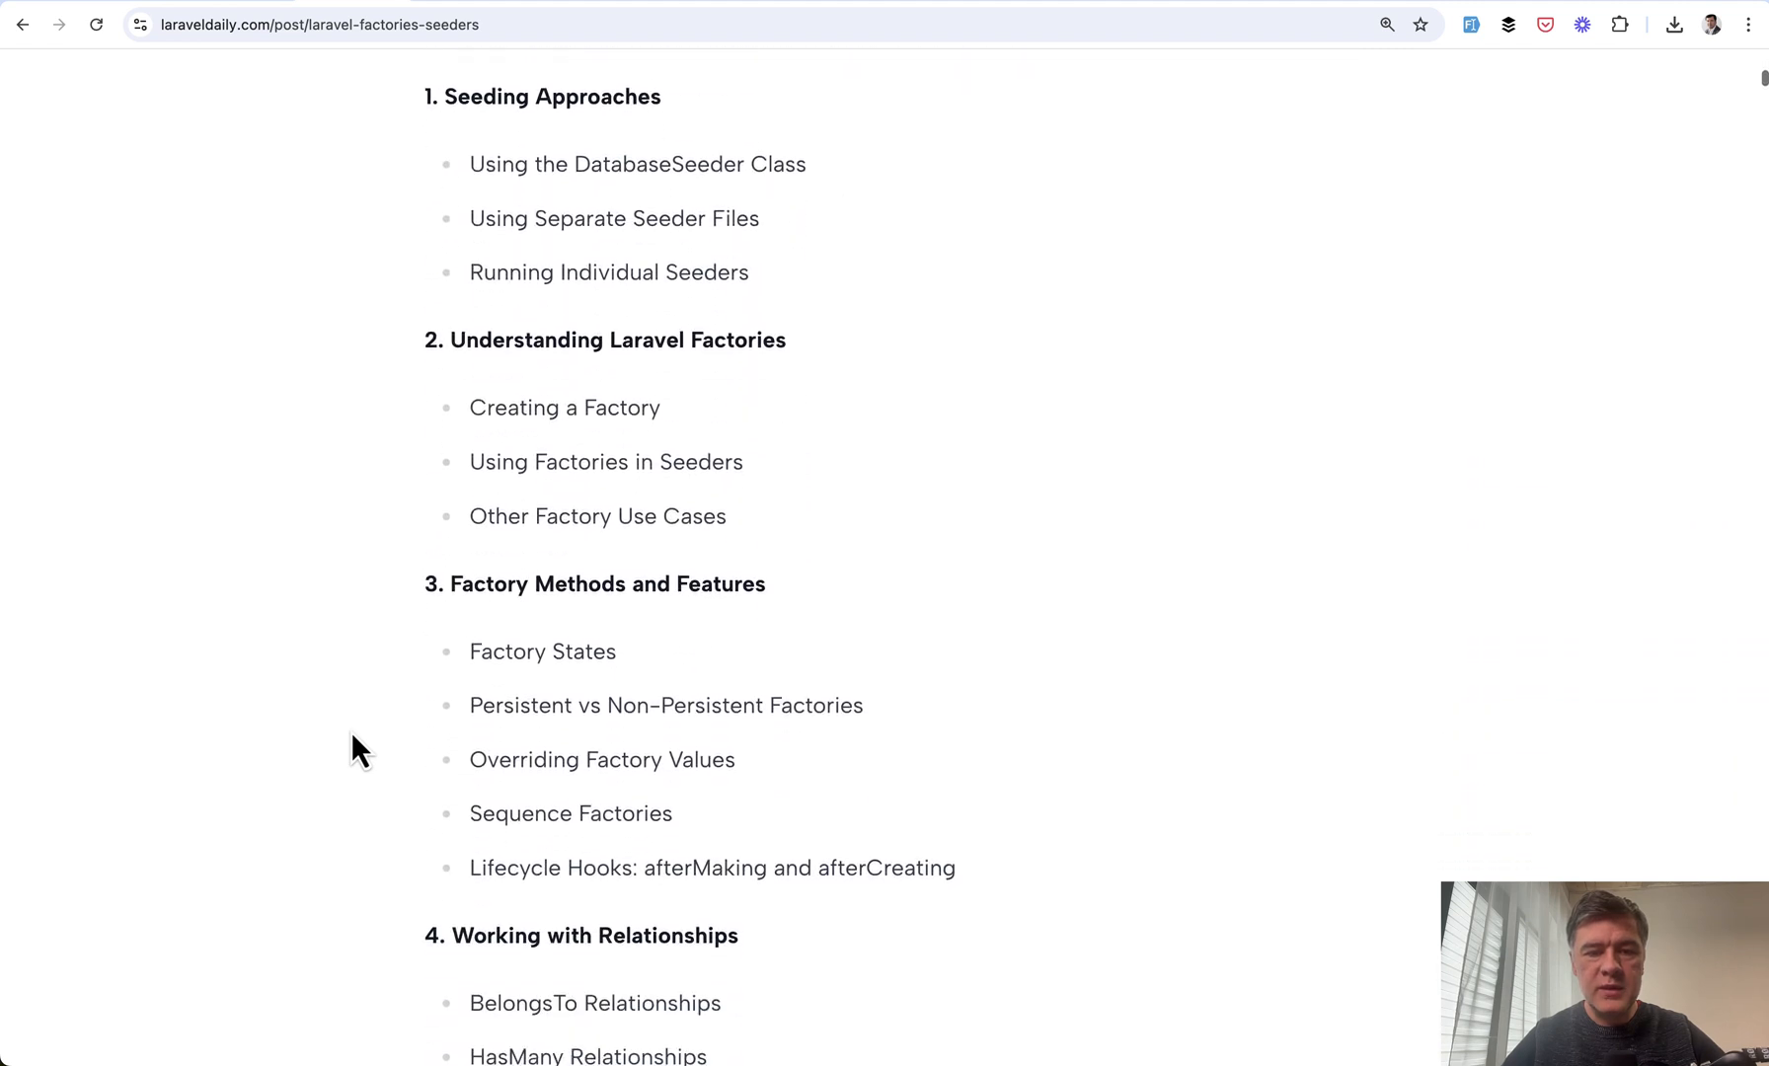
scroll("down", 3)
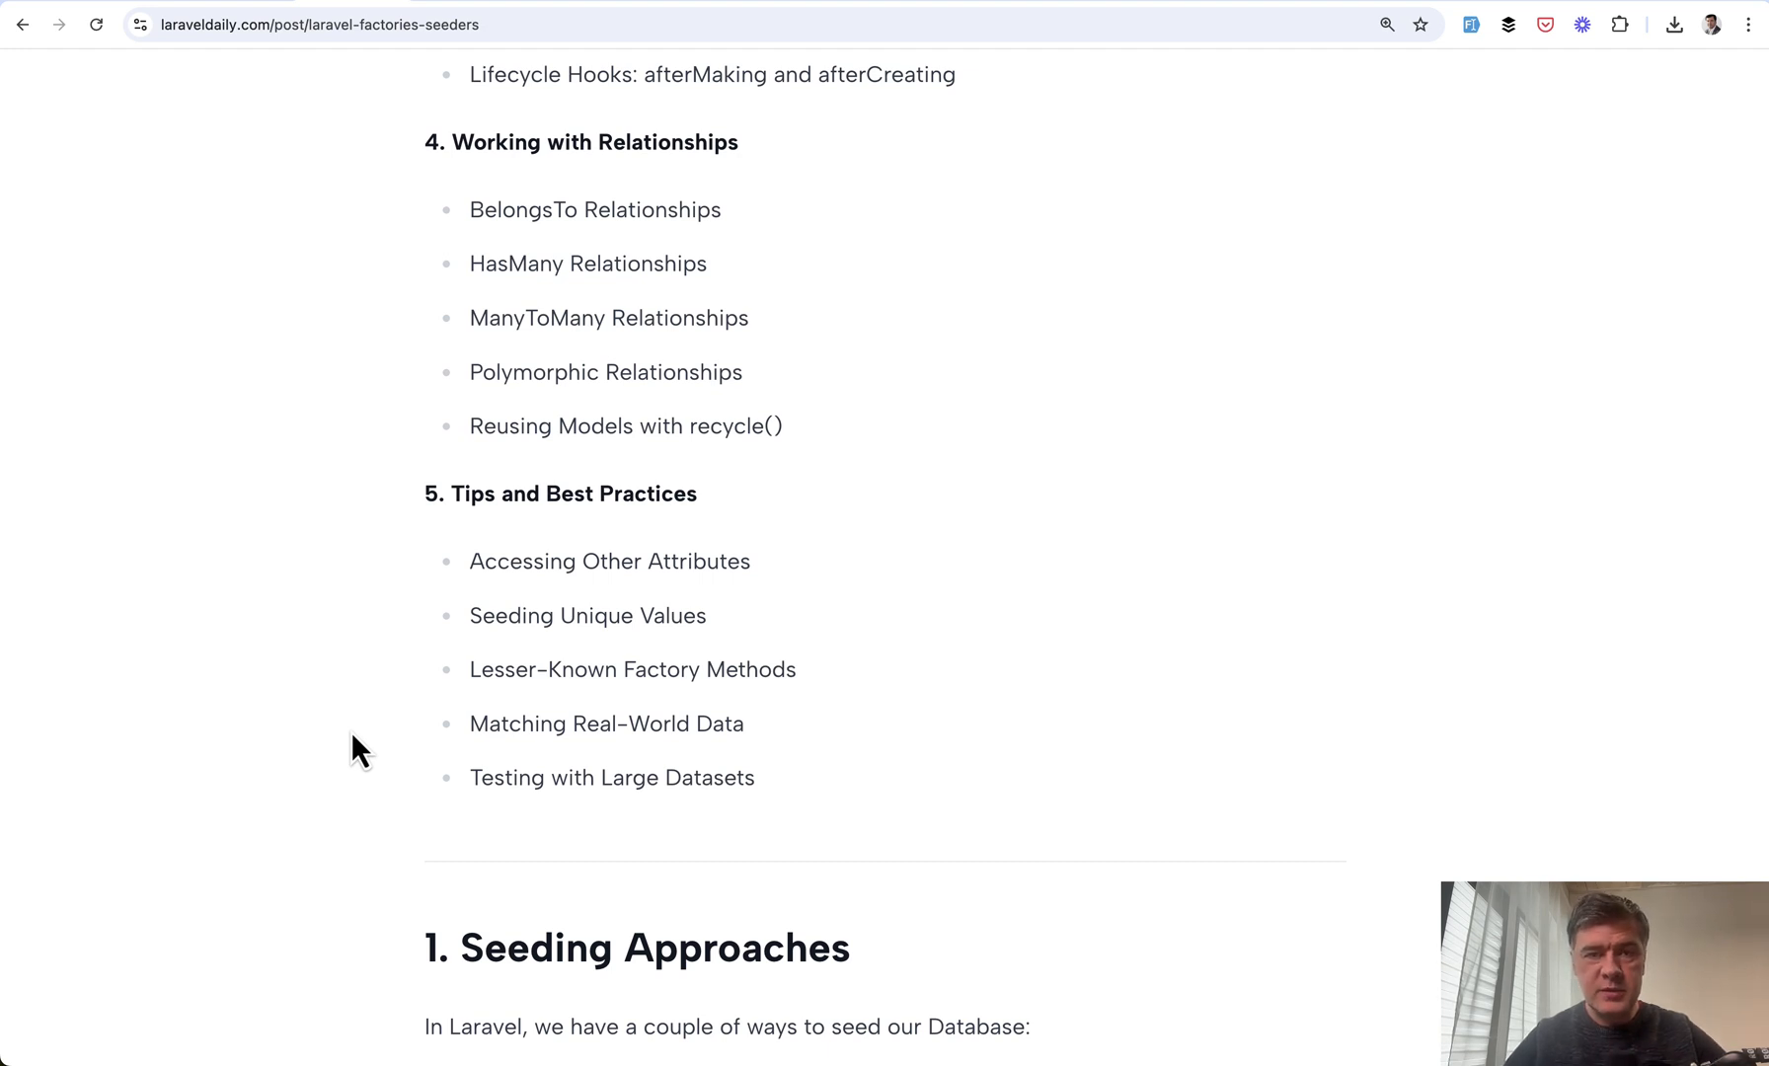
scroll("down", 3)
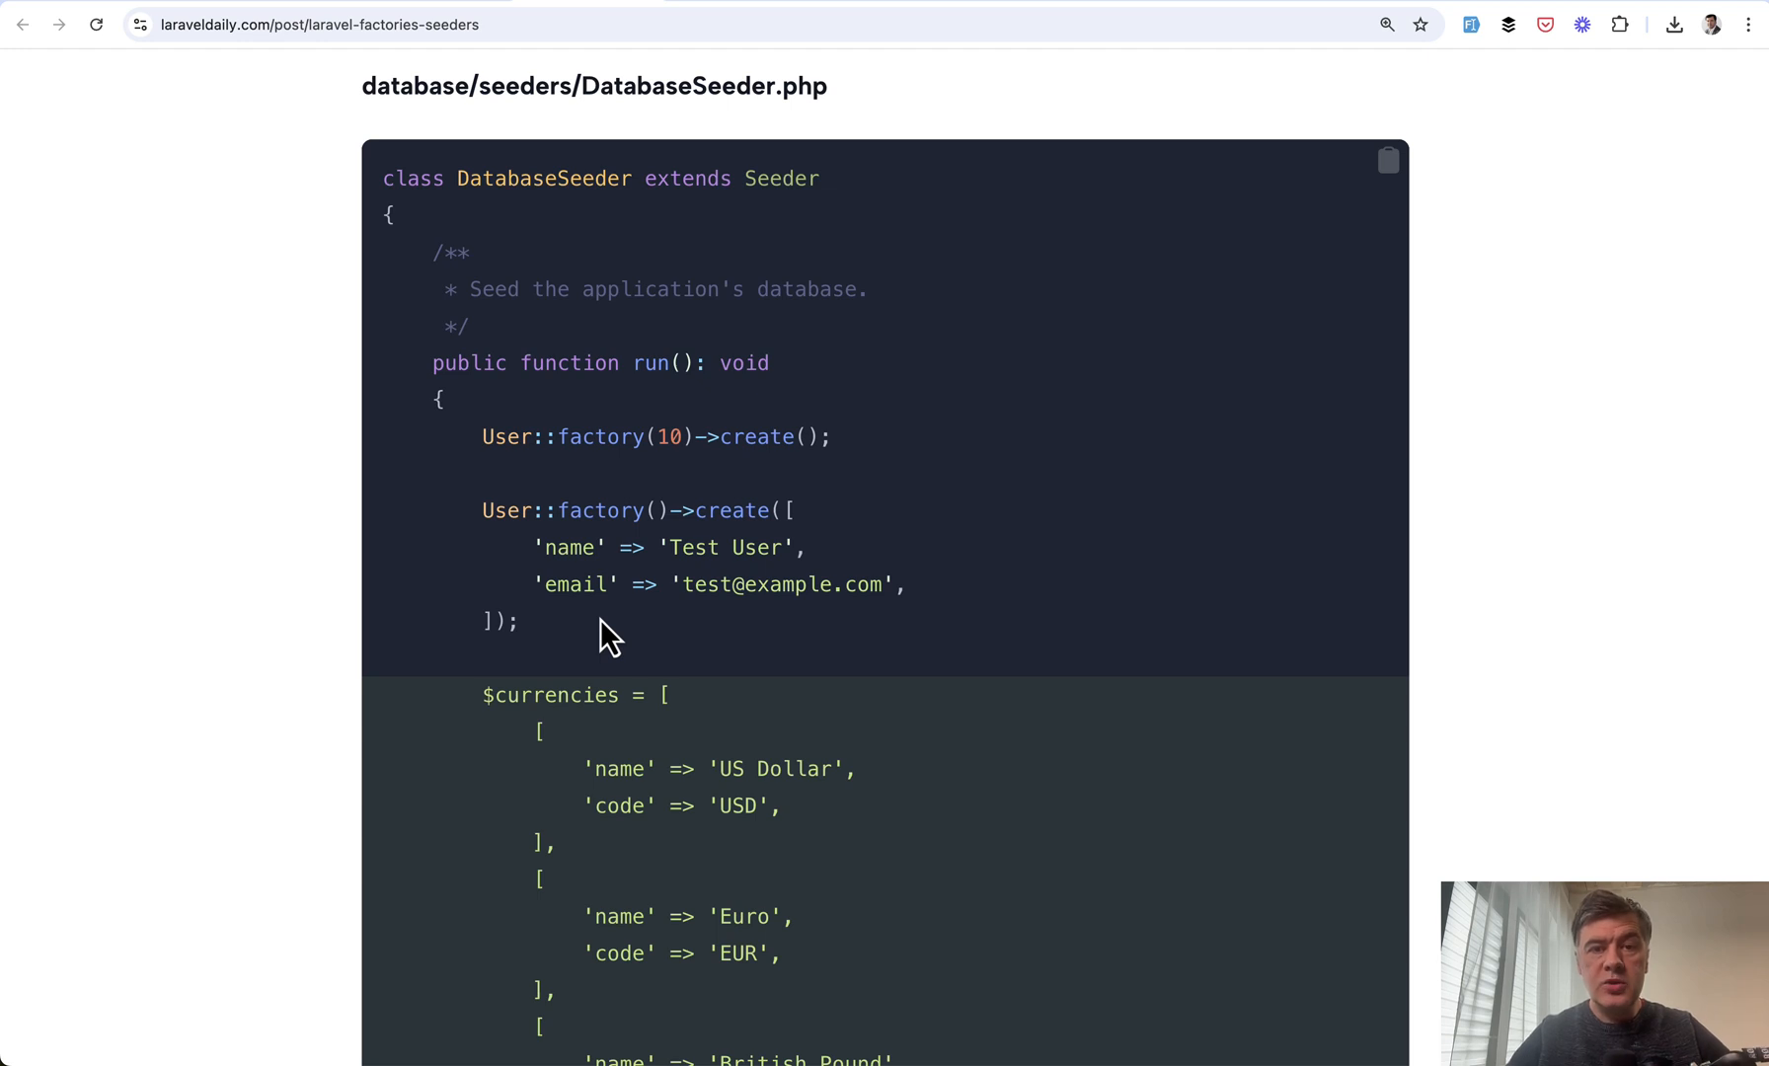
Scroll through Using Separate Seeder Files to the migrate:fresh --seed output and the Accessing Other Attributes tip
scroll("down", 3)
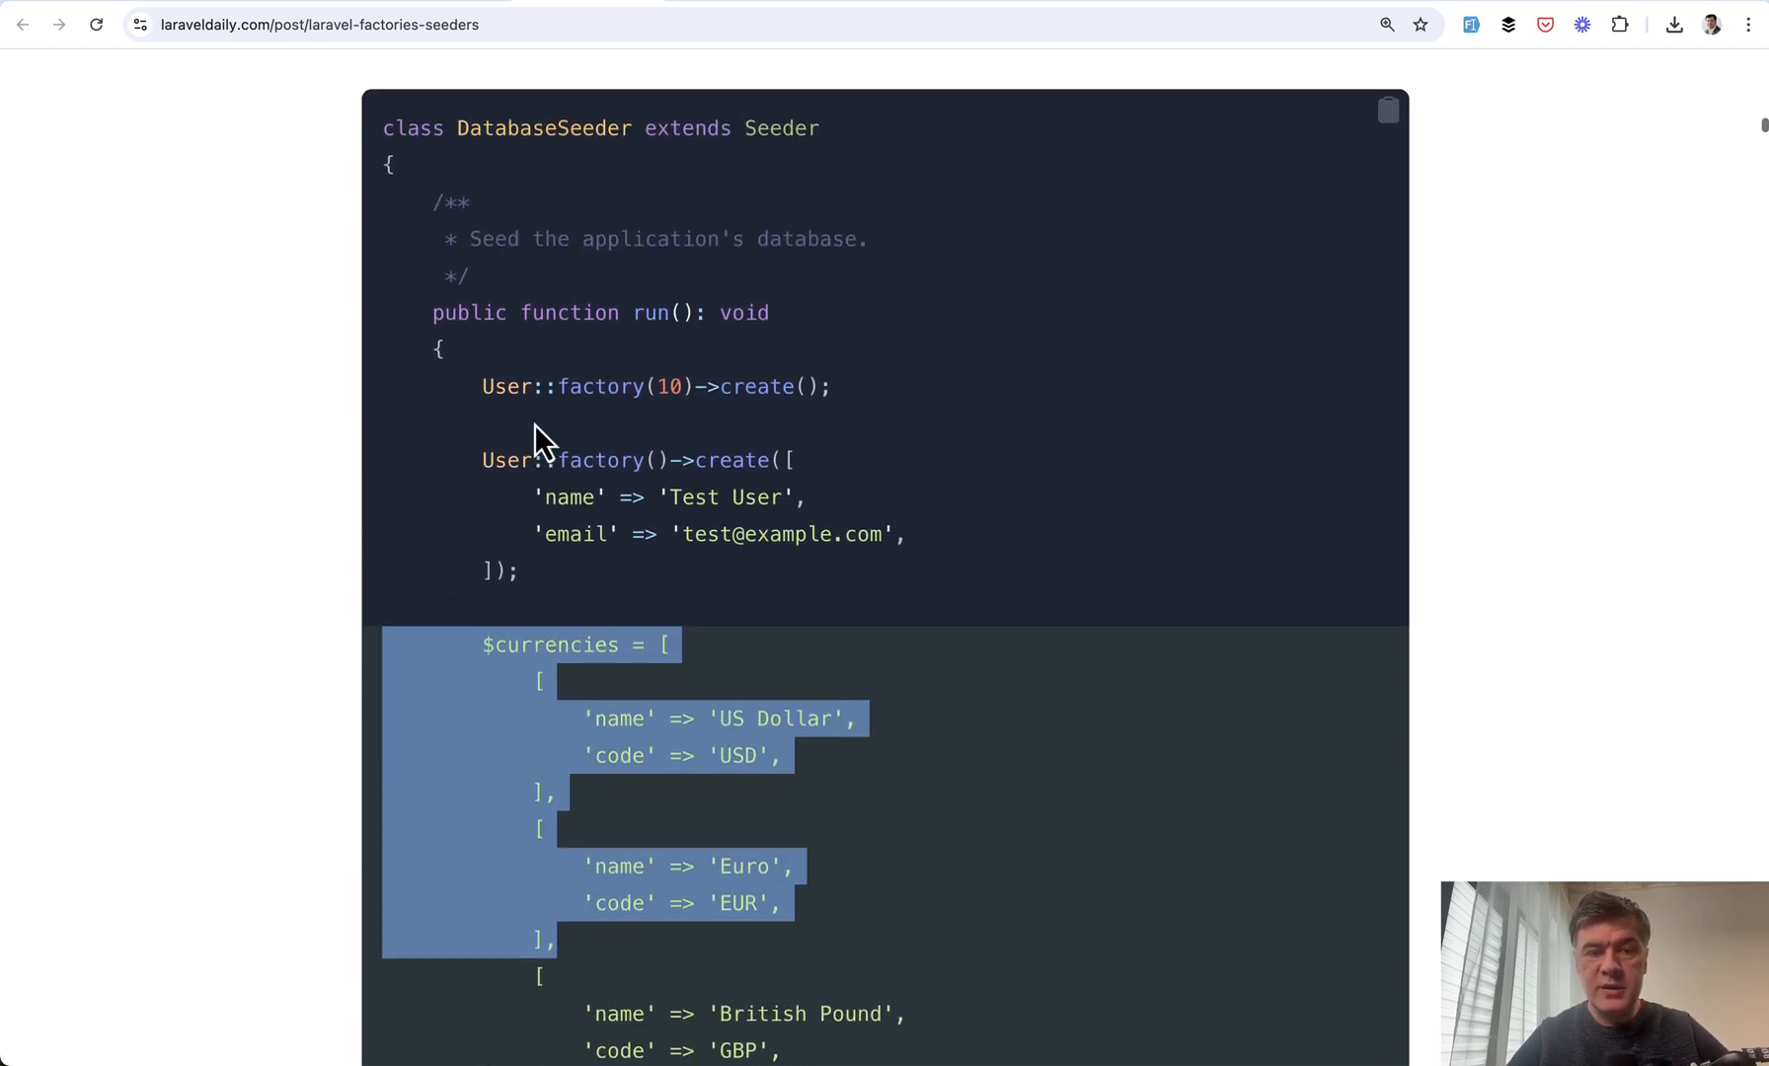
scroll("down", 3)
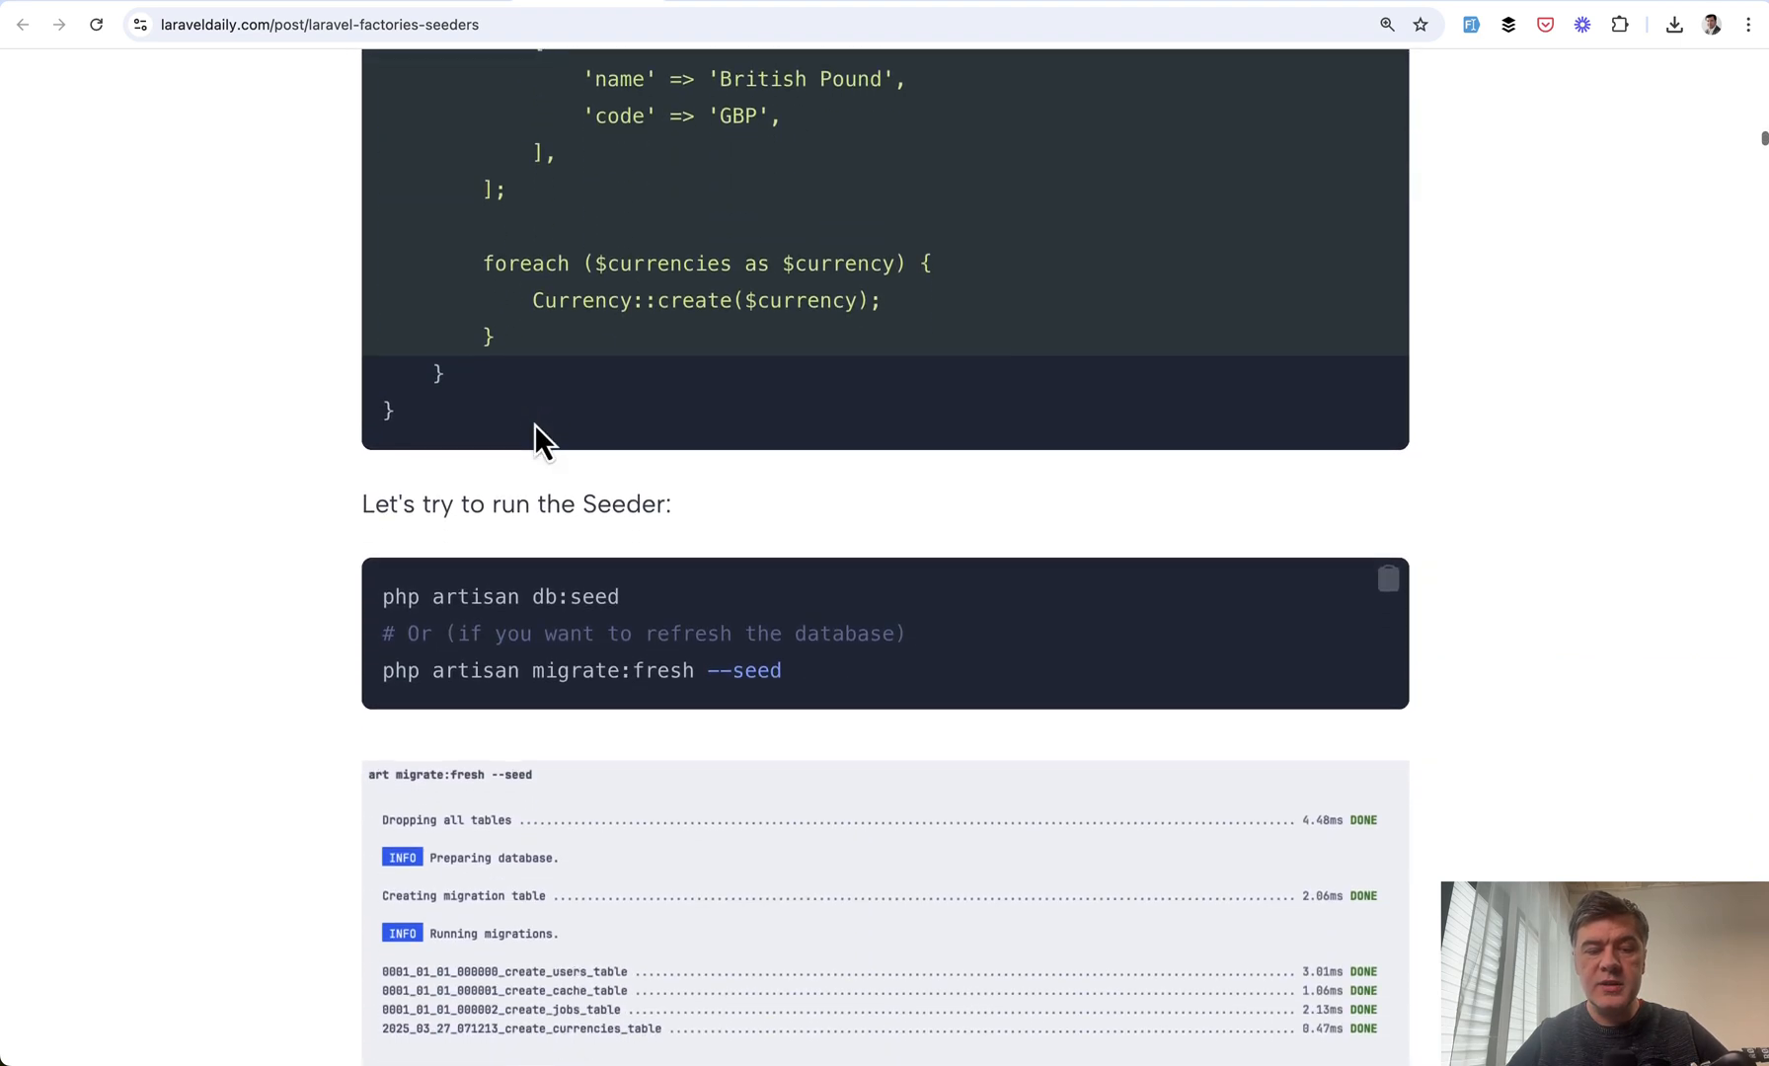
scroll("down", 3)
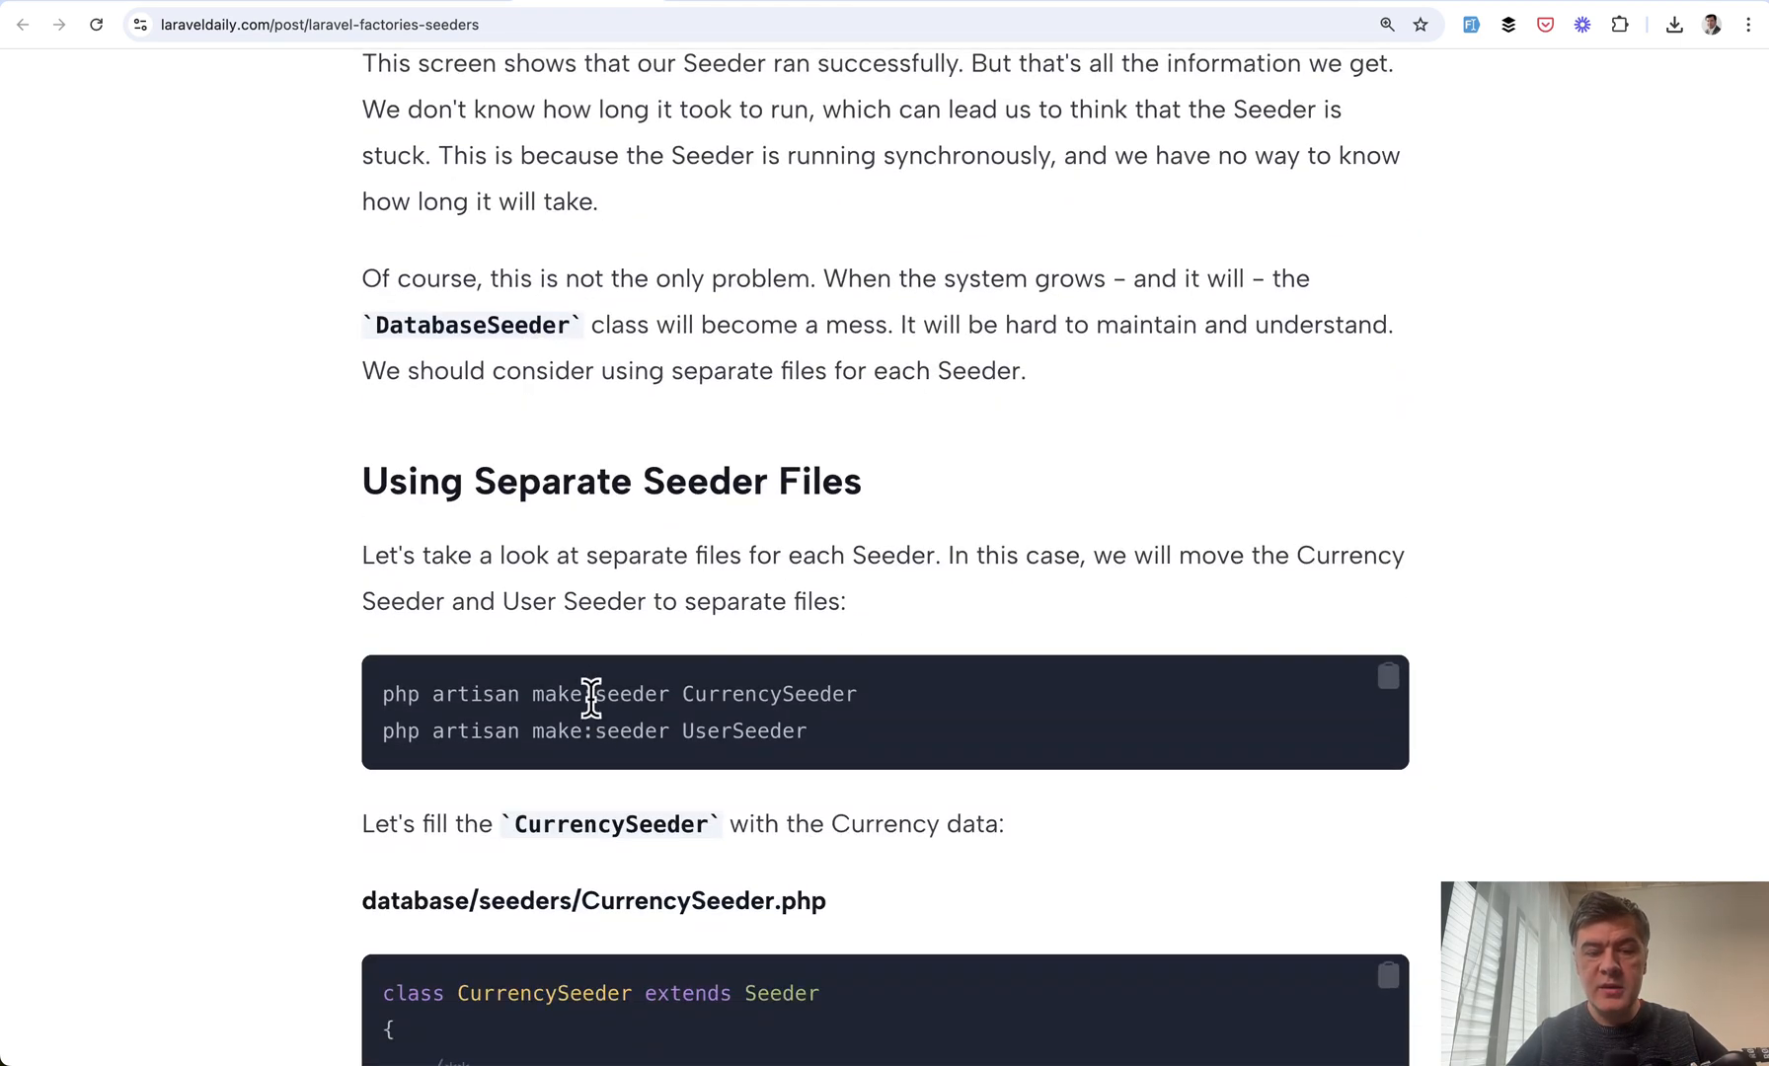
scroll("down", 3)
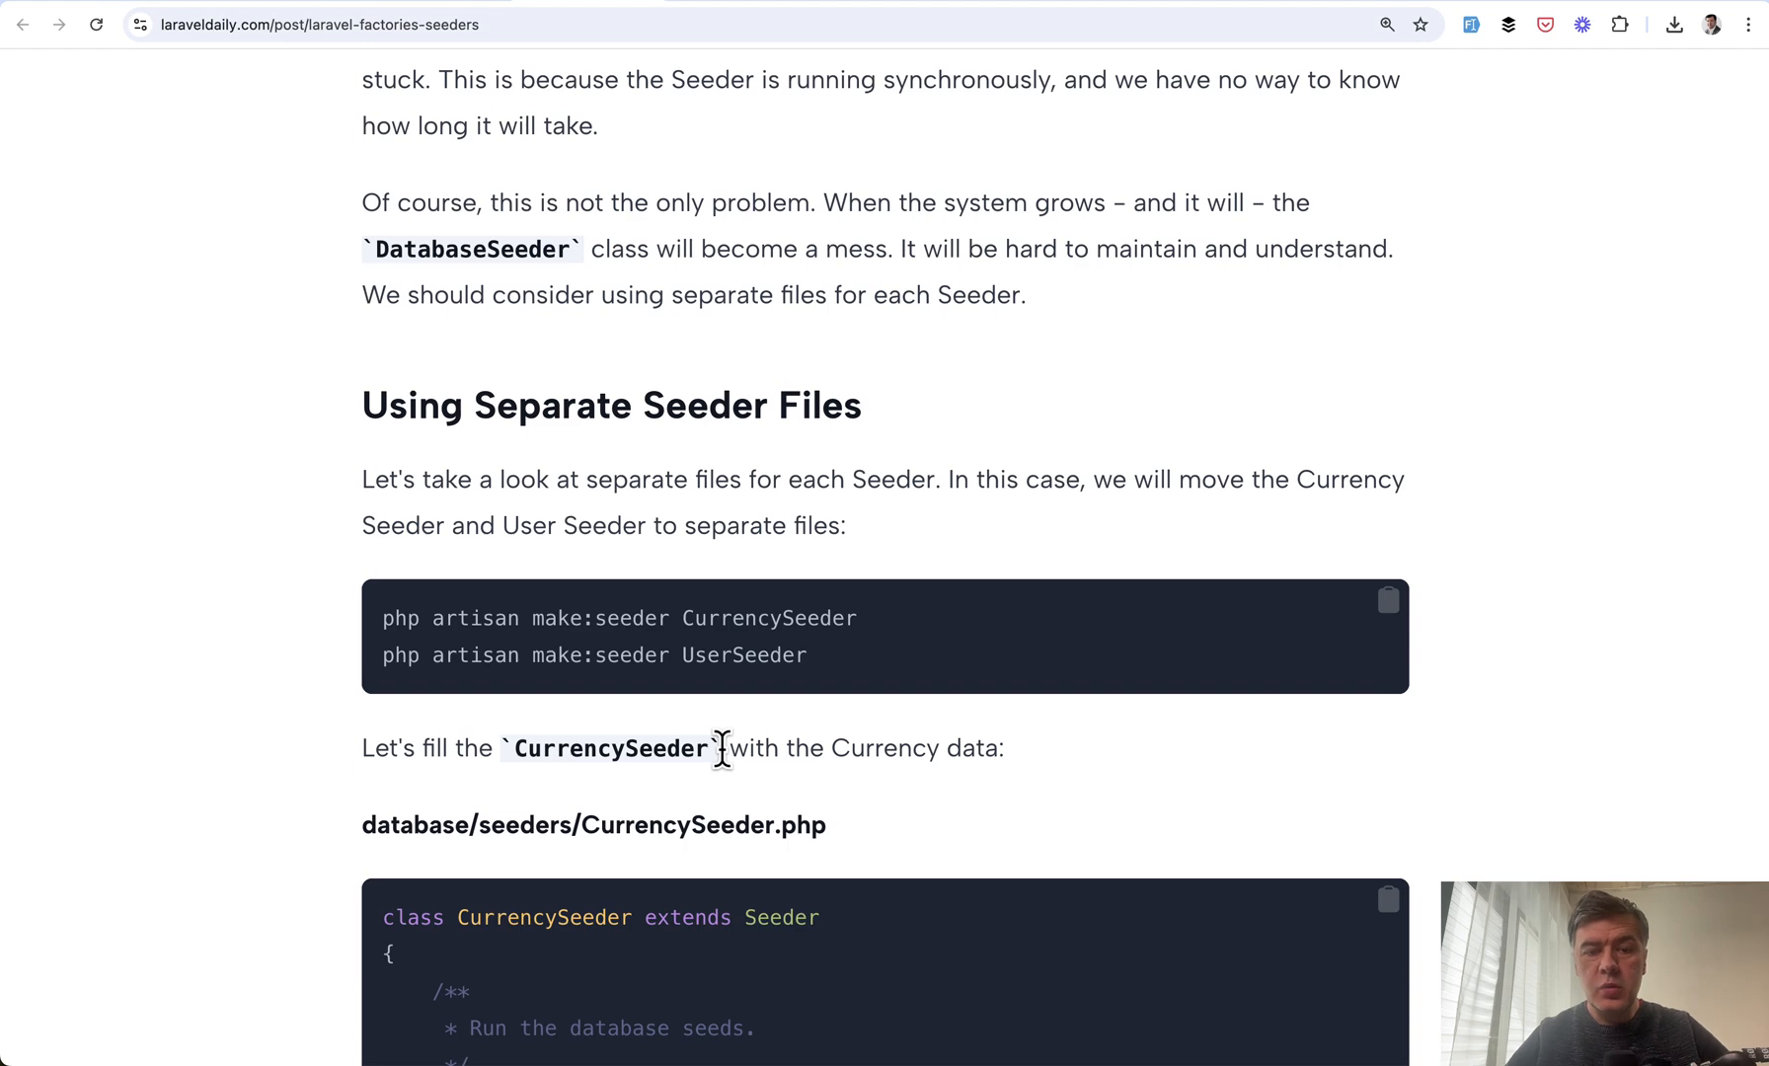
scroll("down", 3)
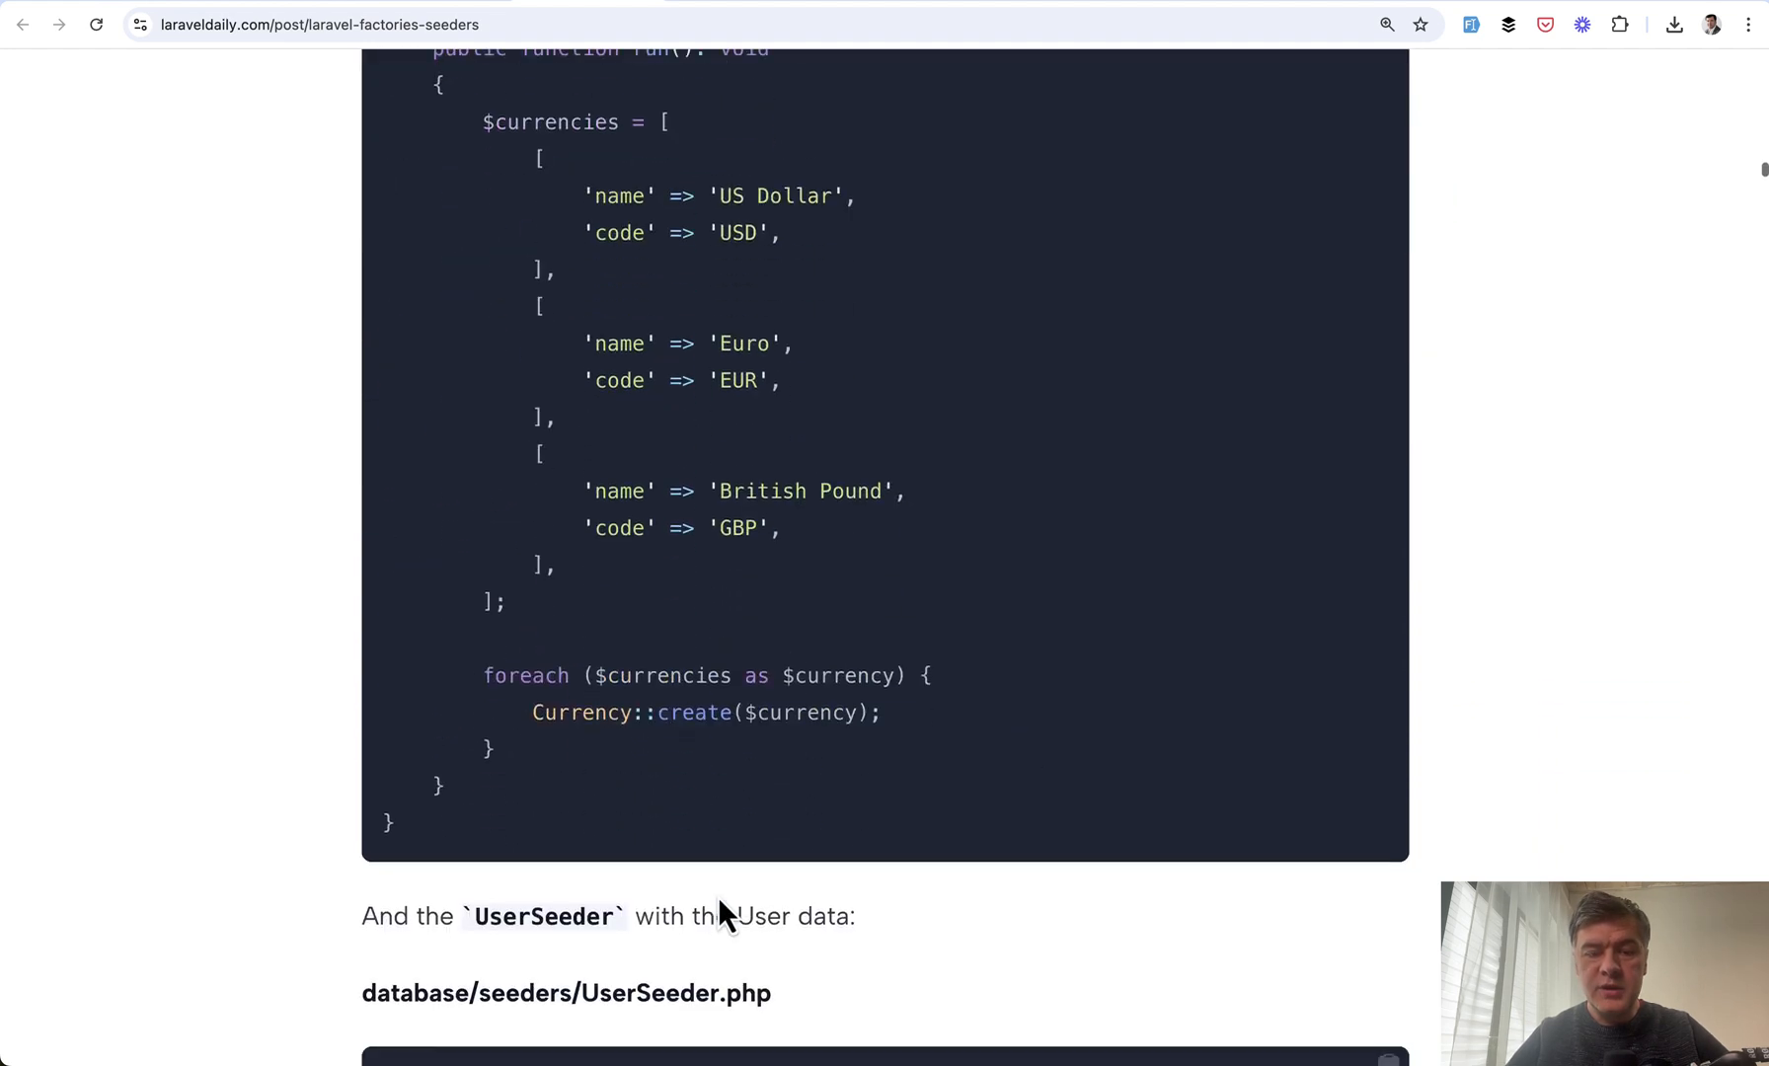
scroll("down", 3)
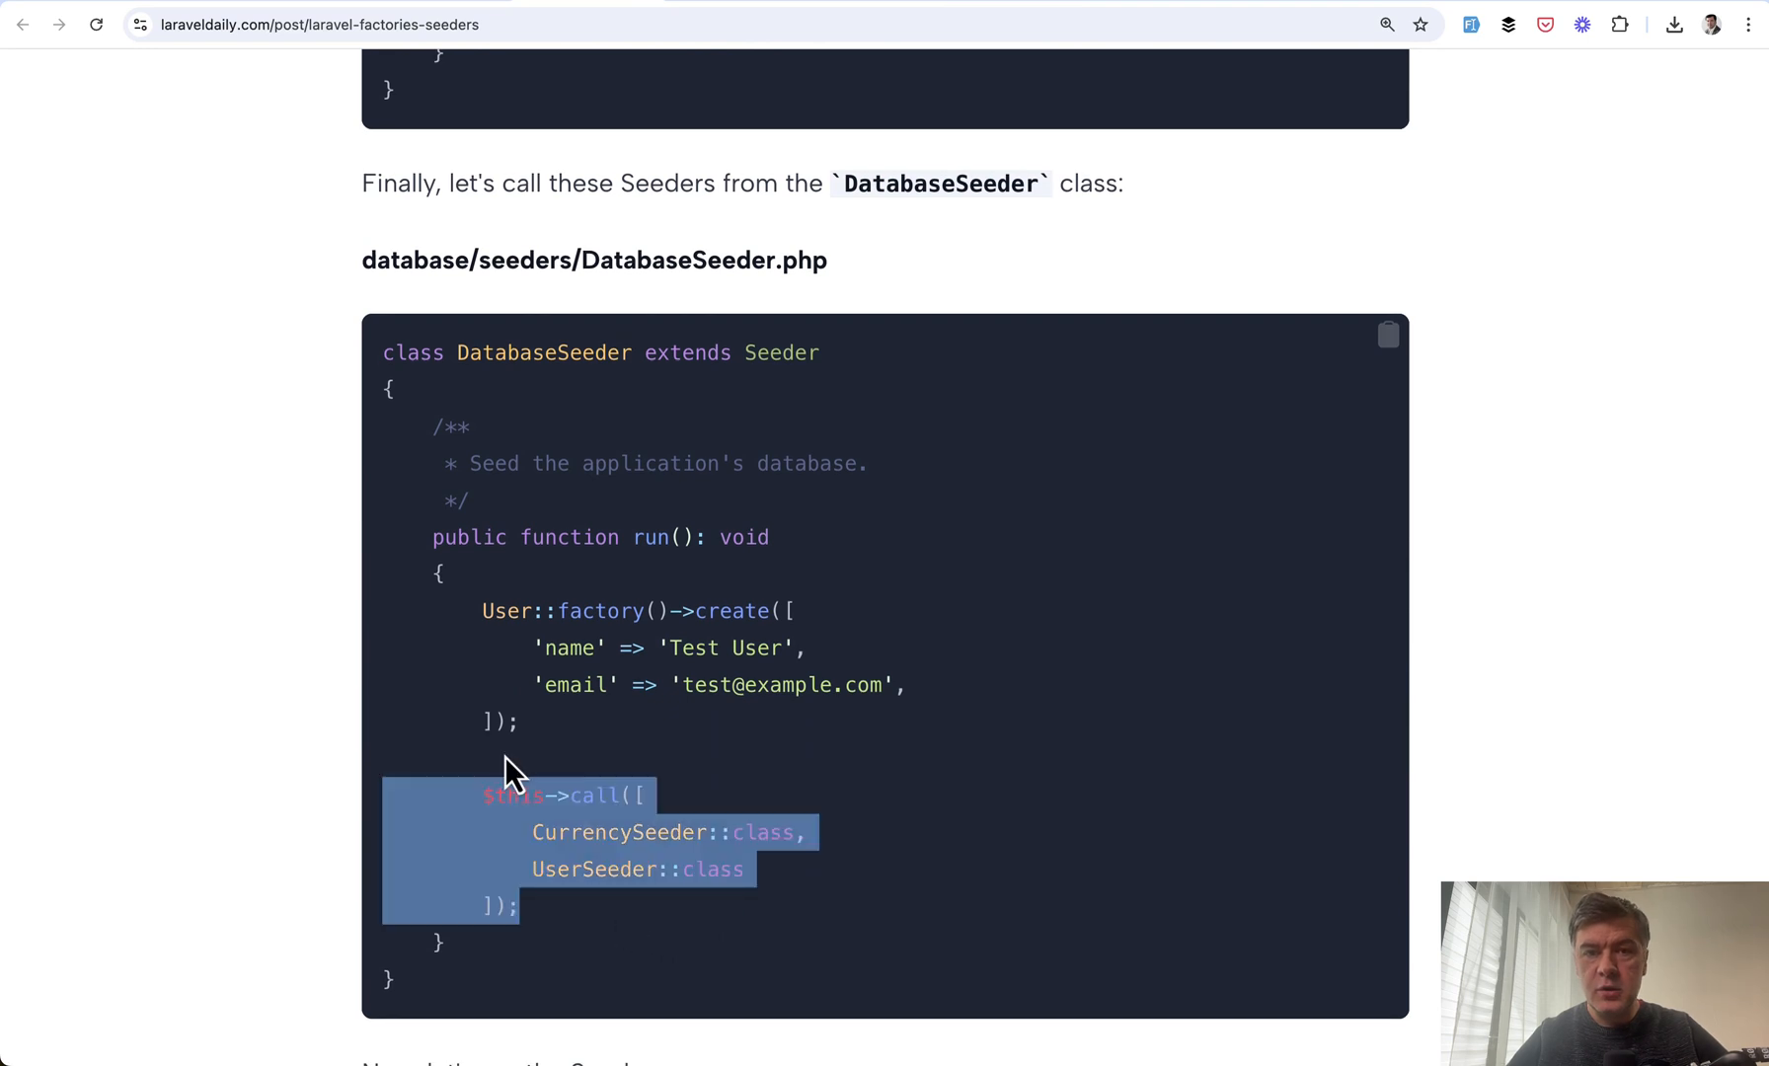
scroll("down", 3)
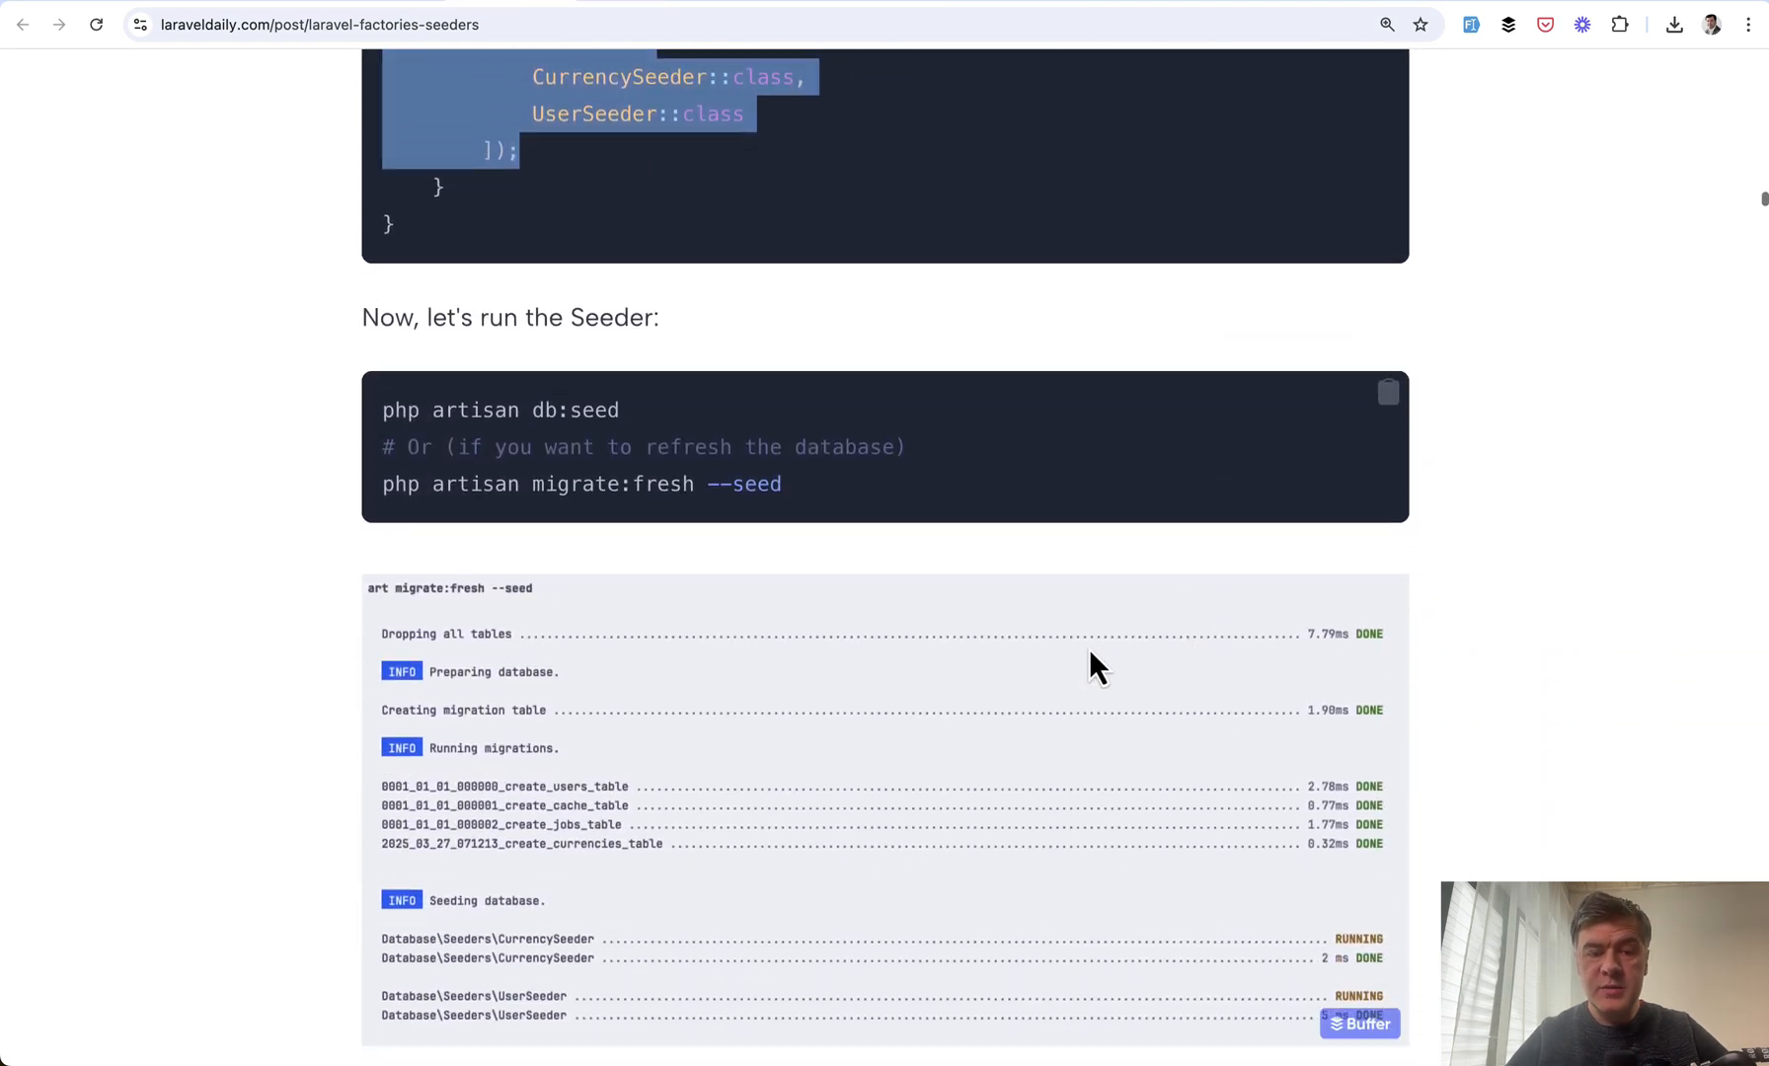
scroll("down", 3)
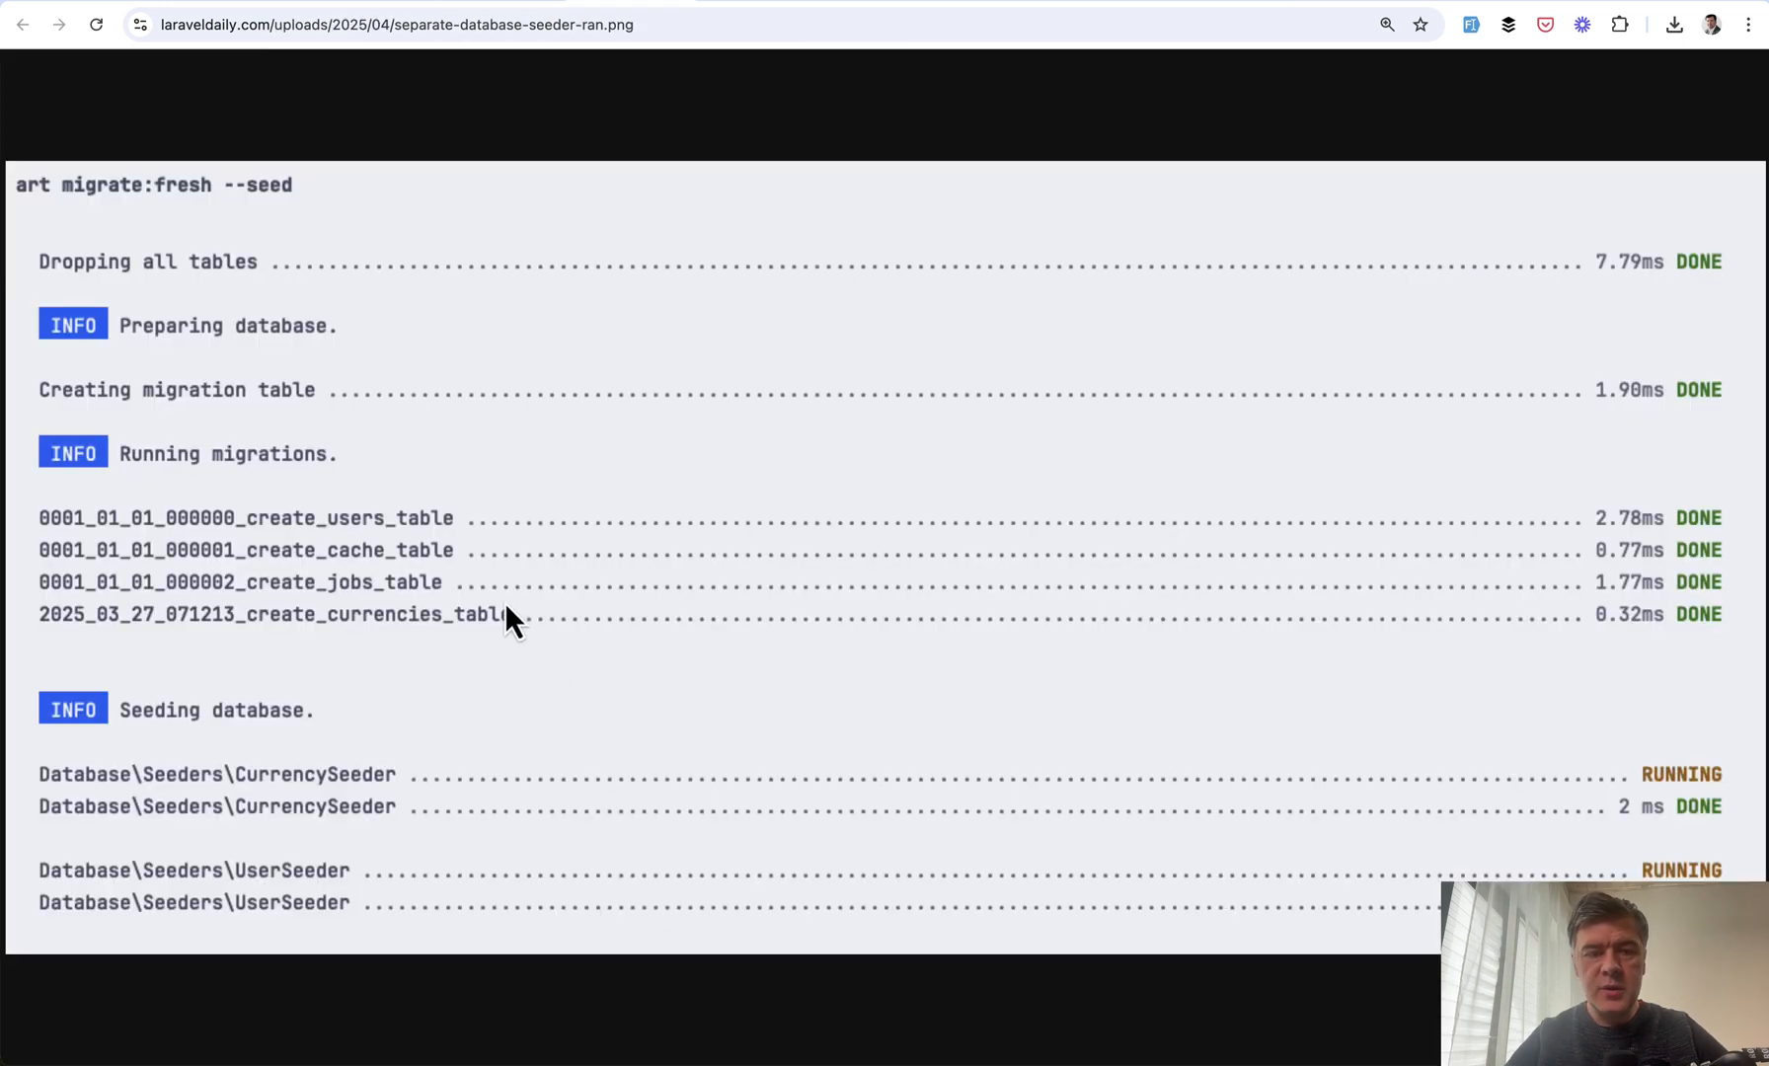
mouse_move(1445, 843)
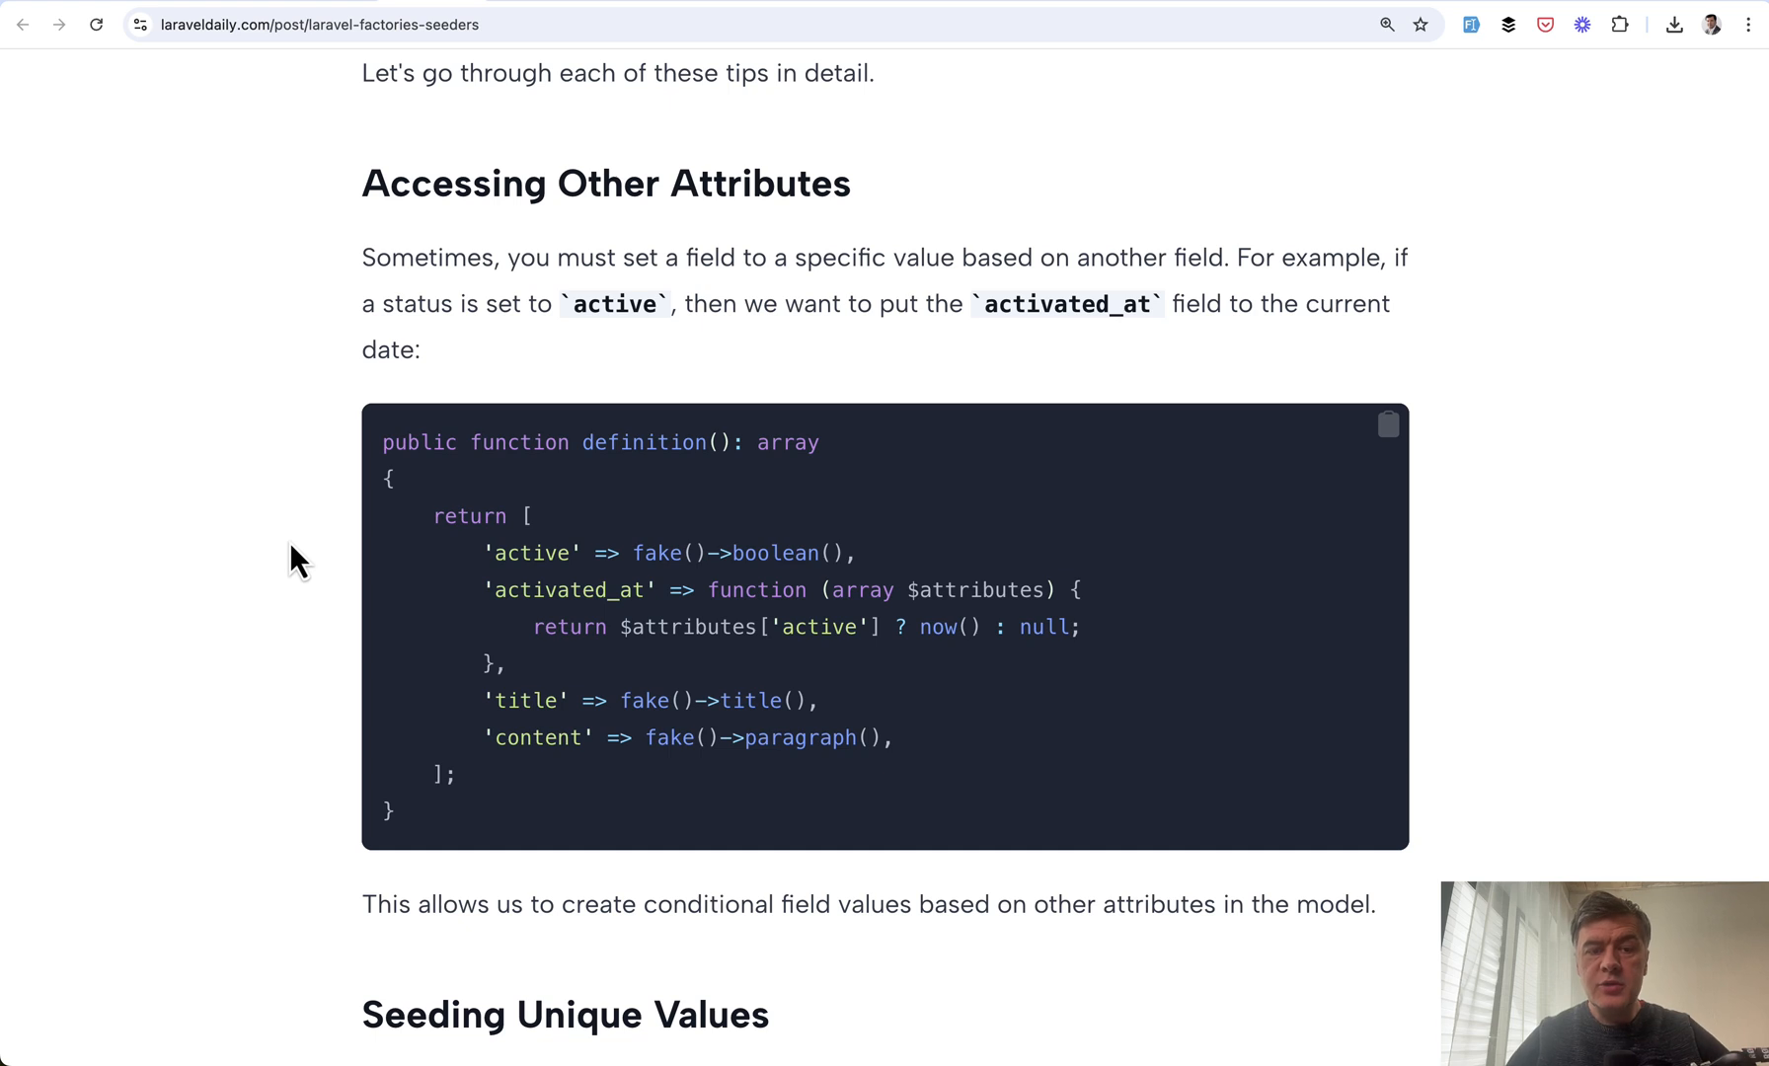
Highlight the $attributes callback parameter and the attribute lookup in the definition() return line
left_click_drag(486, 588, 508, 665)
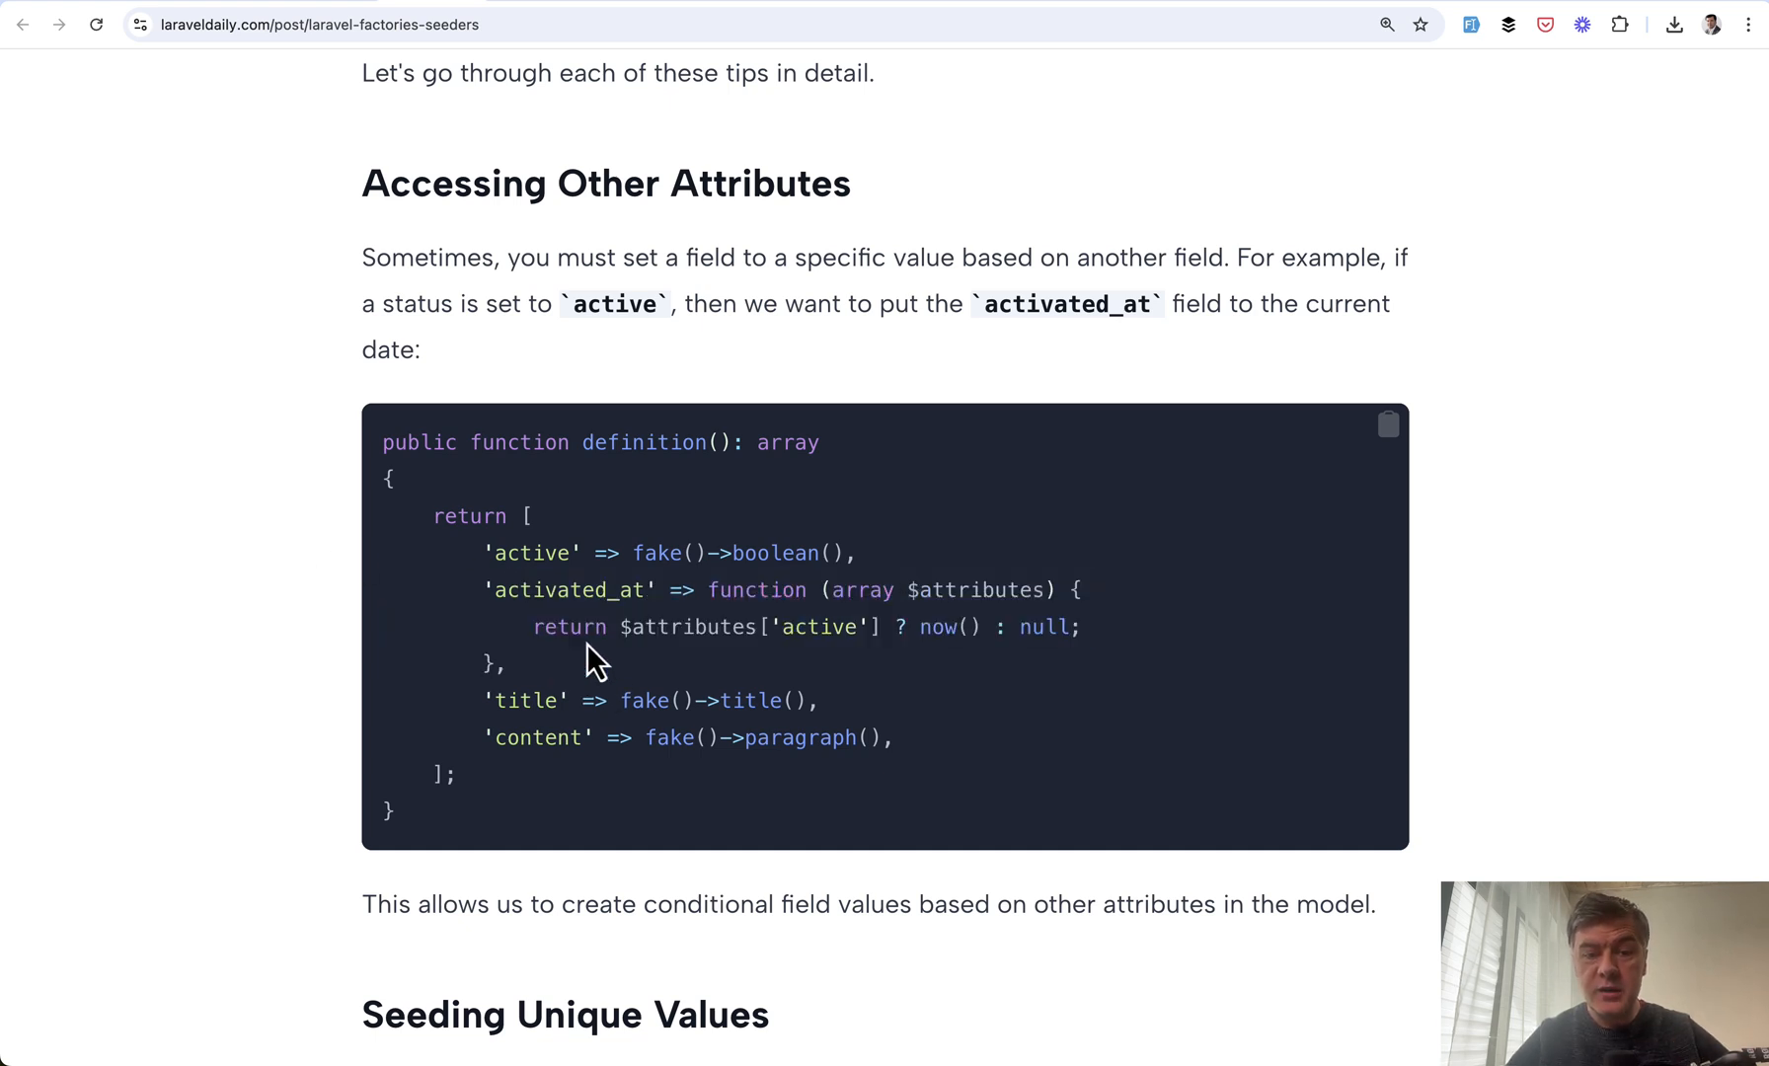
mouse_move(632, 618)
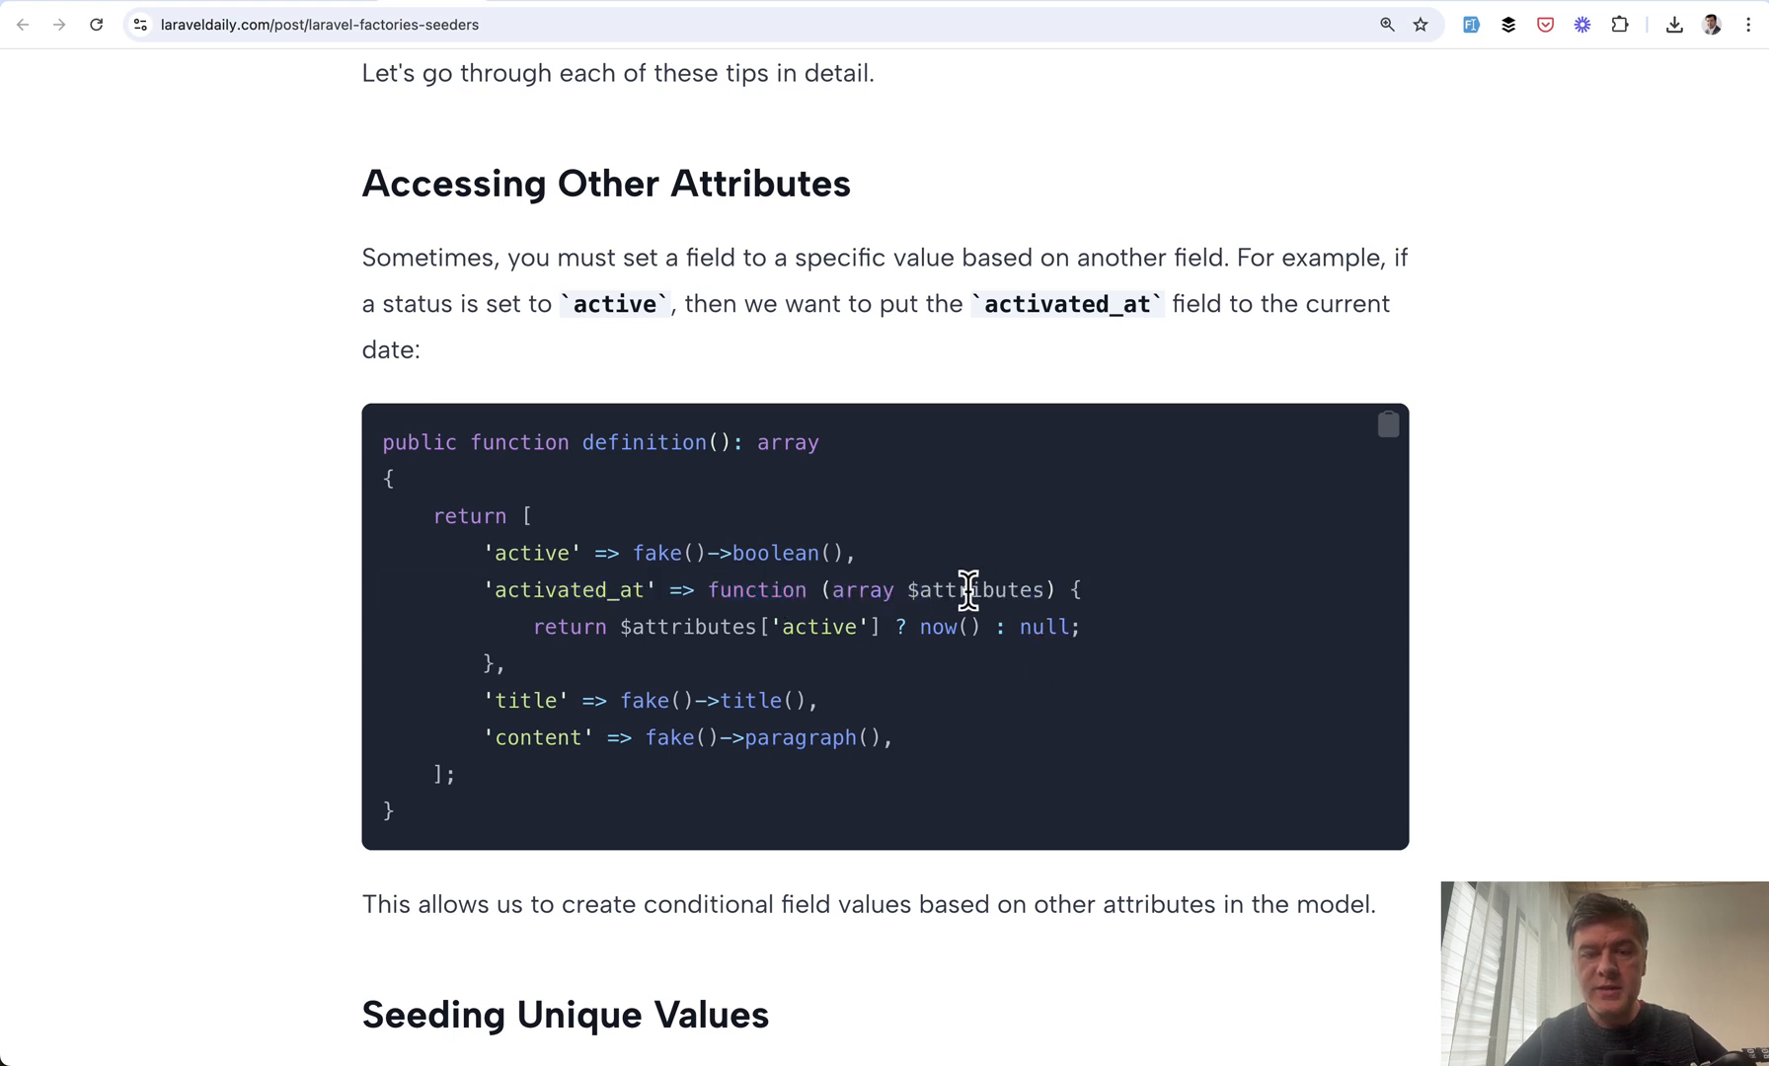
double_click(977, 590)
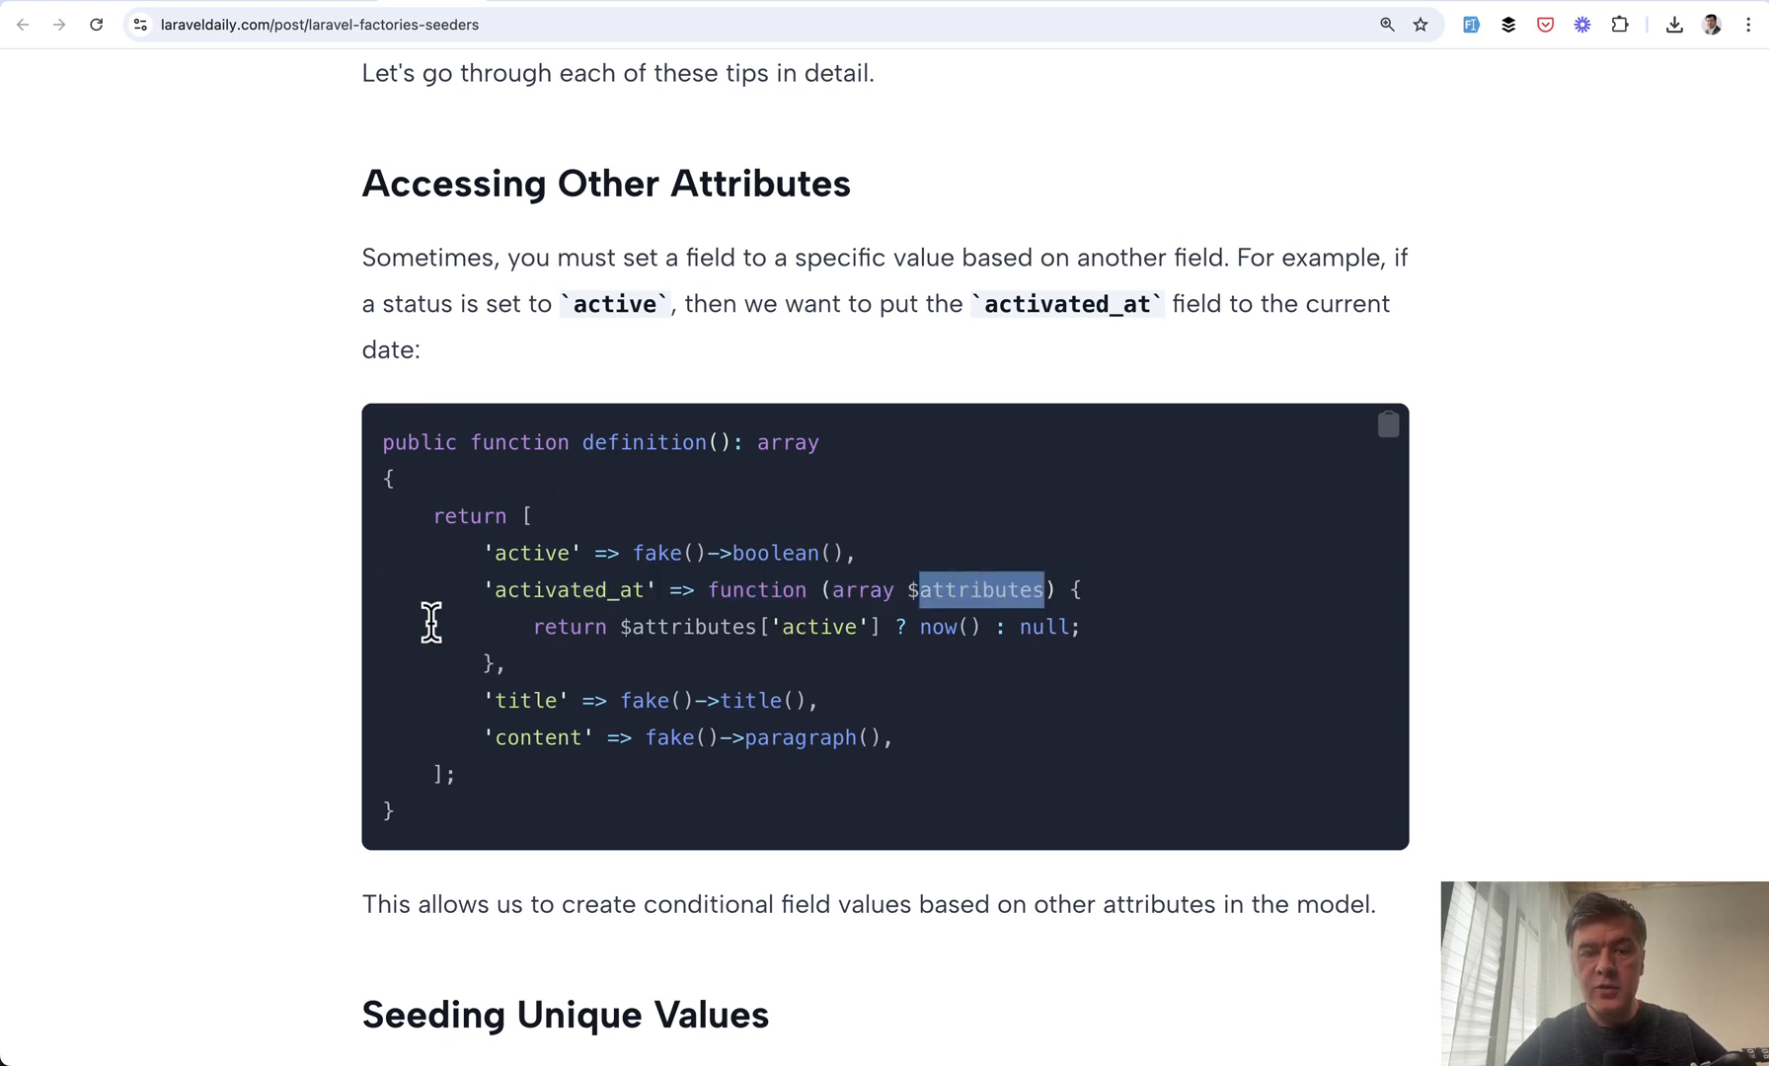
left_click(669, 626)
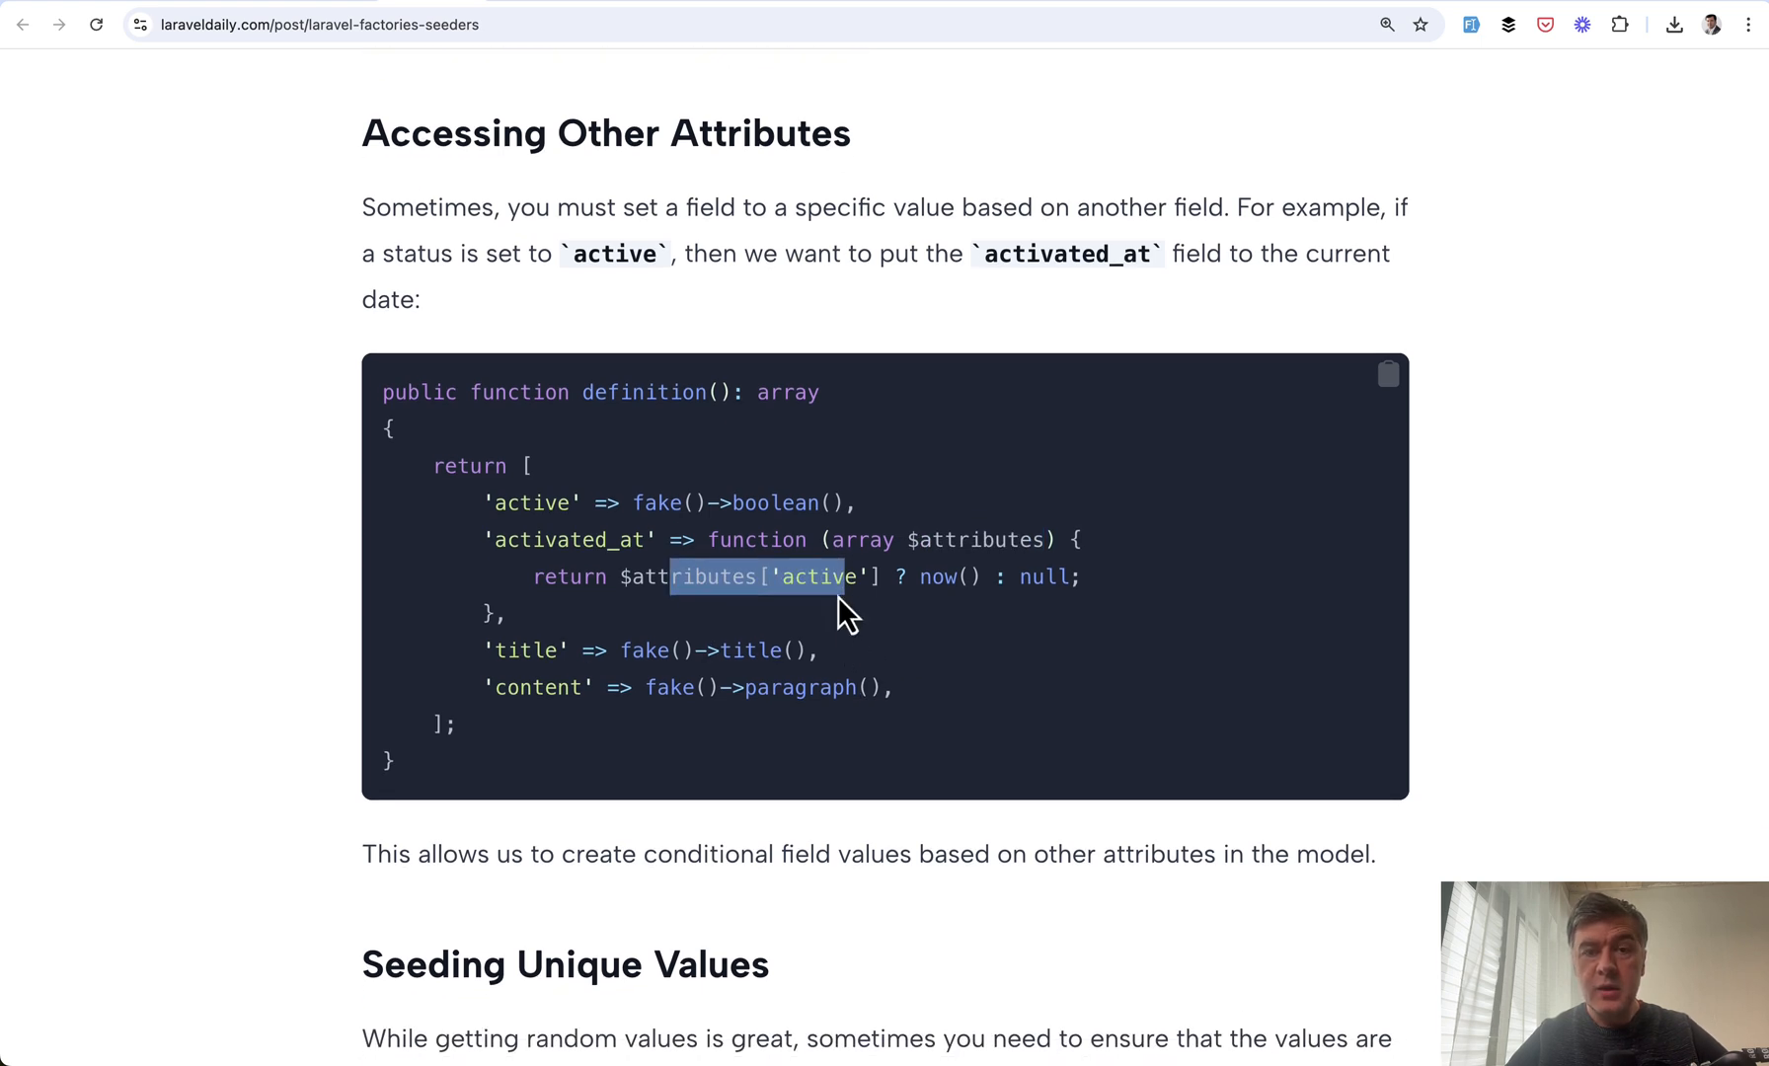
double_click(569, 541)
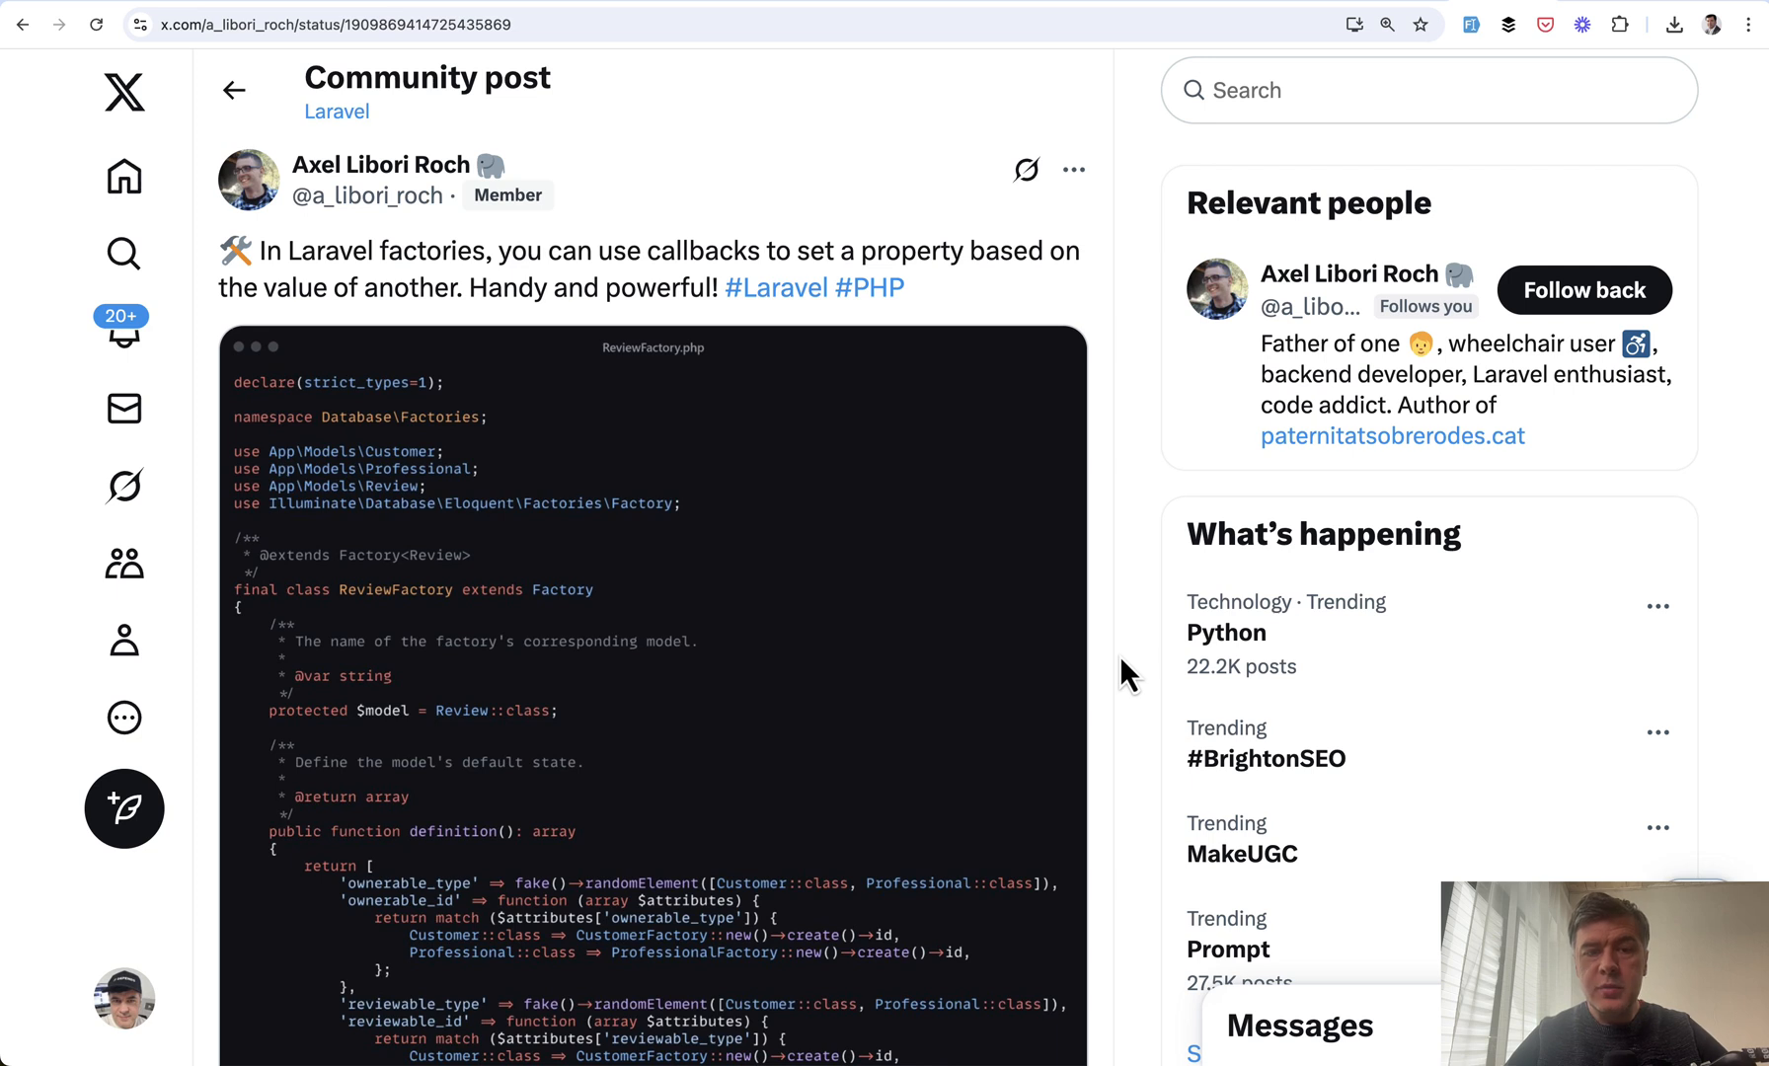
Scroll the X post and open its ReviewFactory code screenshot at full size
scroll("down", 3)
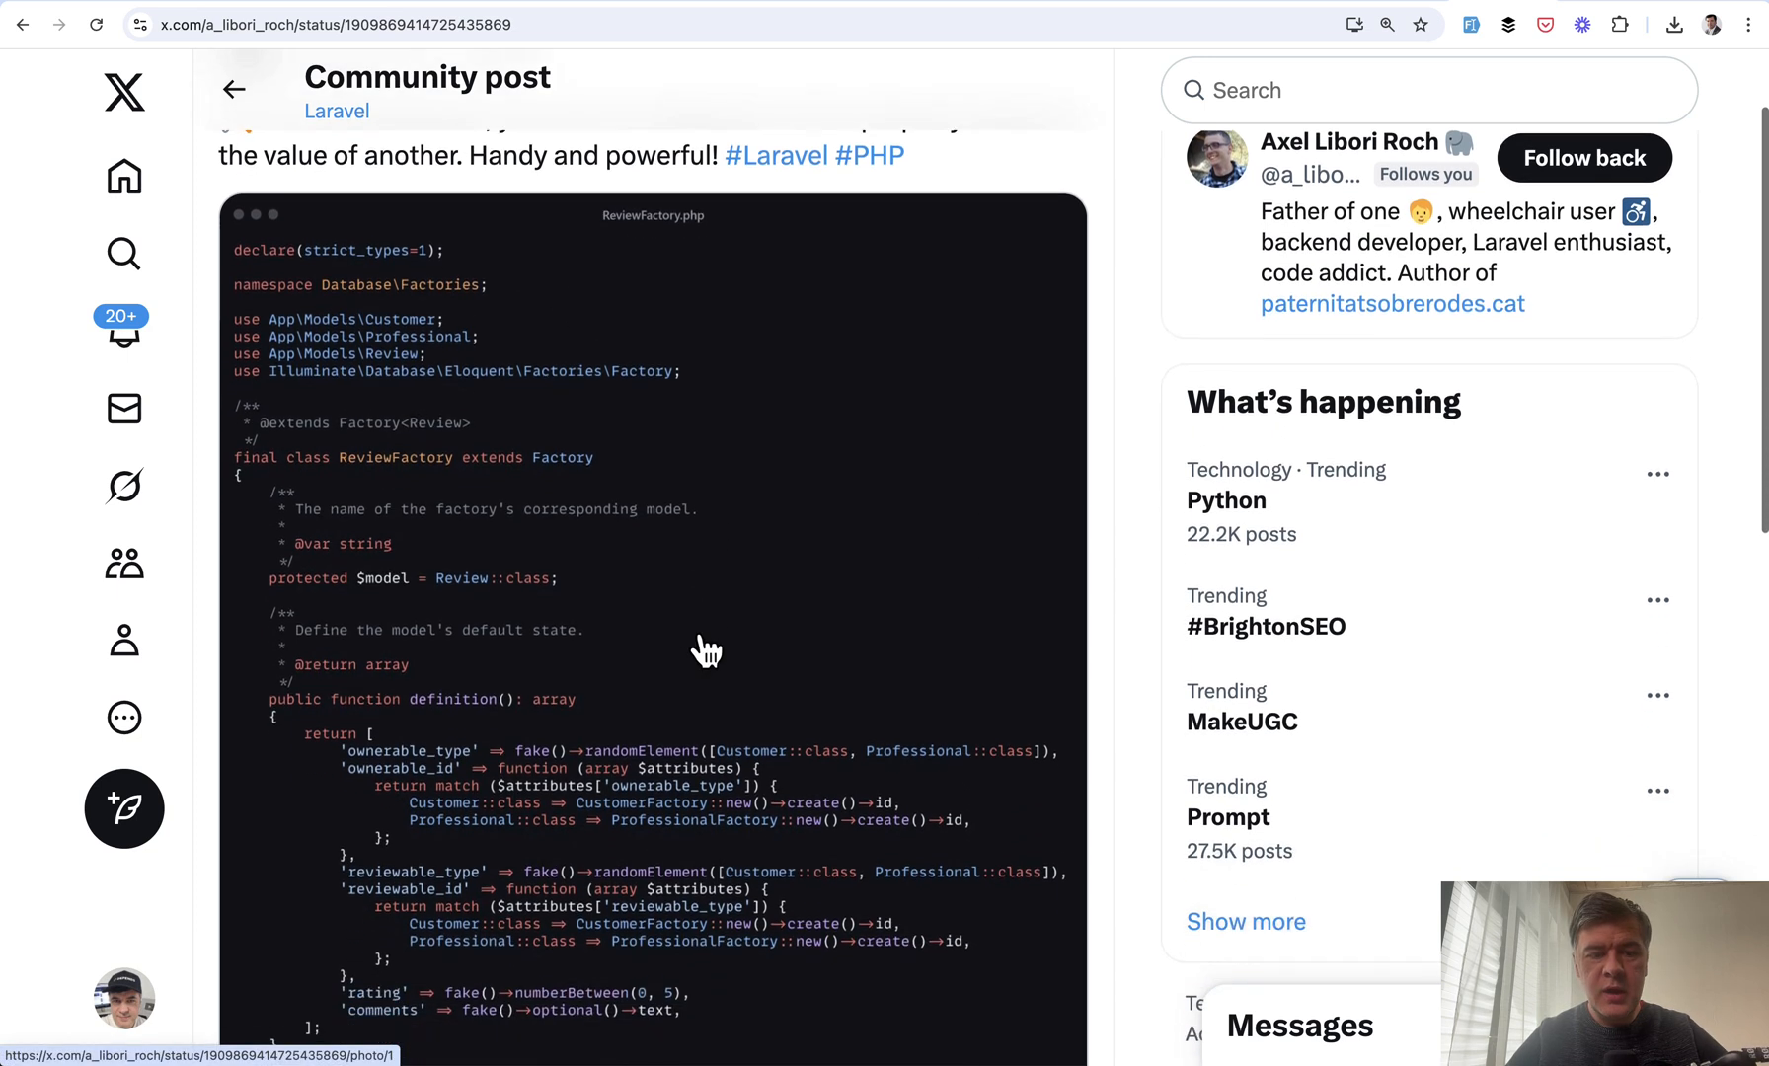
scroll("down", 3)
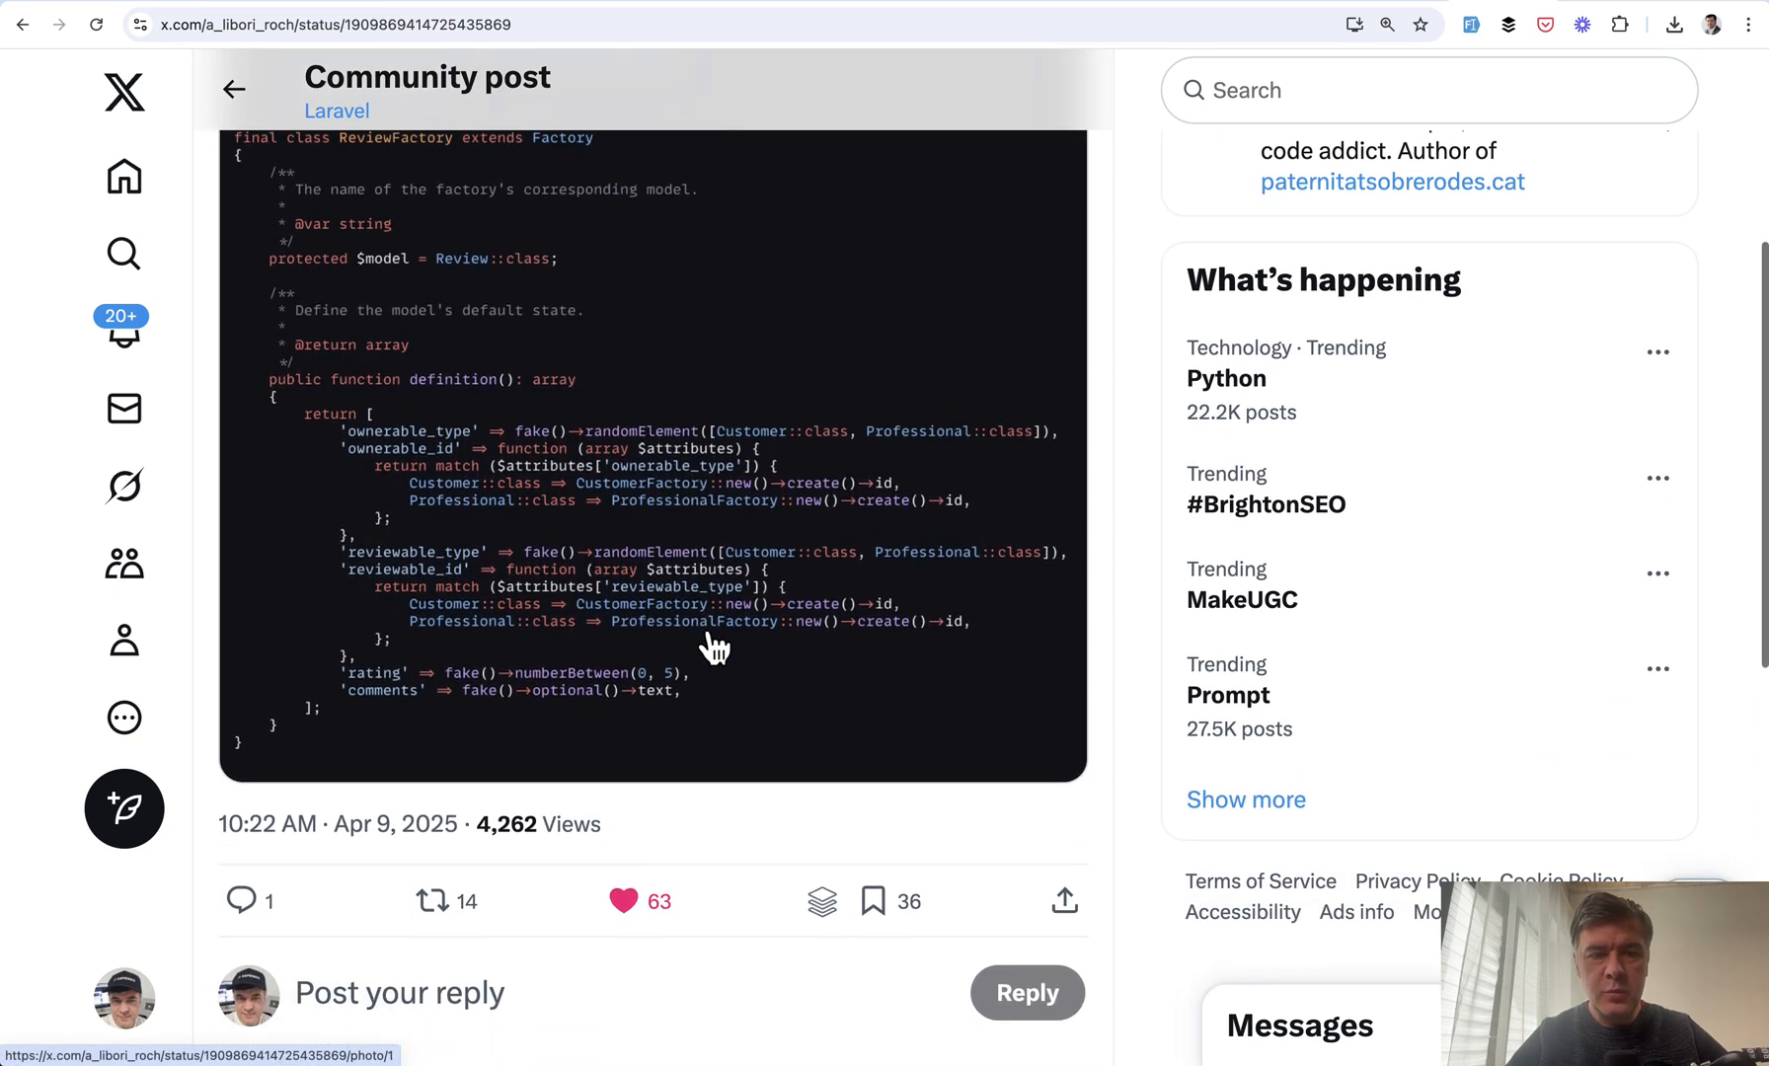
left_click(713, 647)
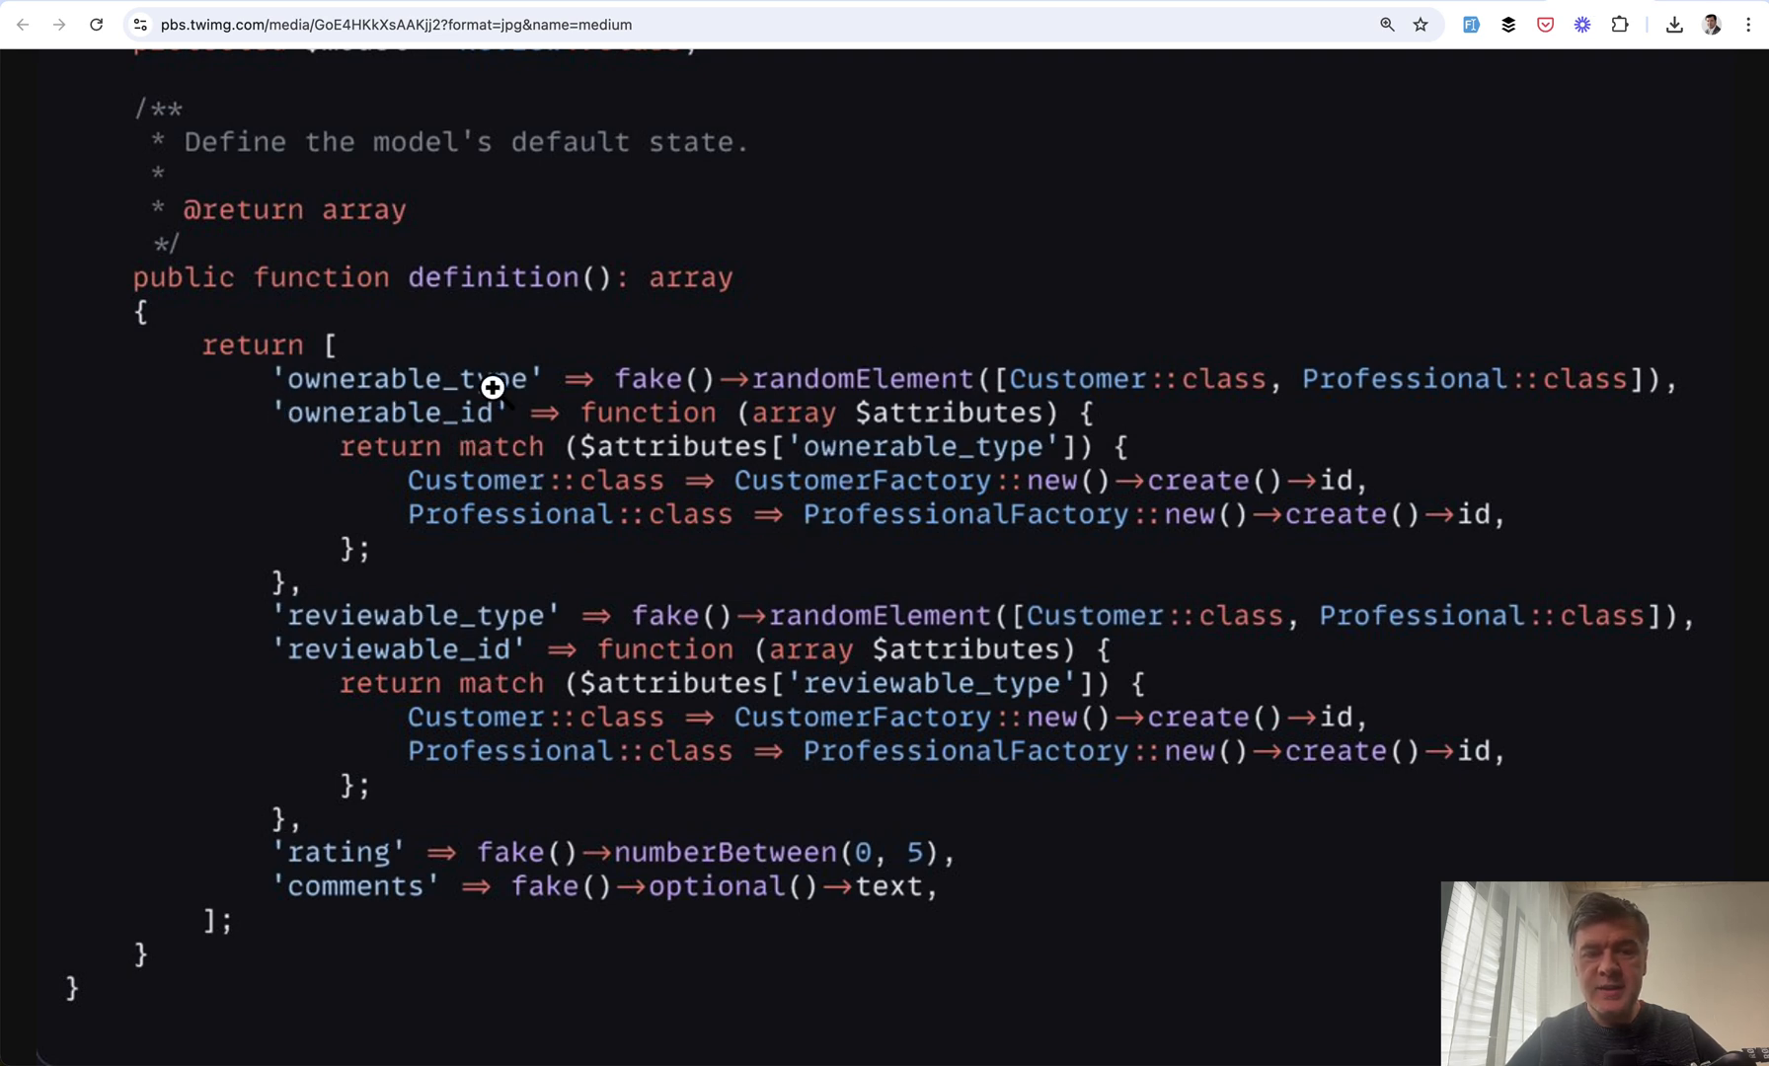
mouse_move(610, 391)
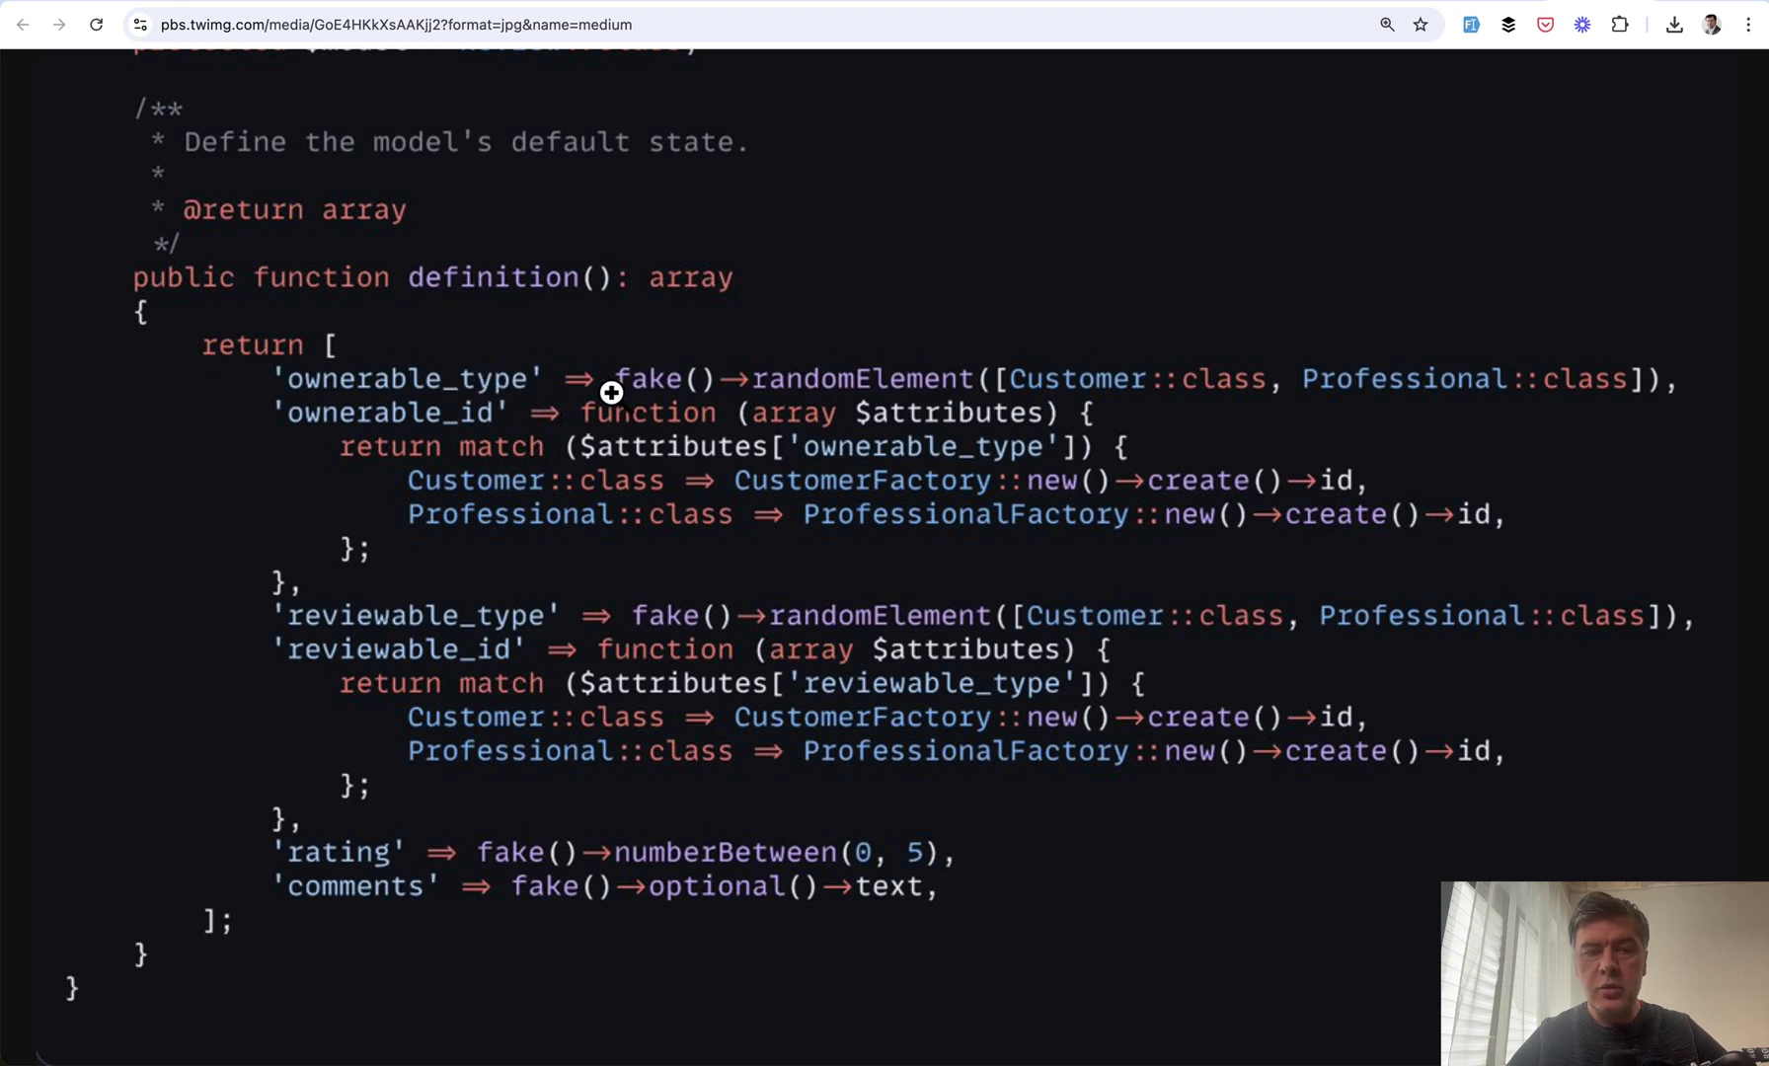
mouse_move(1153, 462)
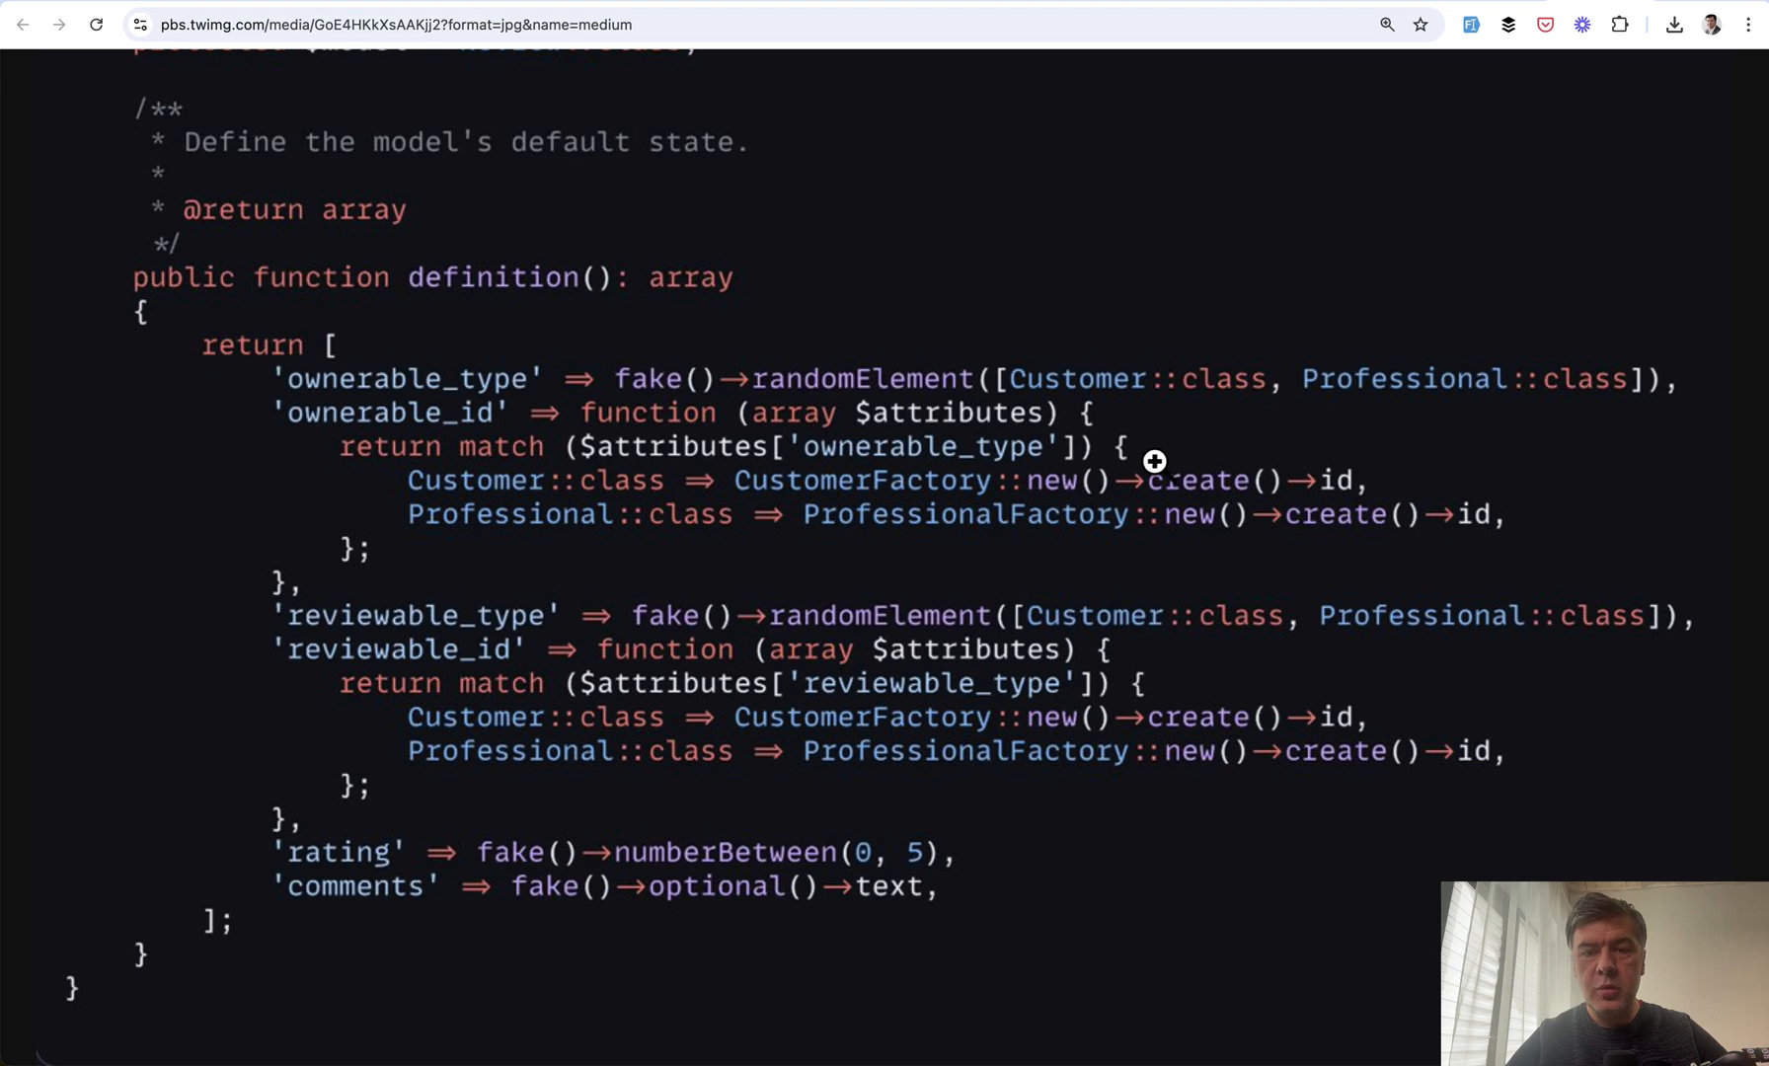
mouse_move(693, 545)
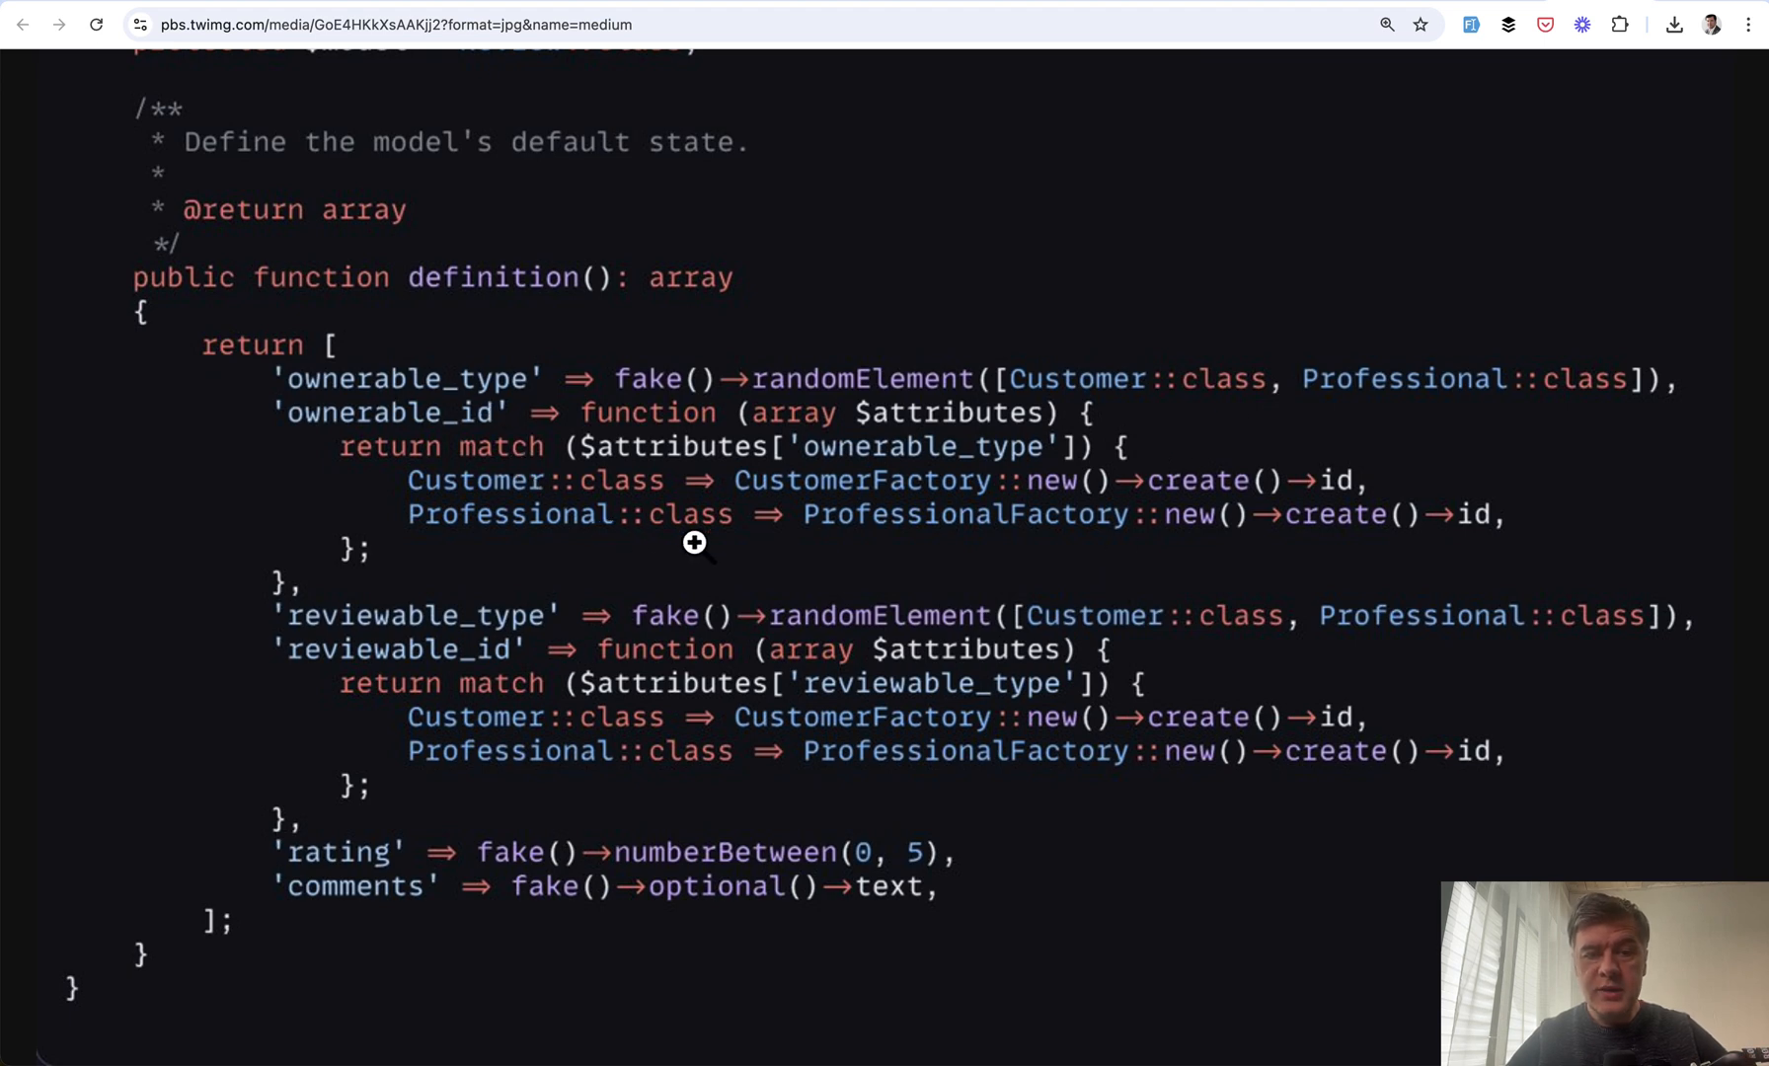
mouse_move(956, 387)
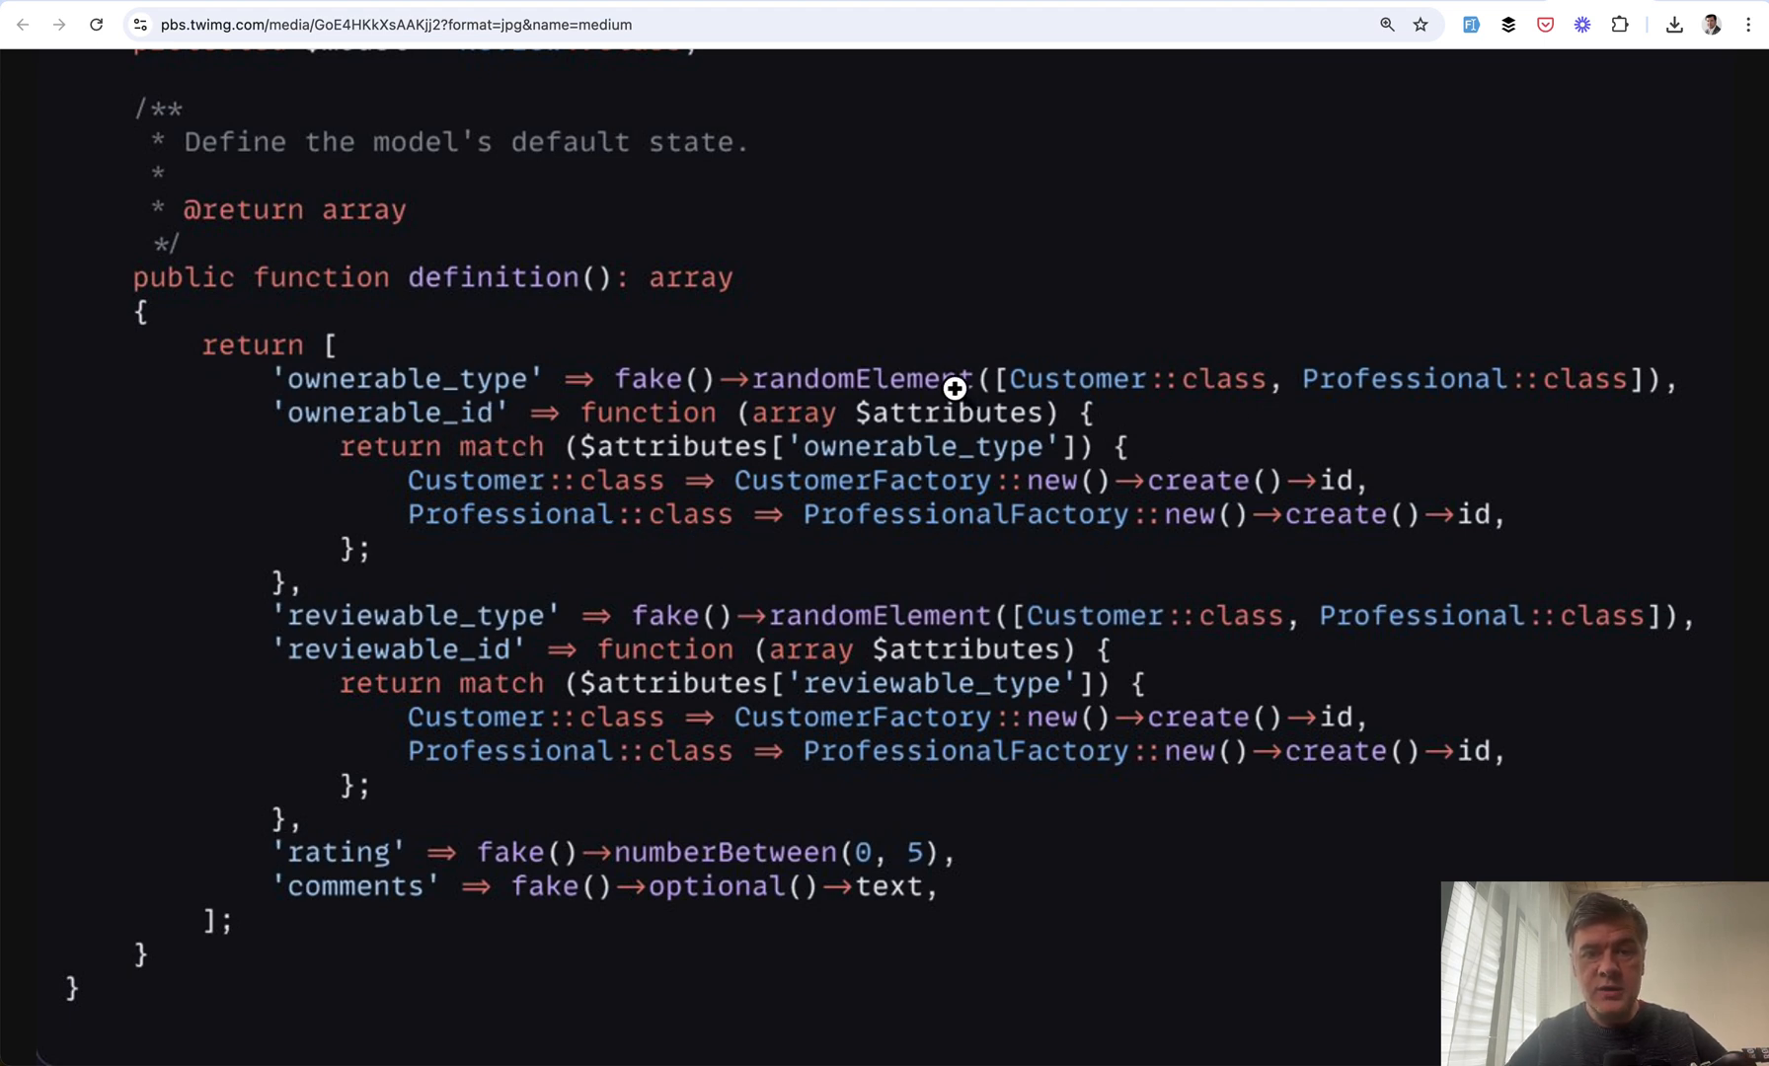
mouse_move(593, 466)
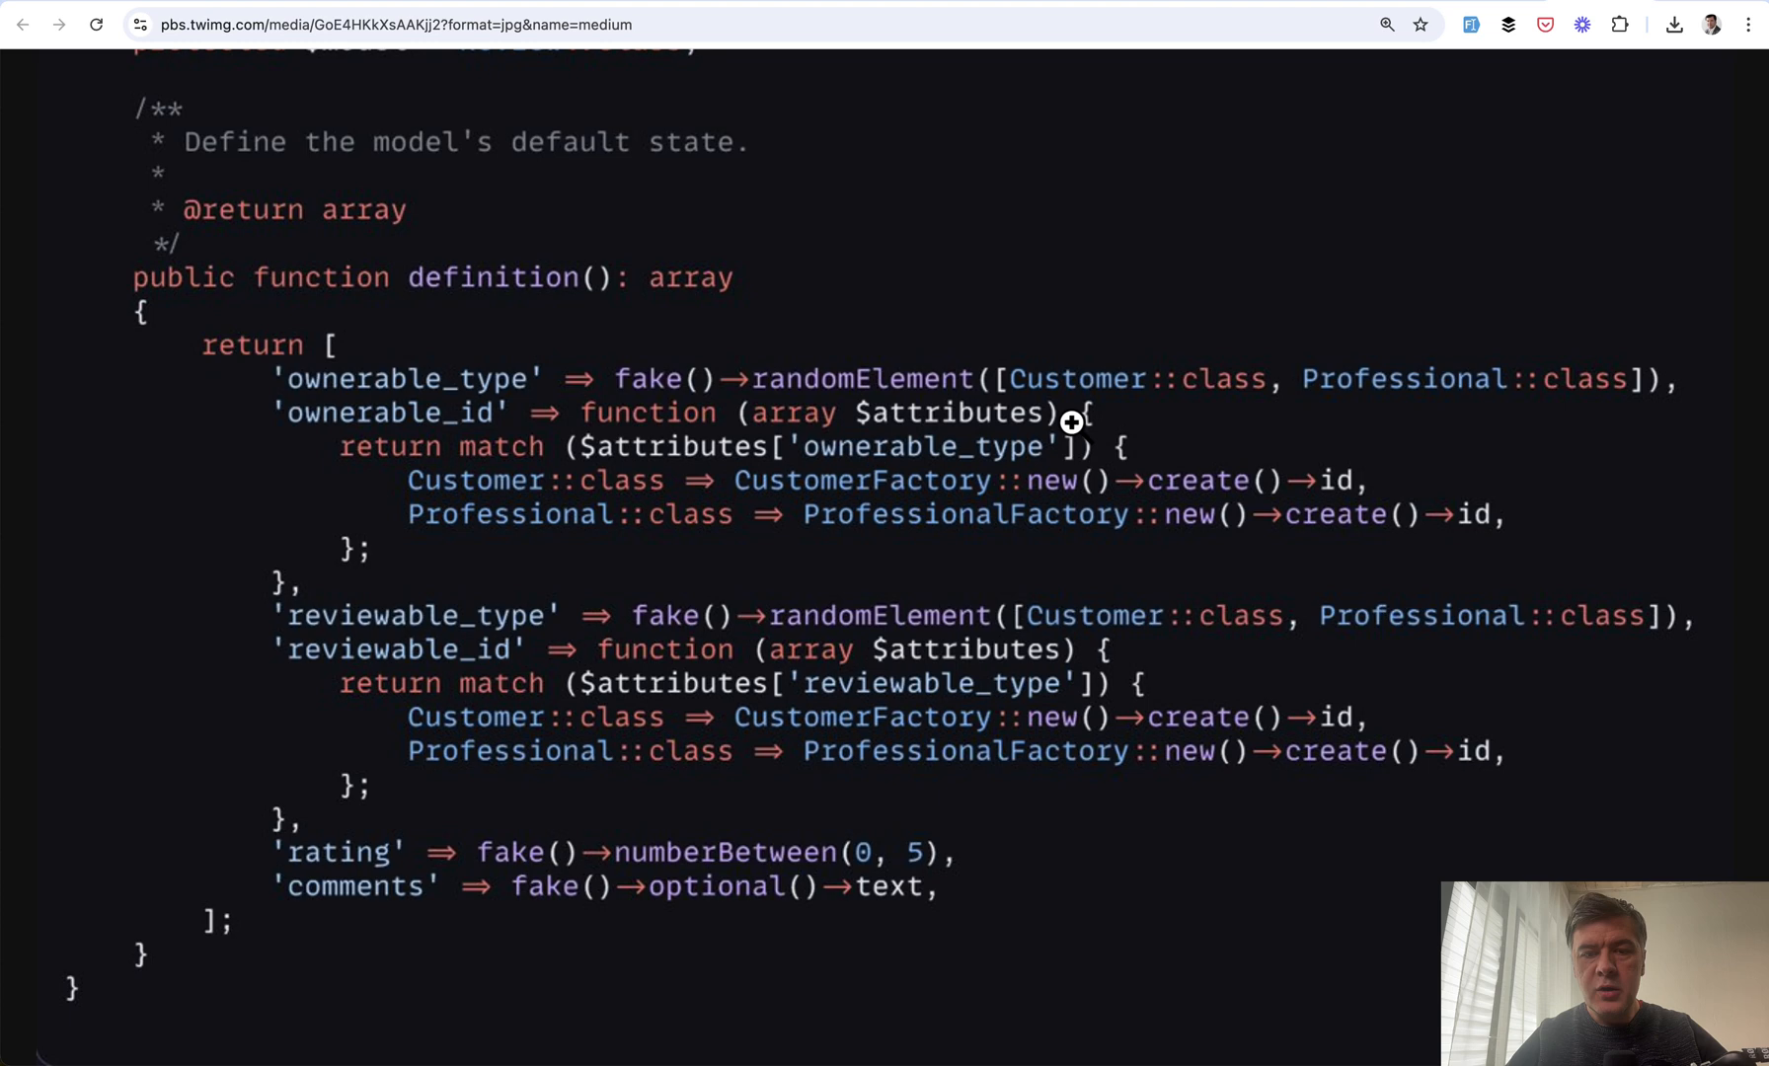
mouse_move(1130, 572)
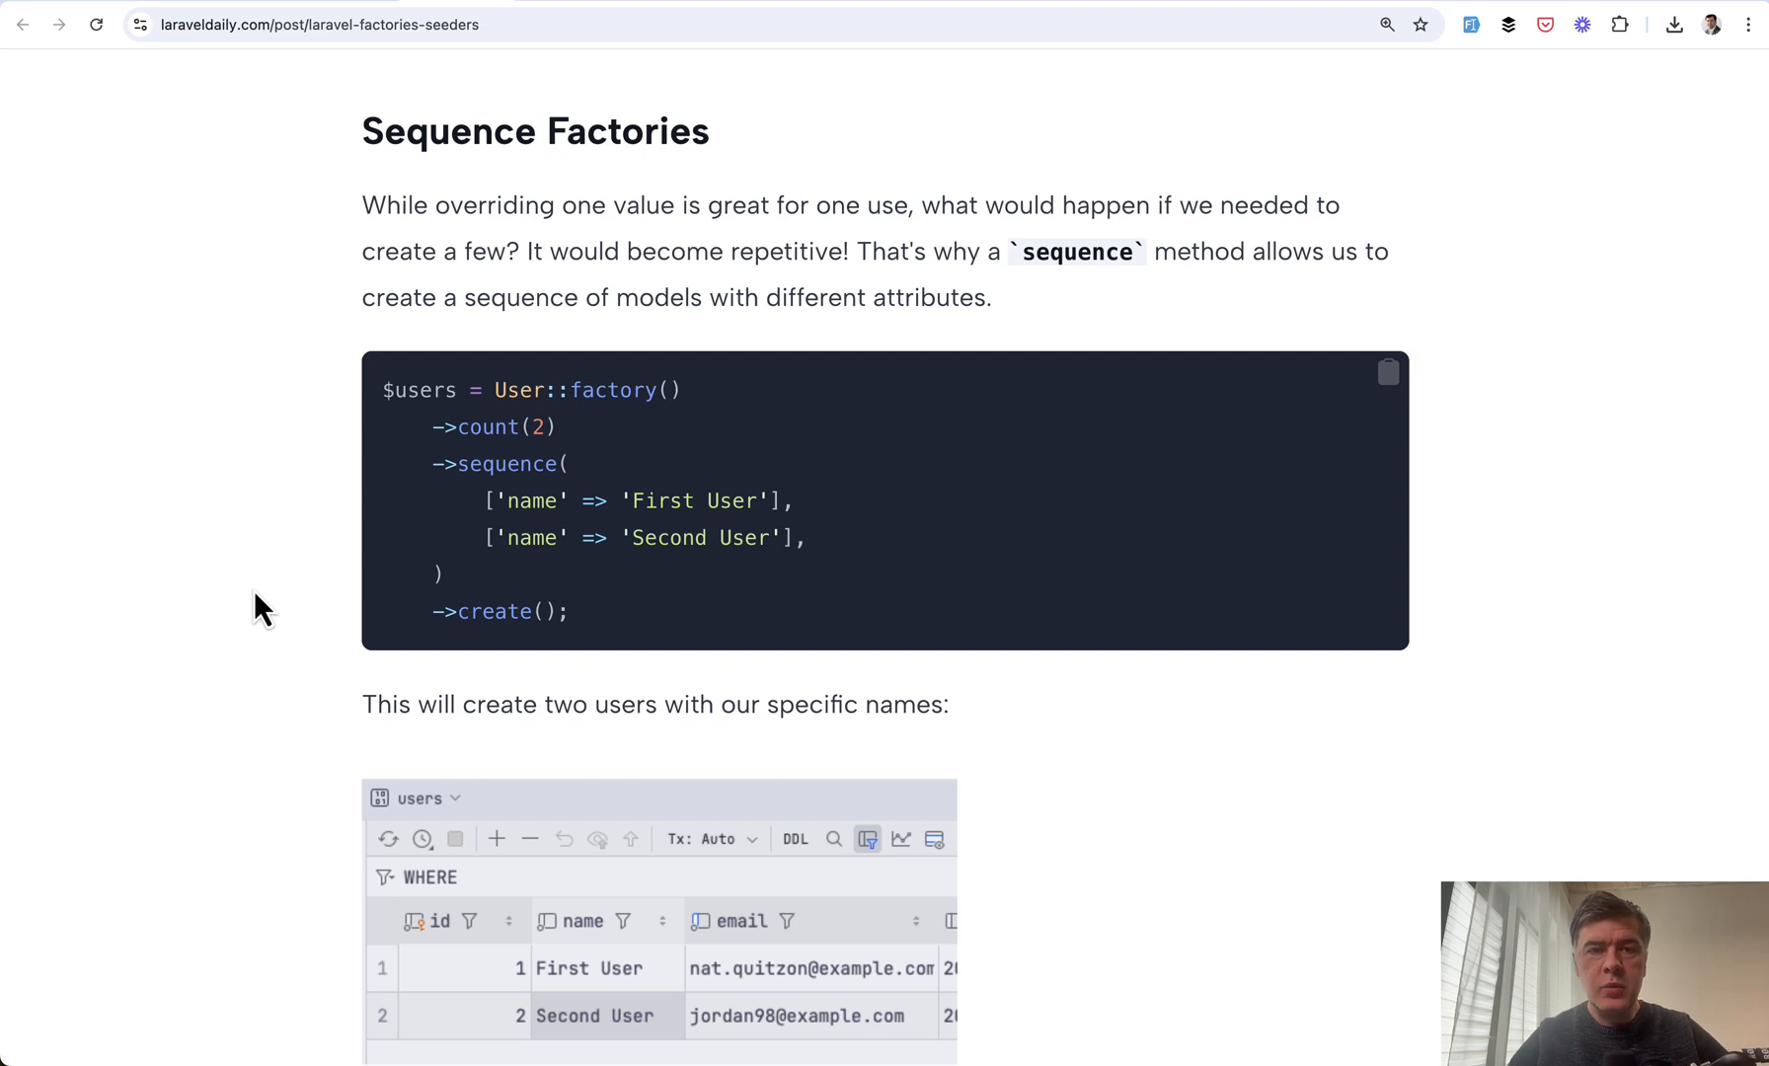
mouse_move(391, 385)
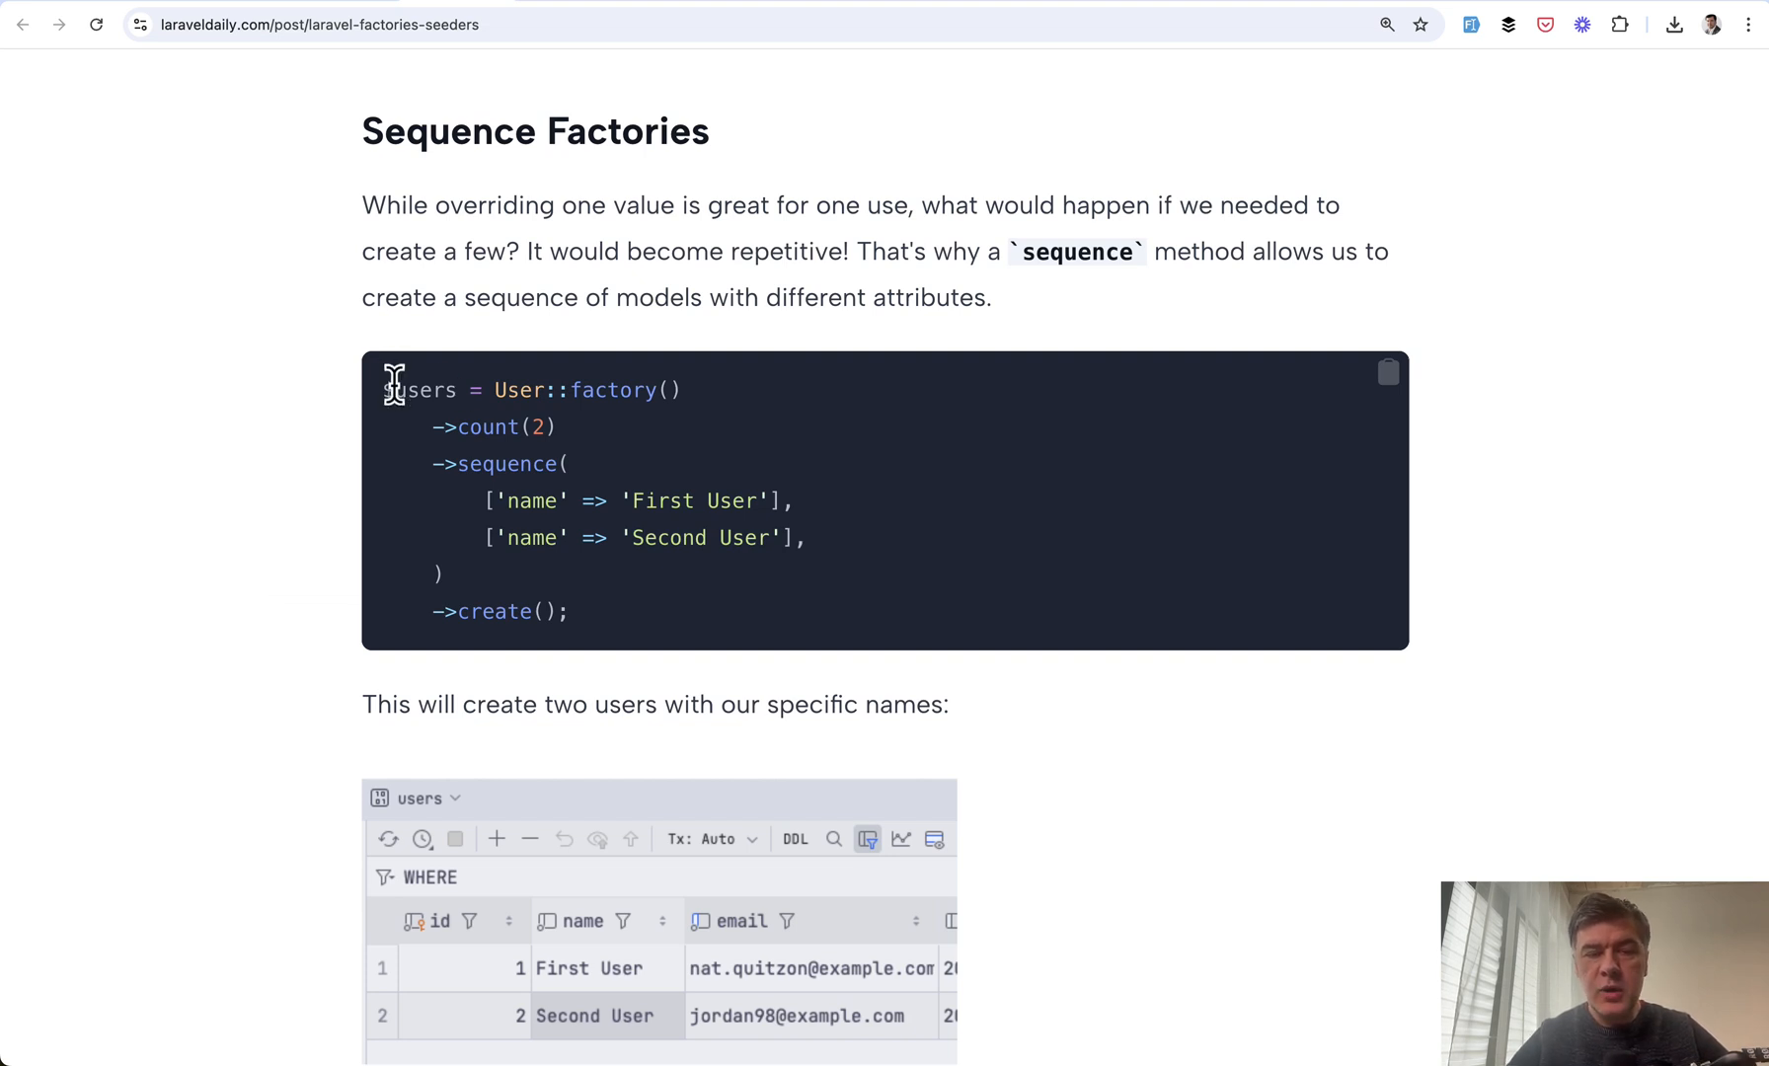
mouse_move(569, 604)
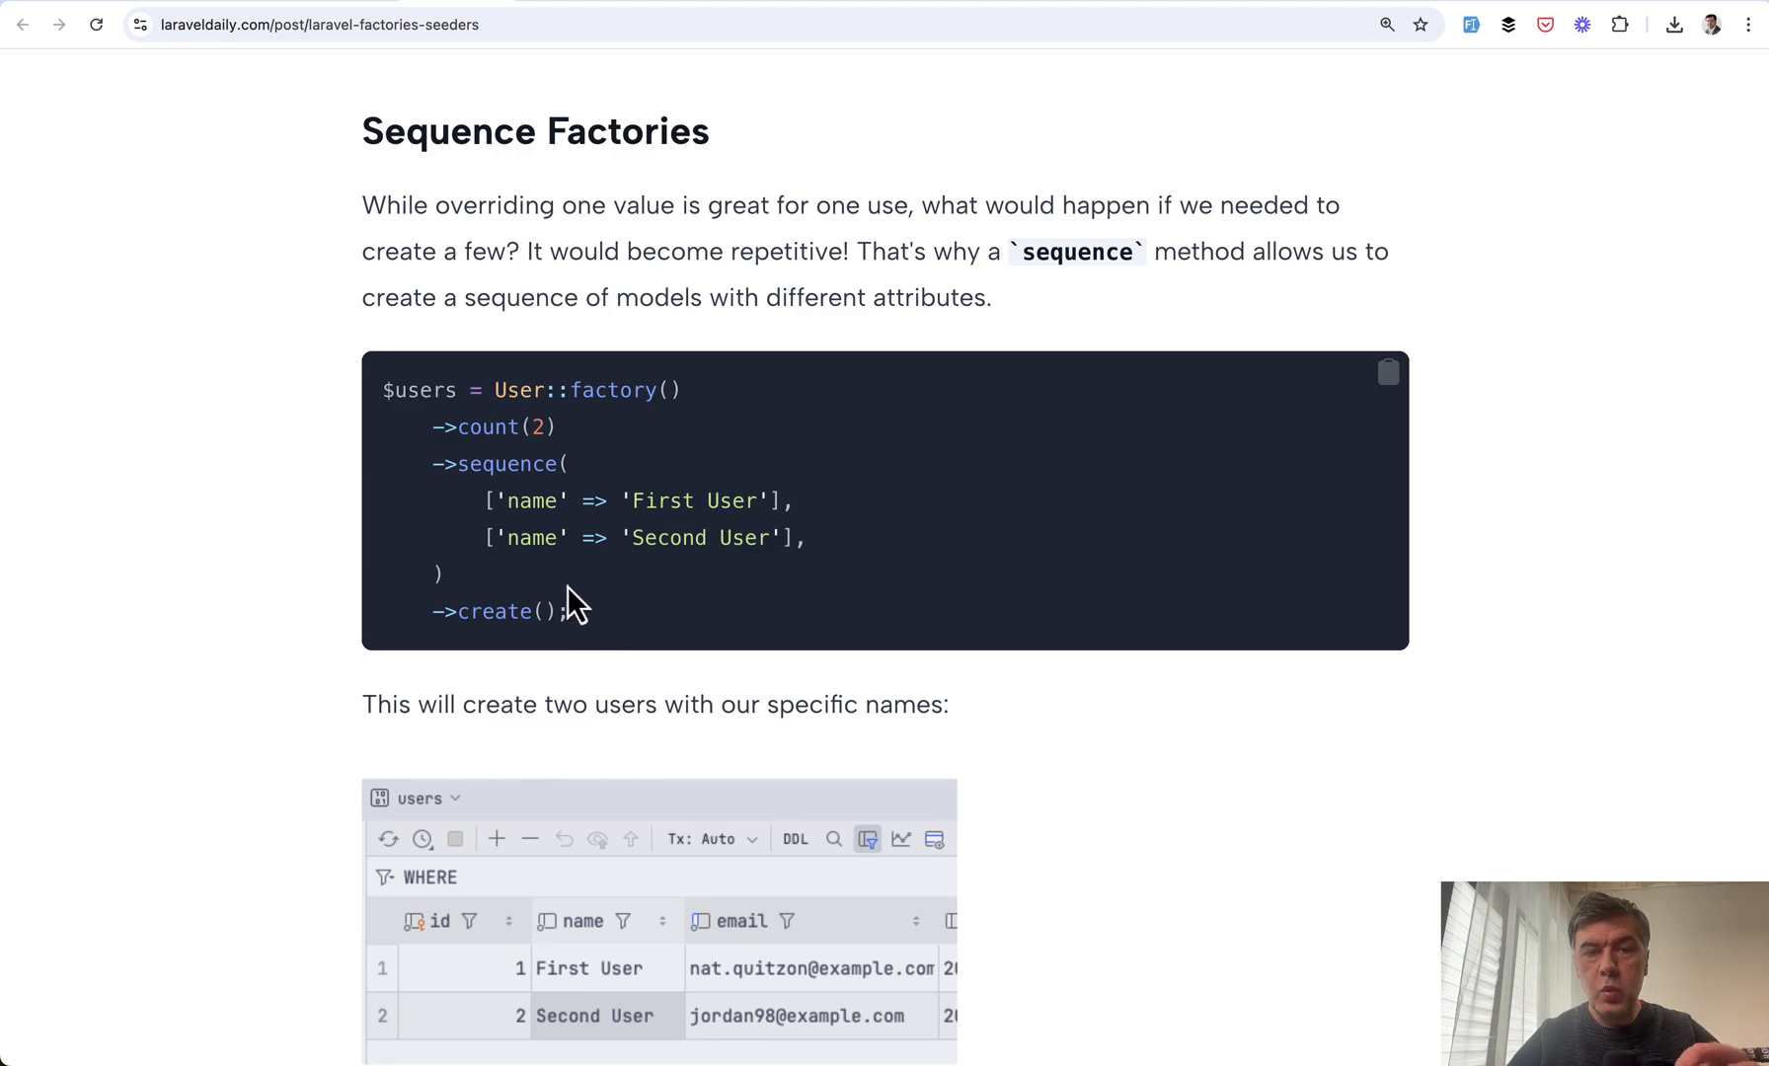
mouse_move(480, 502)
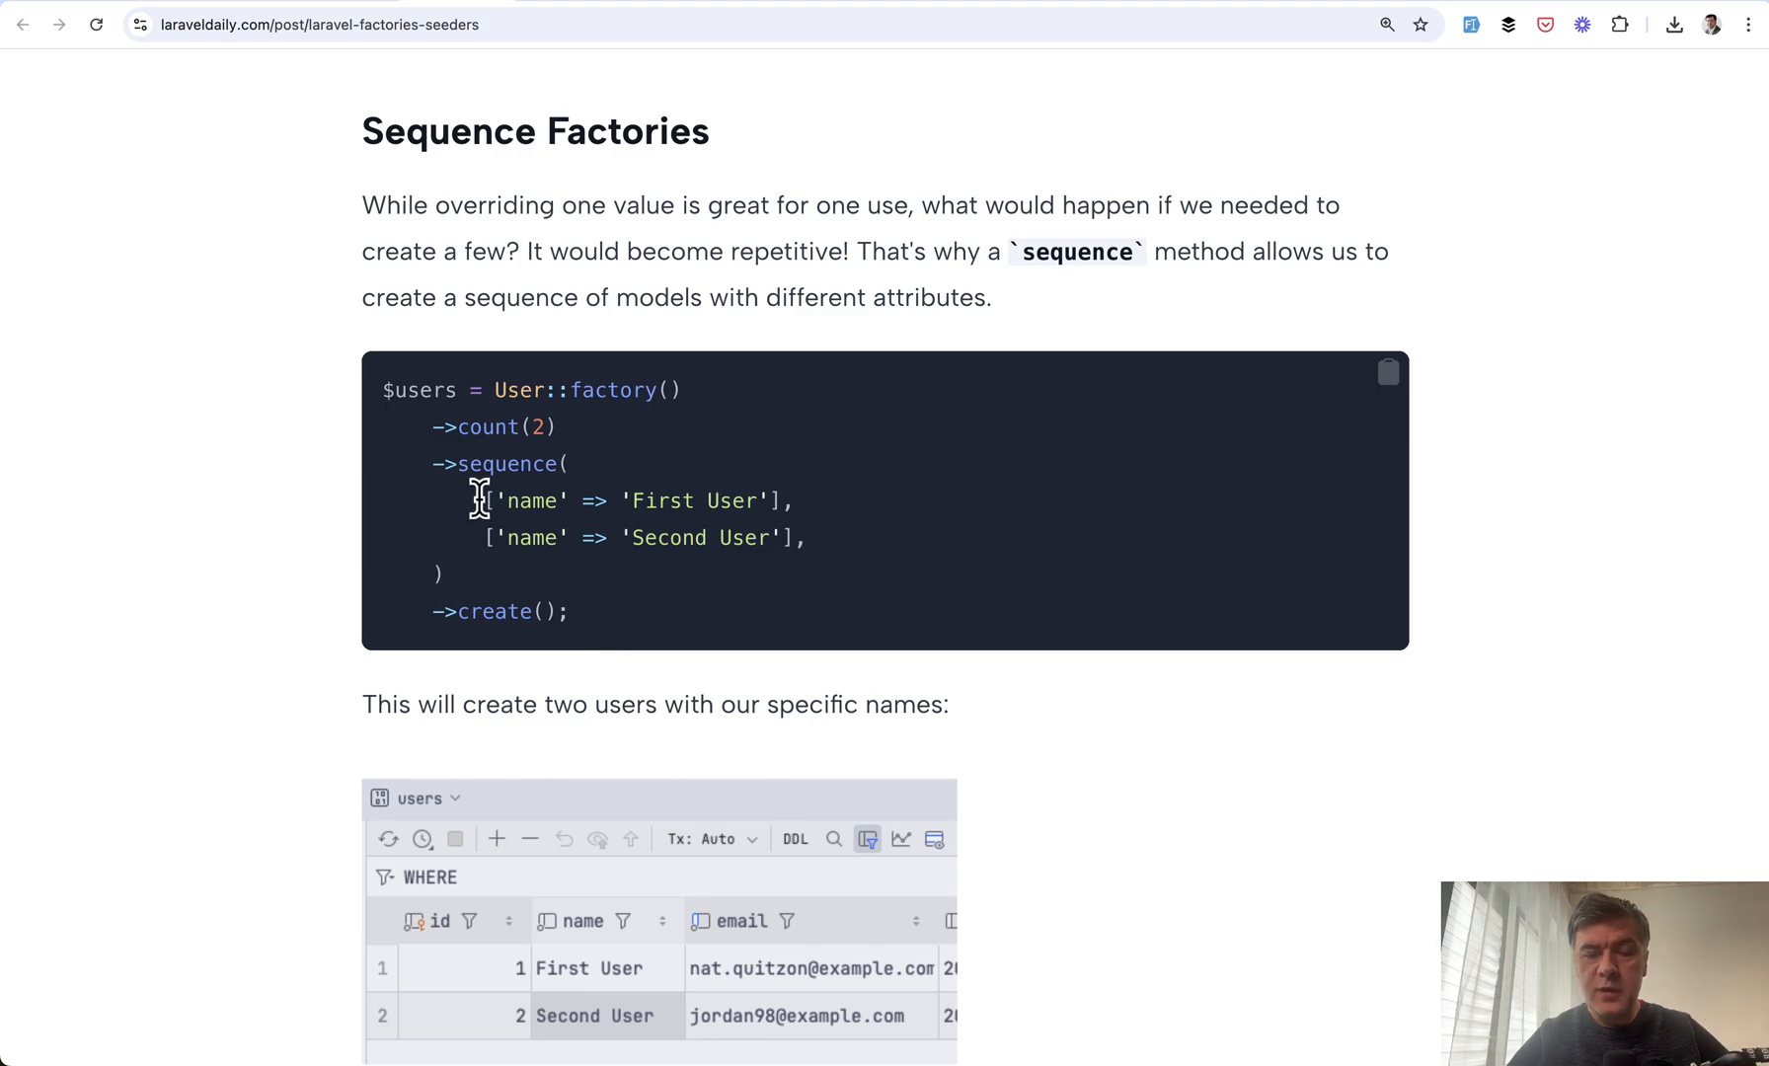
Highlight the First User entry and its name attribute in the sequence example
left_click_drag(481, 502, 699, 501)
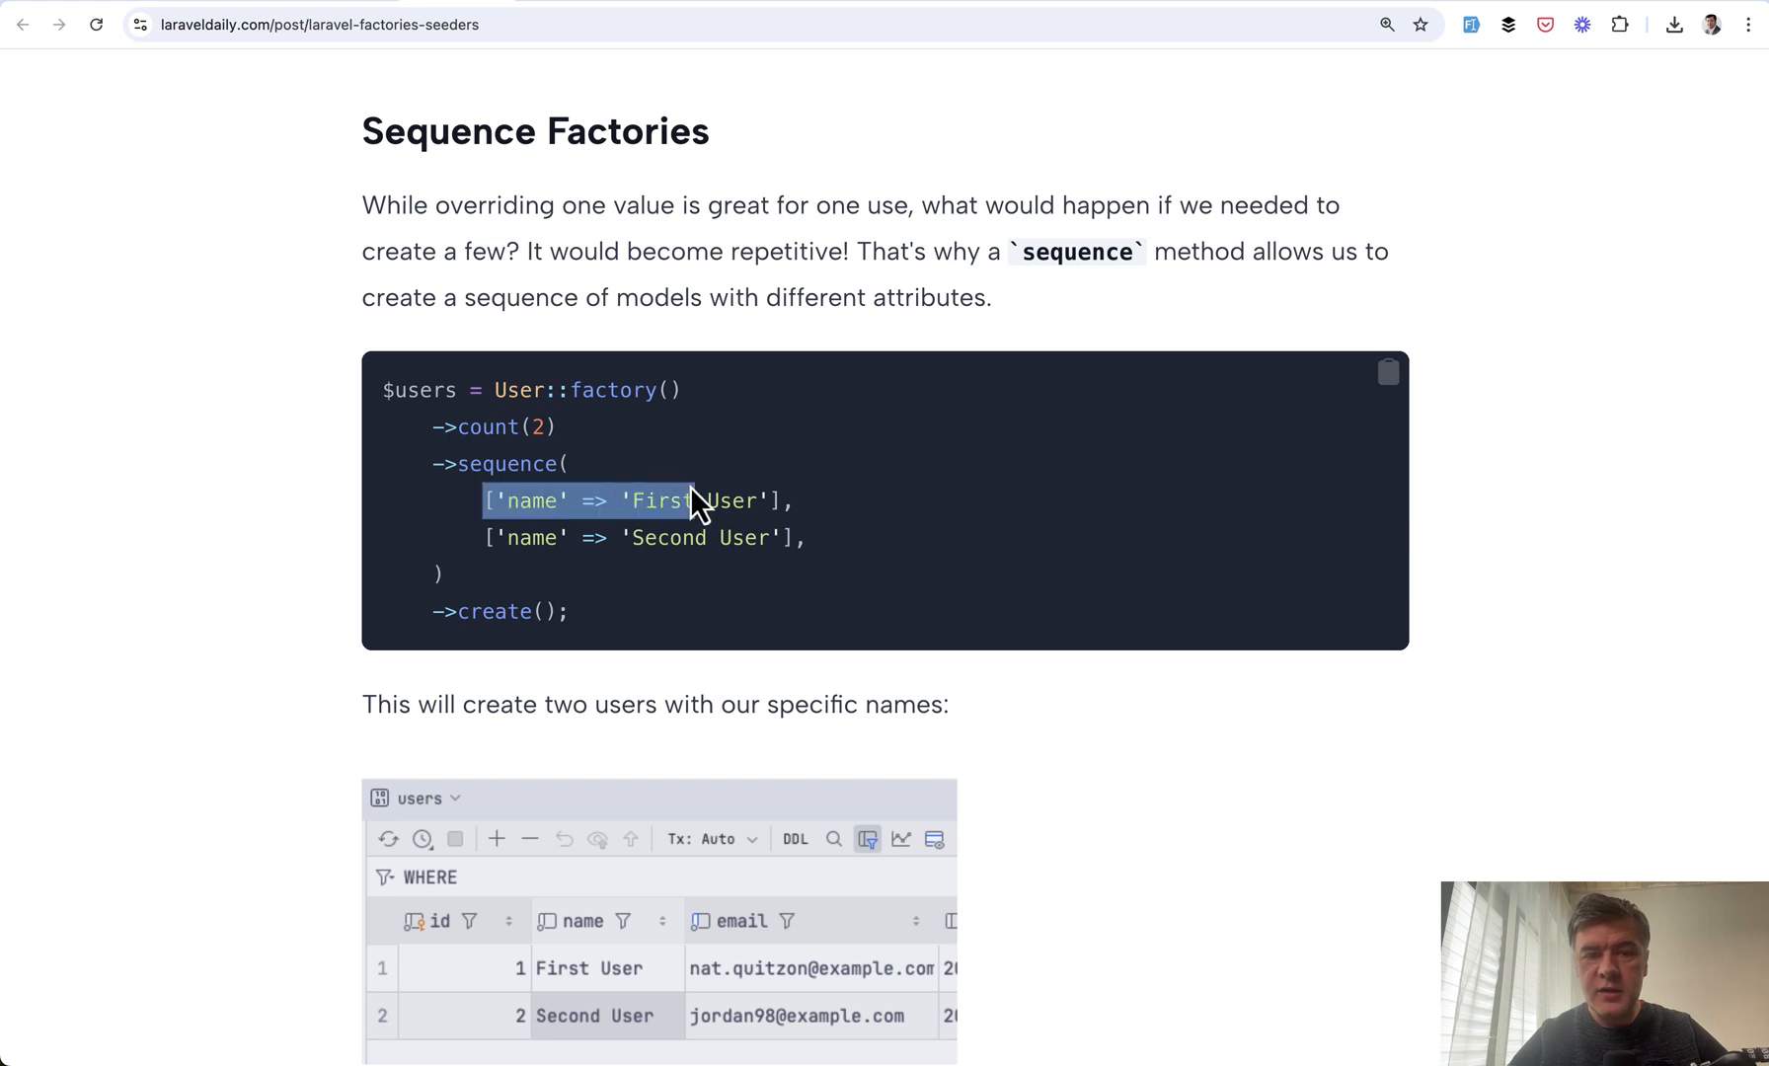
double_click(529, 537)
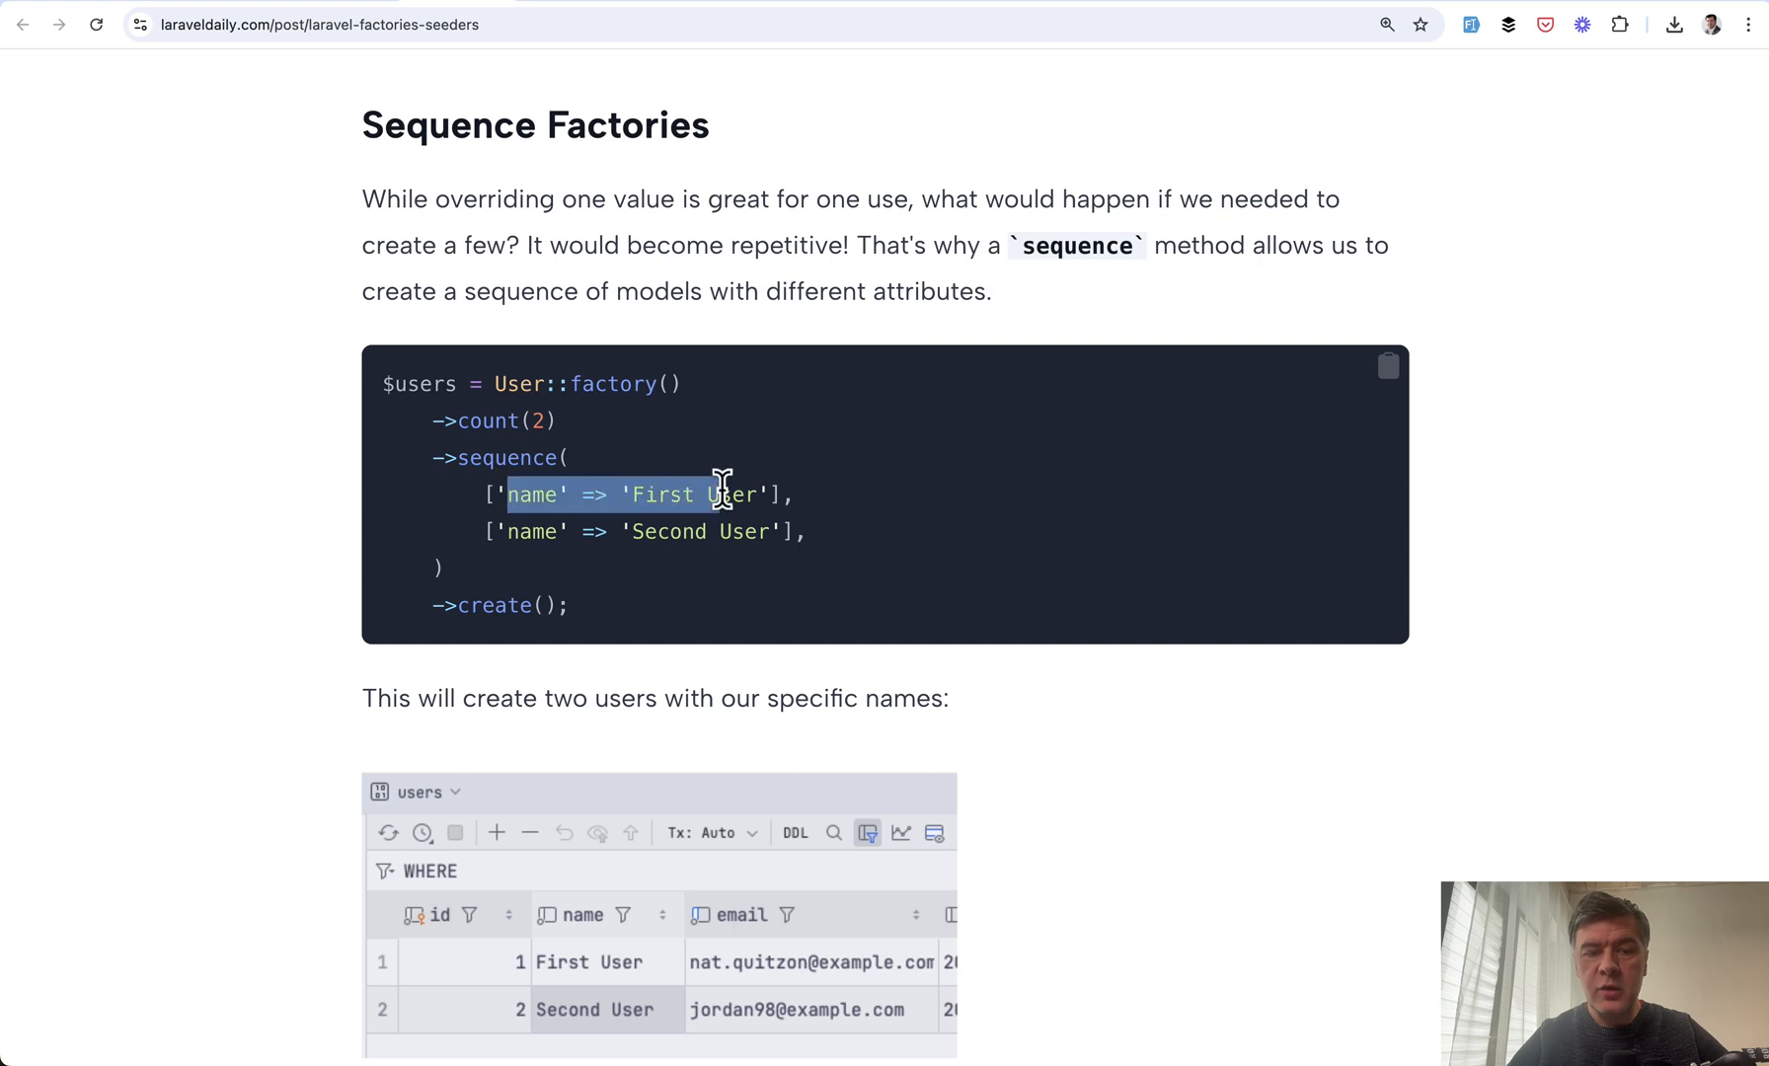
Scroll past the Role relationship example to the callback version of Sequence Factories
scroll("down", 3)
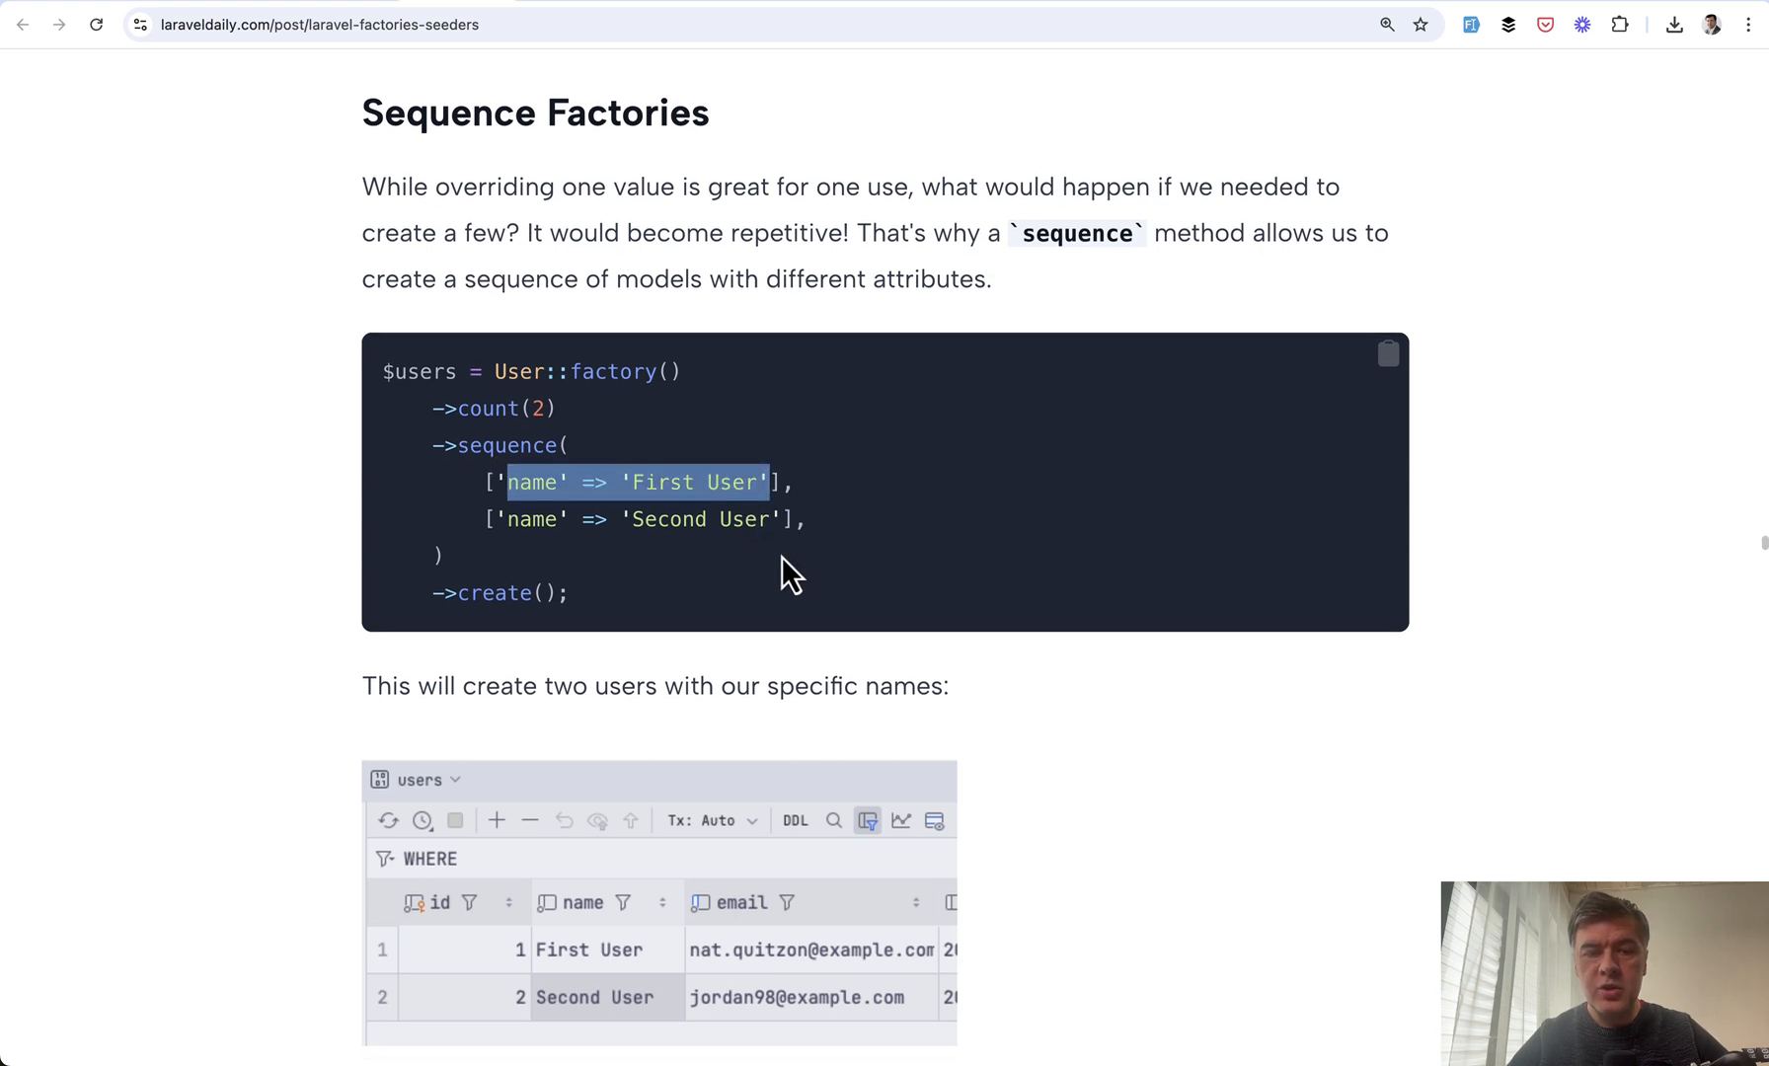
scroll("down", 3)
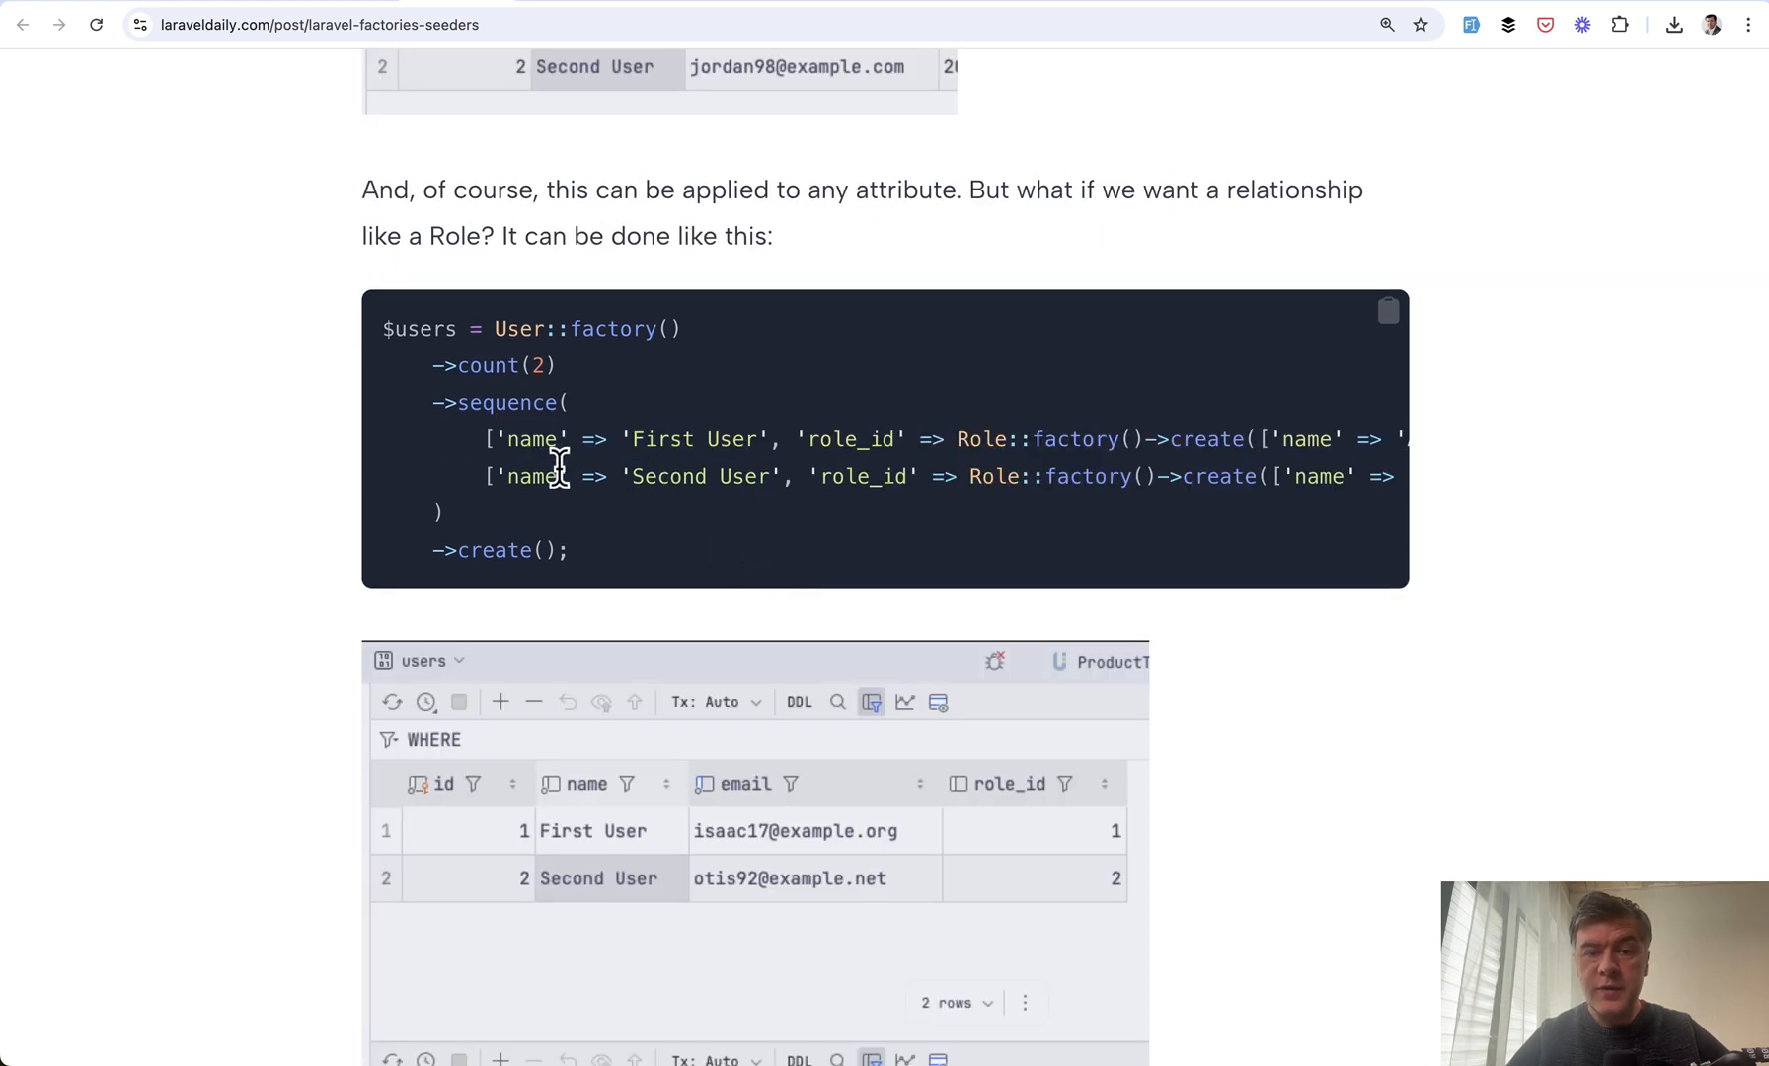
scroll("right", 3)
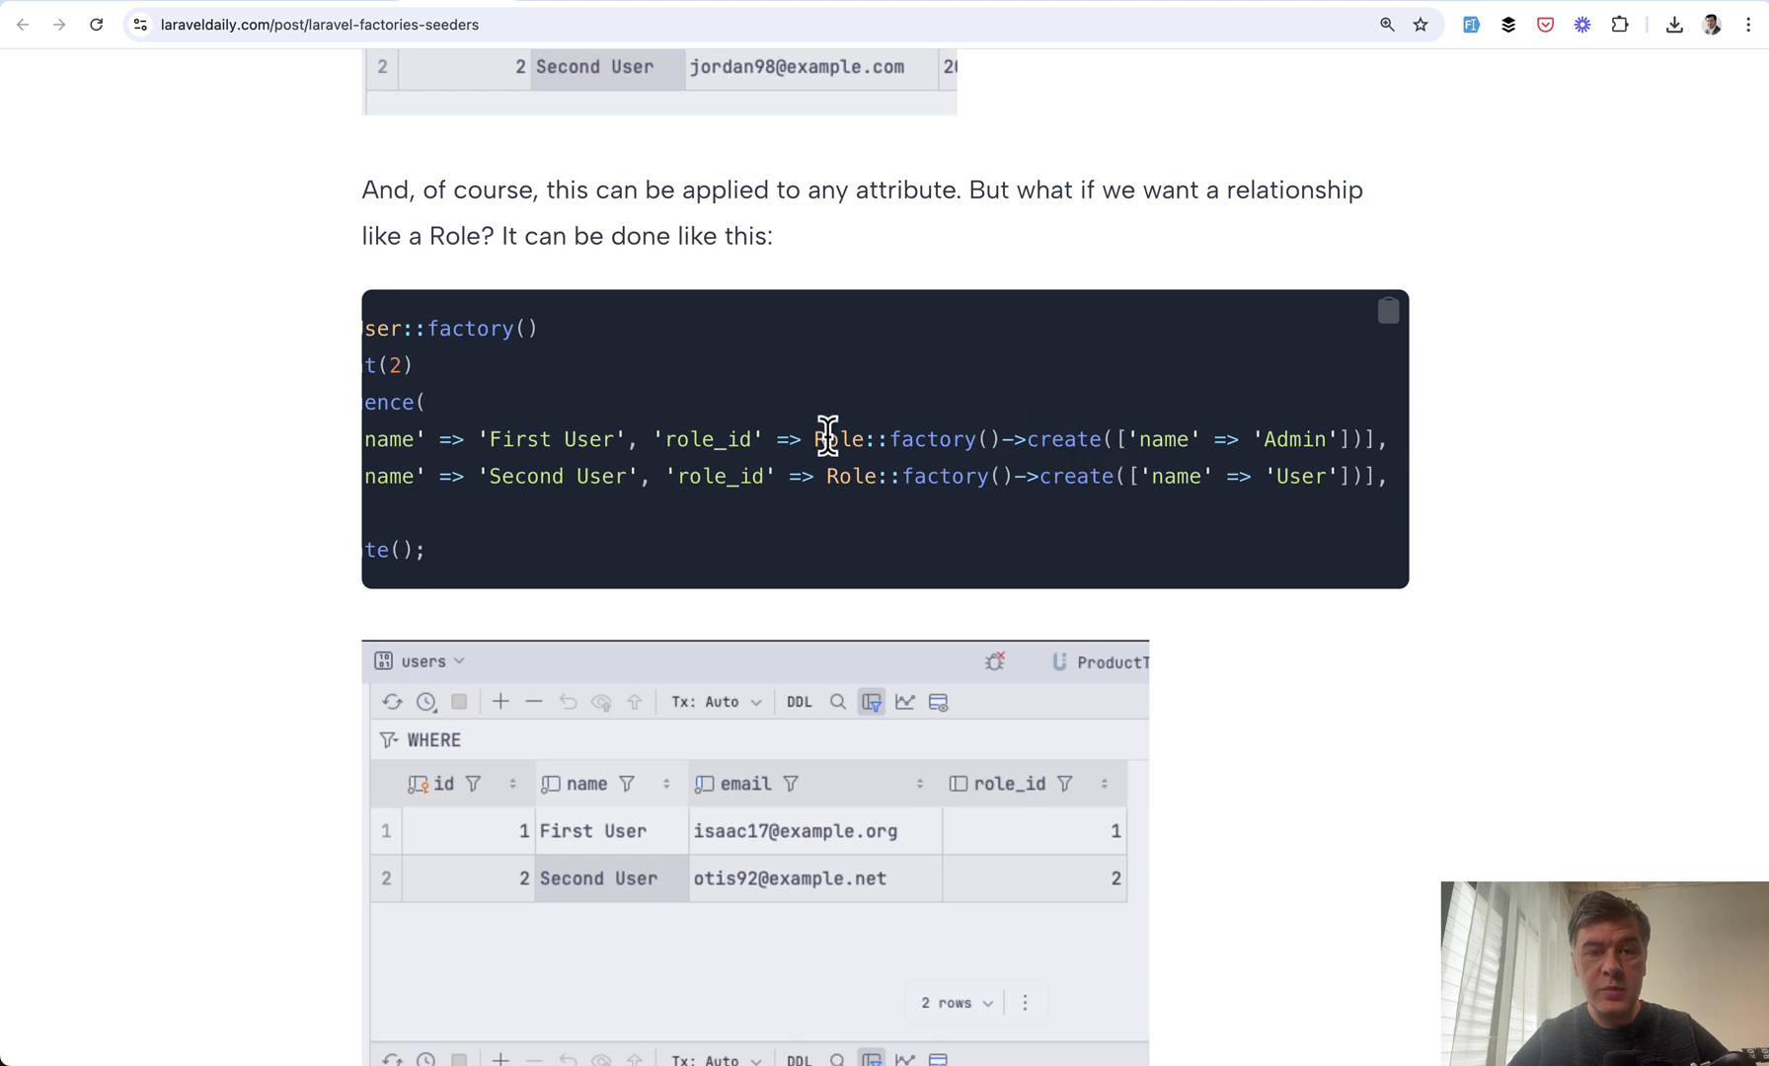
mouse_move(699, 439)
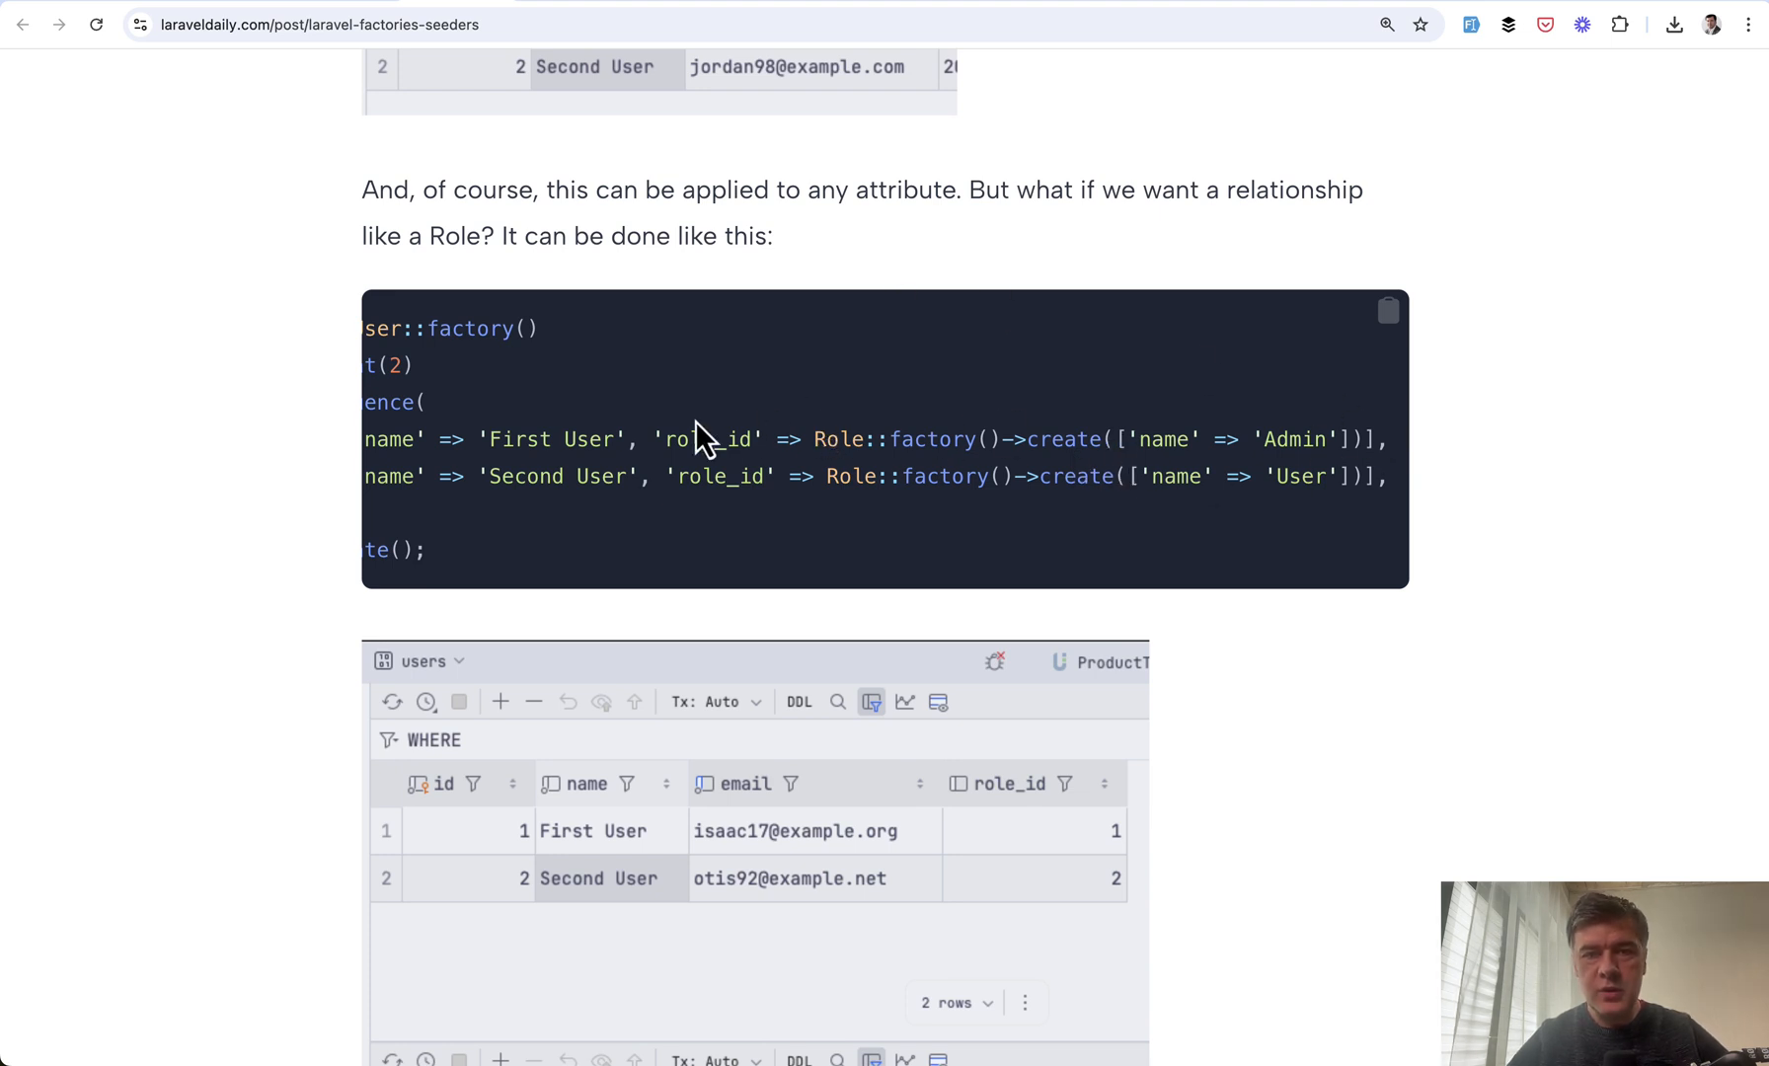
scroll("down", 3)
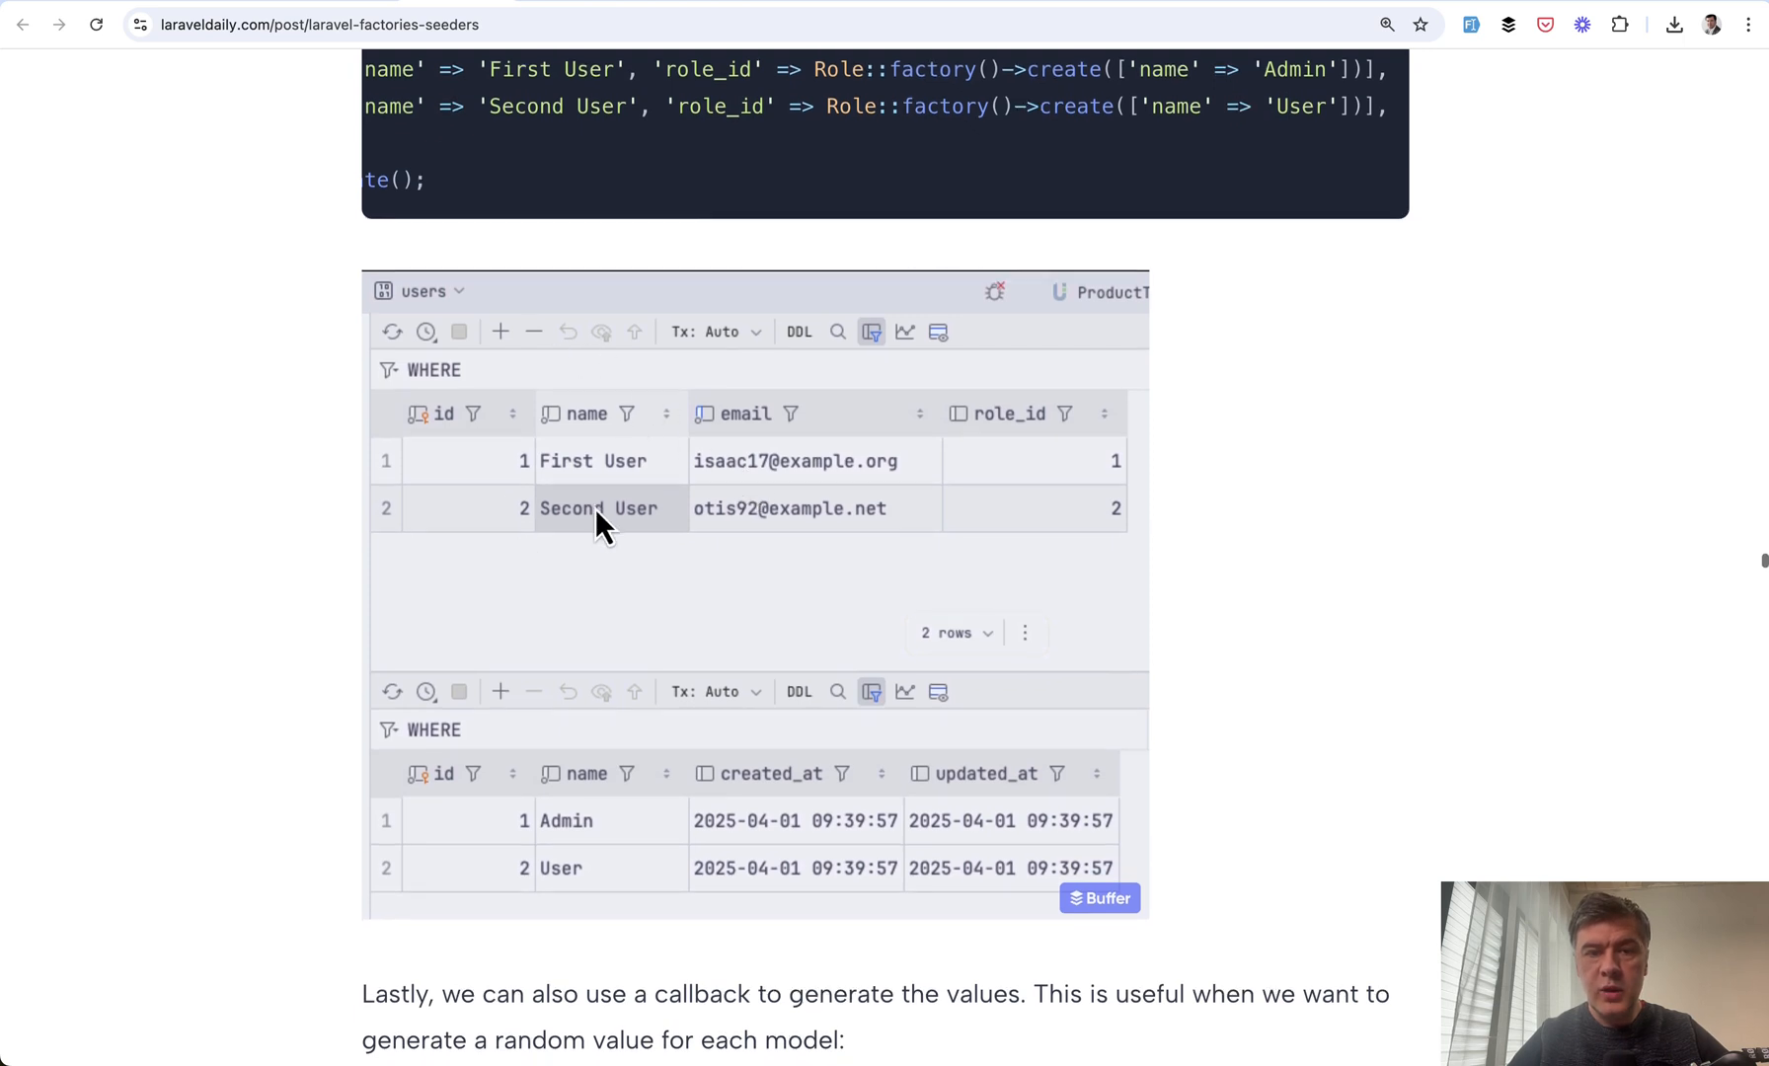
scroll("down", 3)
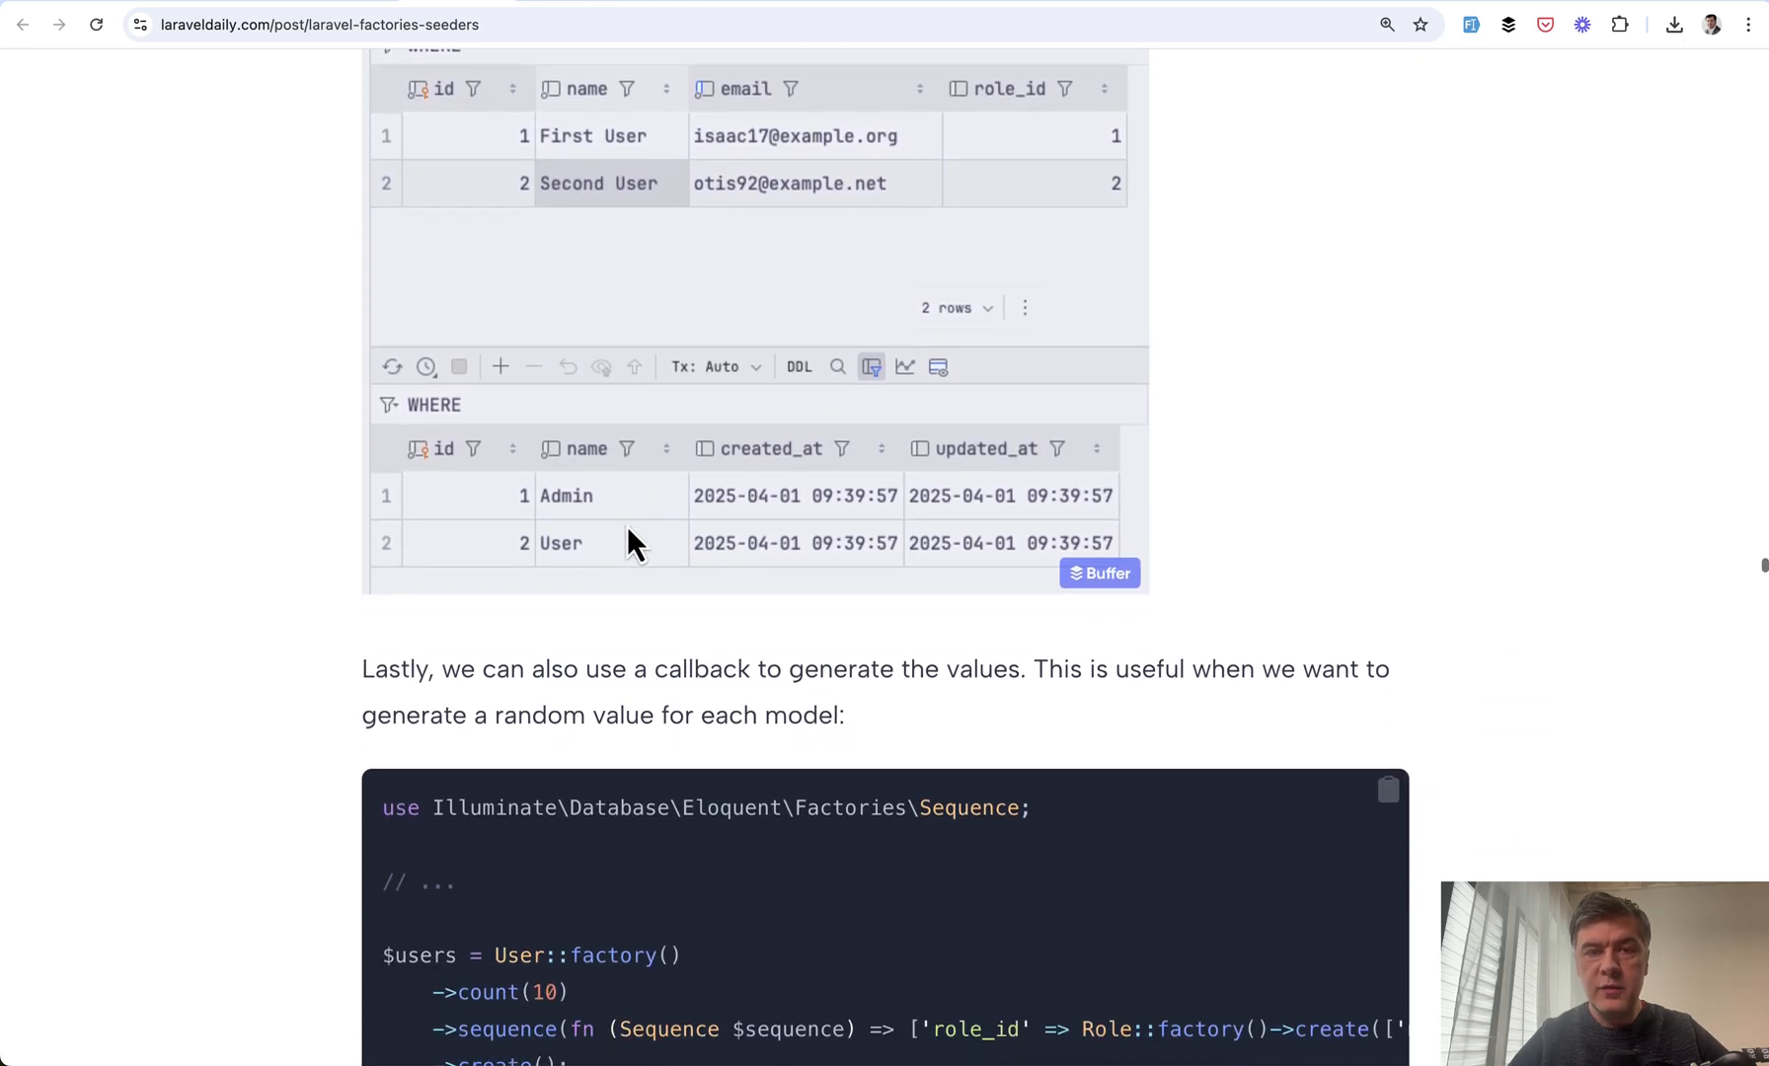
Scroll through the users and roles table screenshots and the callback paragraph to the Lifecycle Hooks heading
scroll("down", 3)
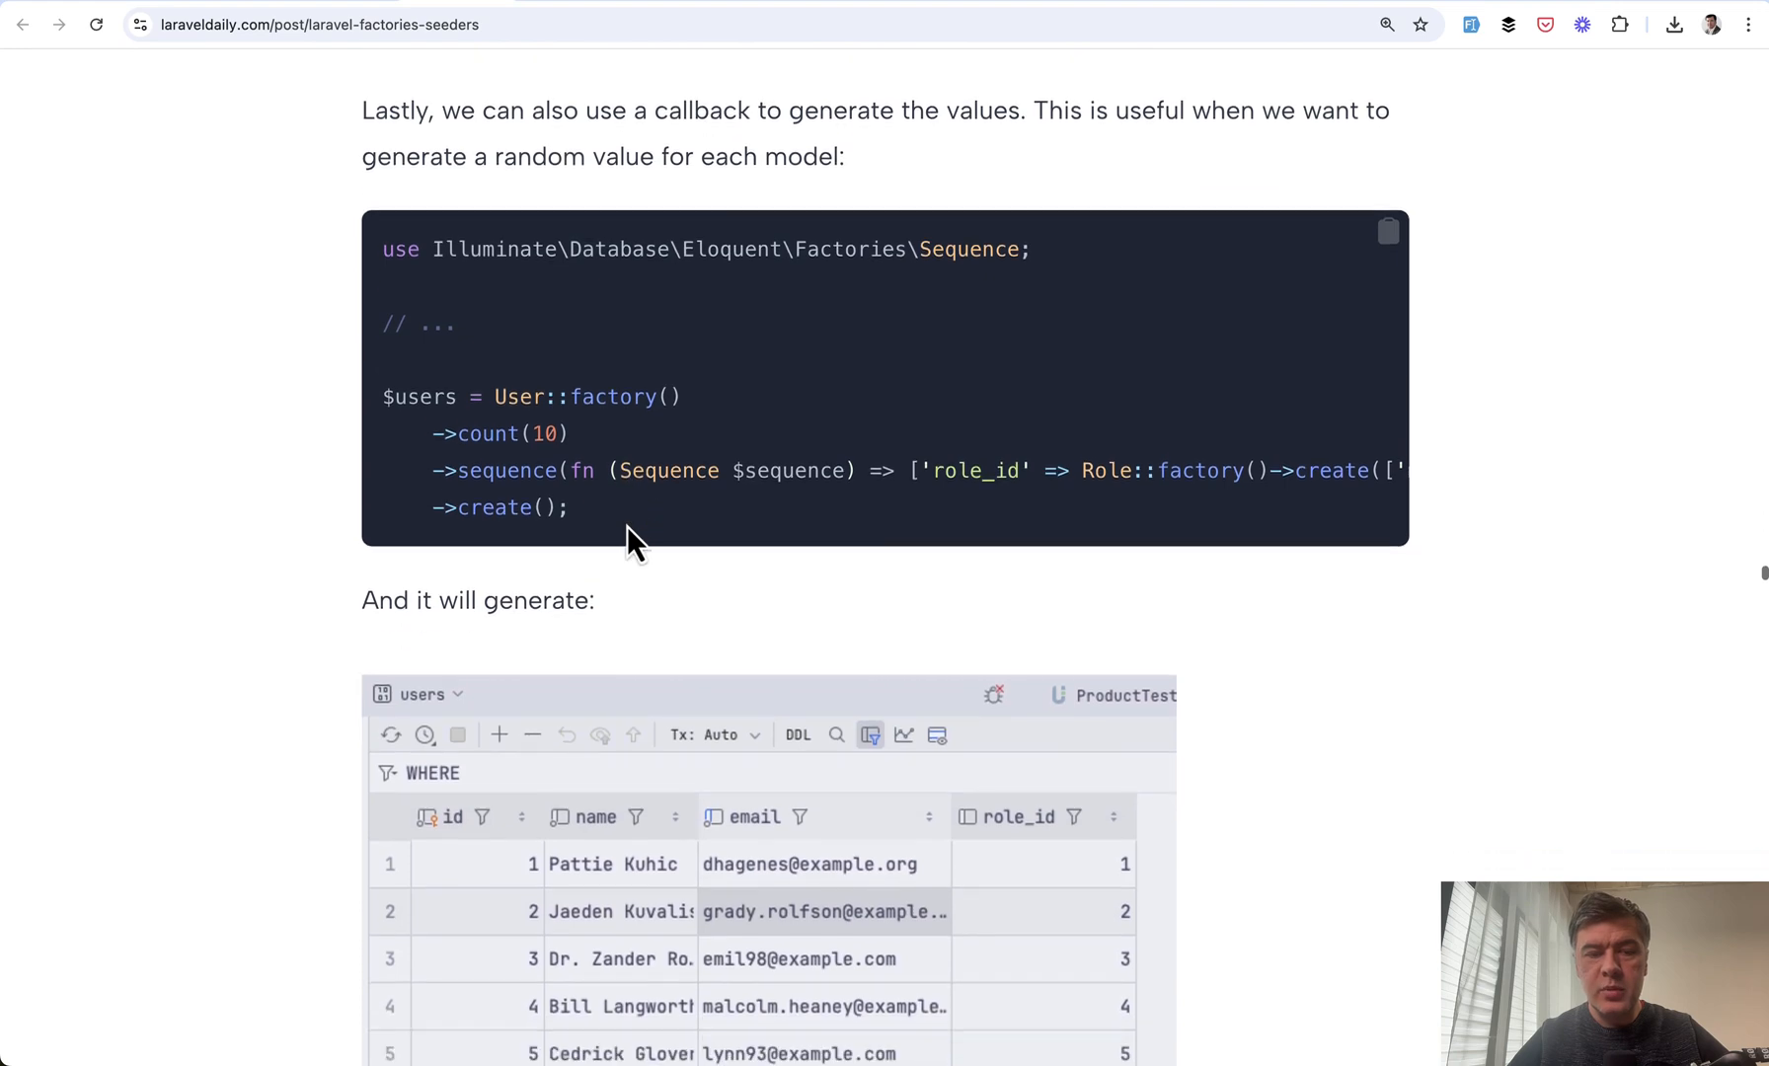
scroll("down", 3)
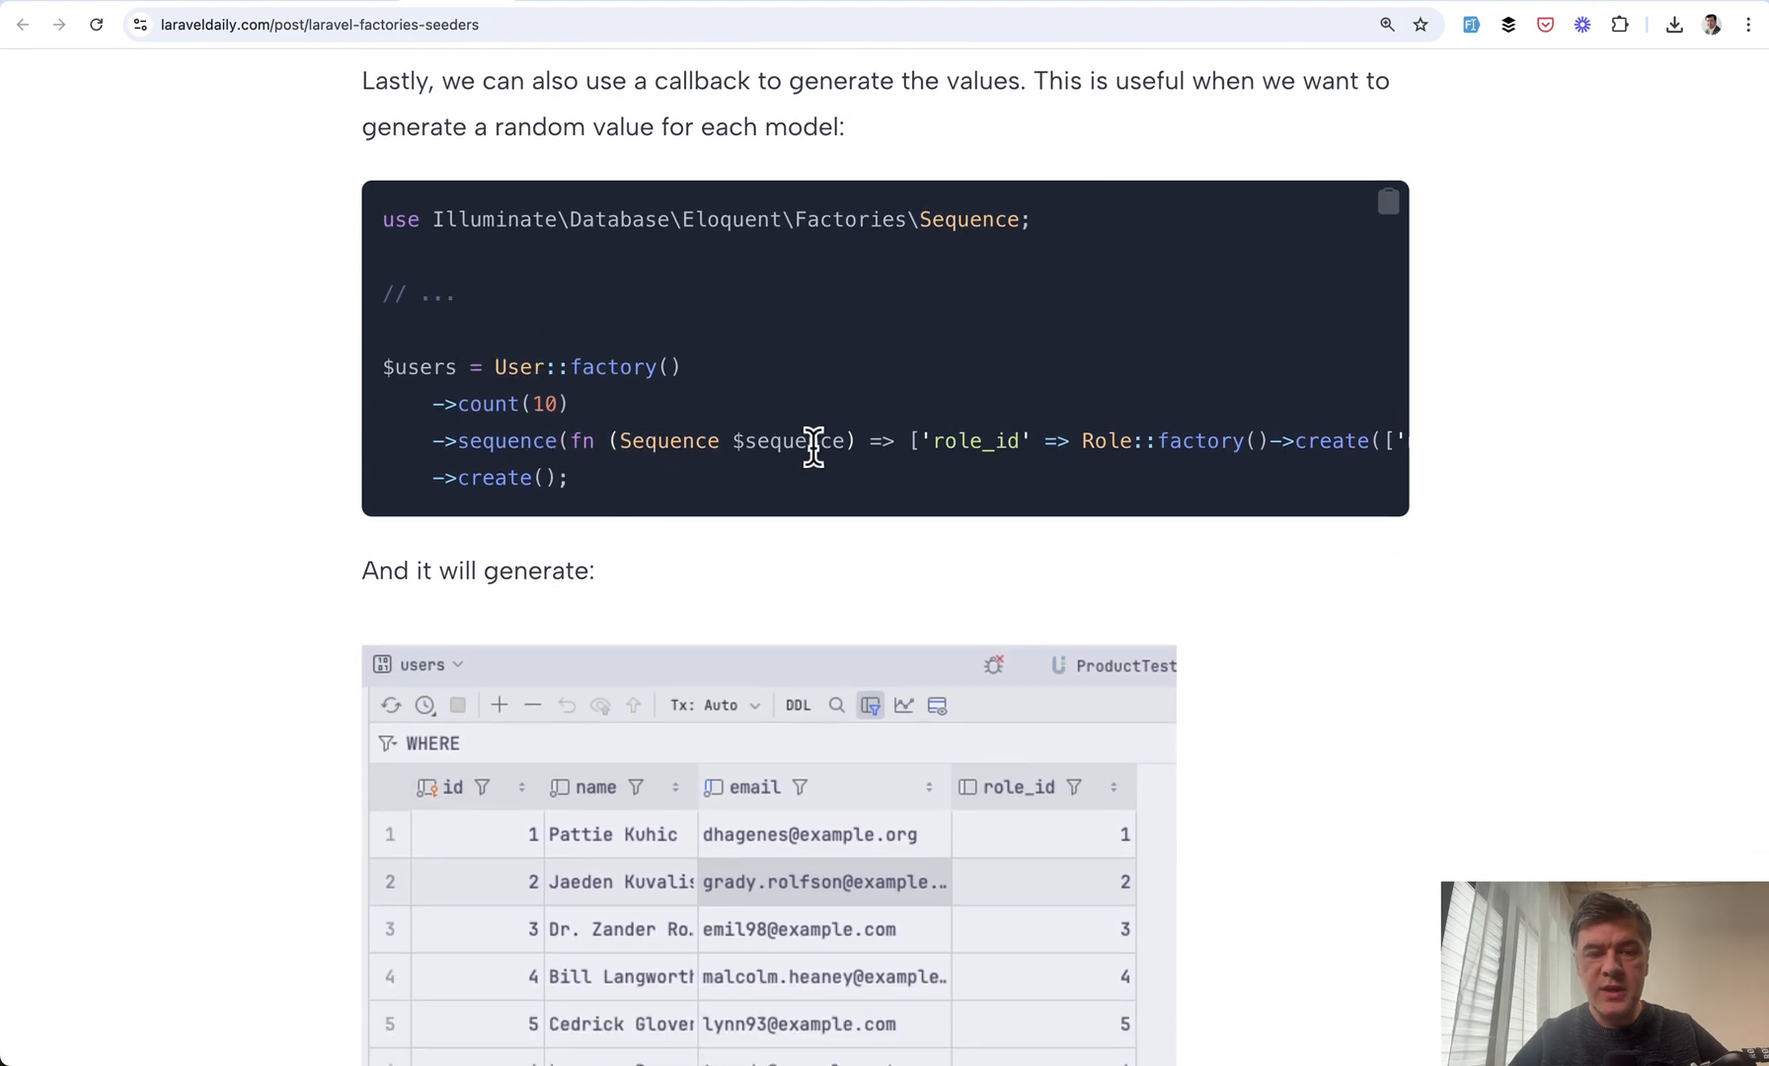
scroll("right", 3)
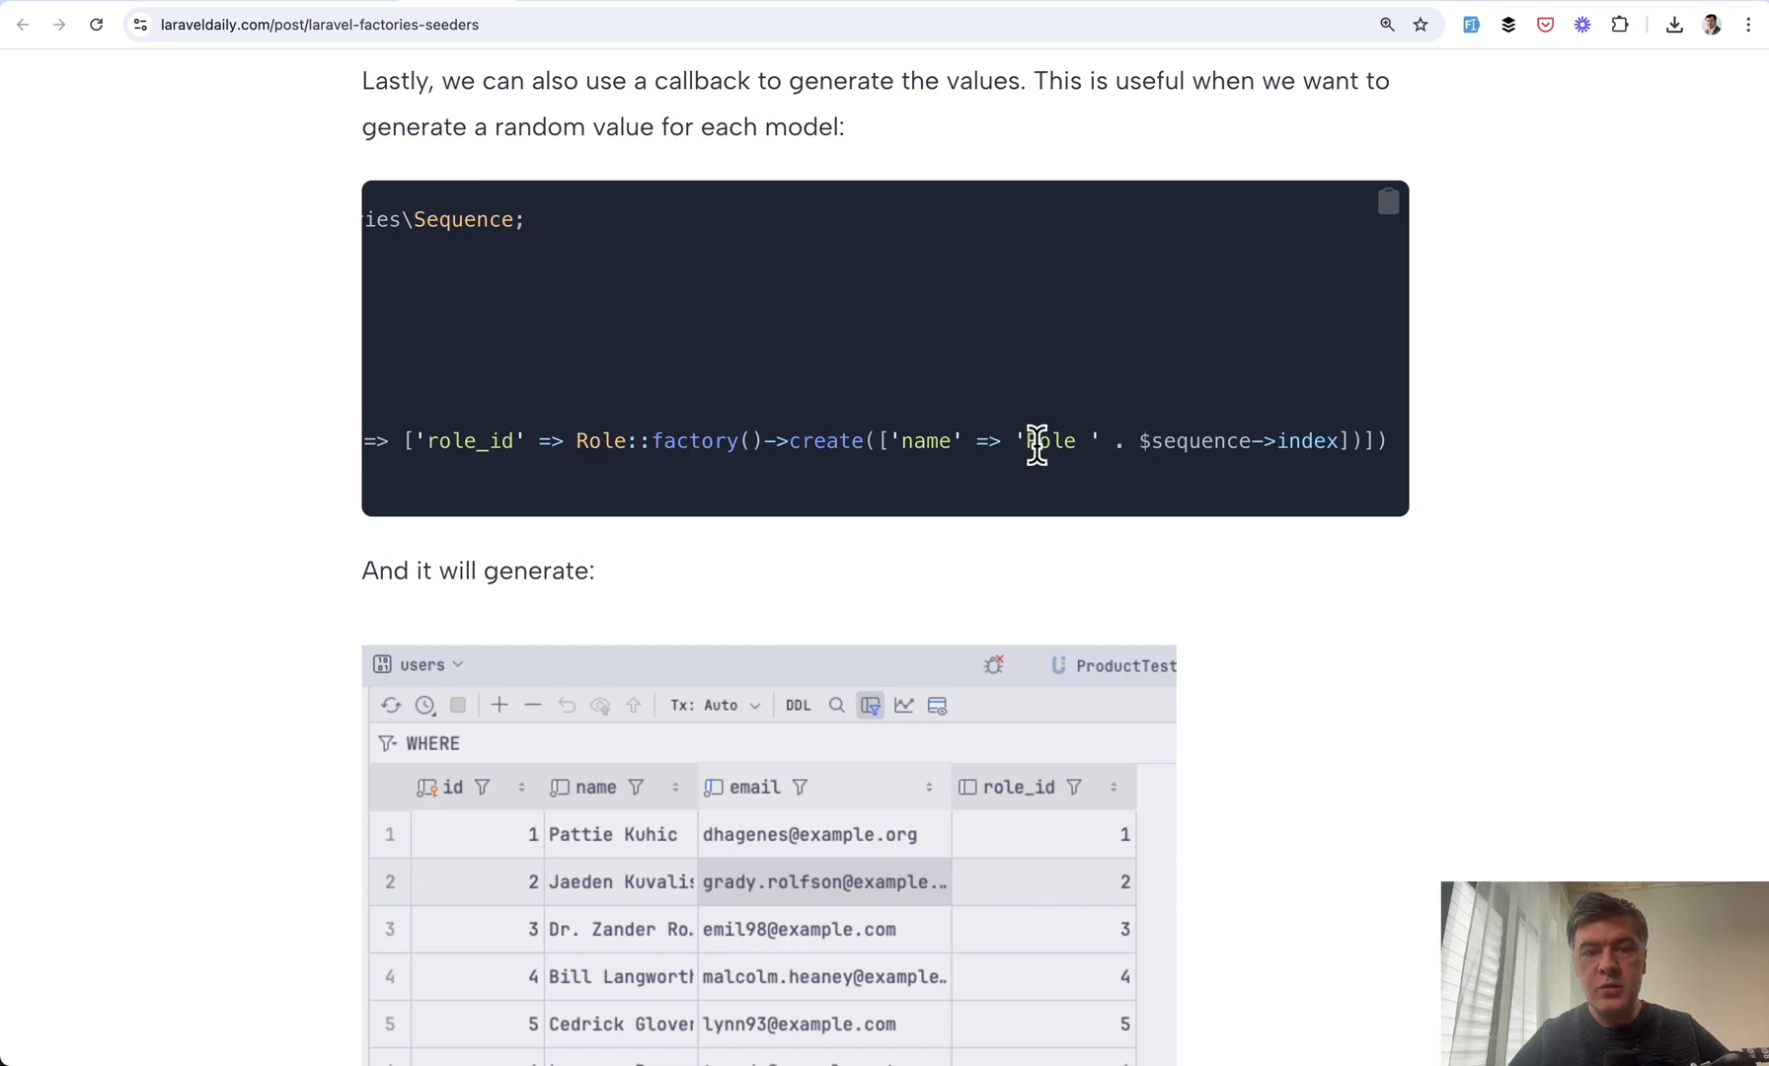
scroll("down", 3)
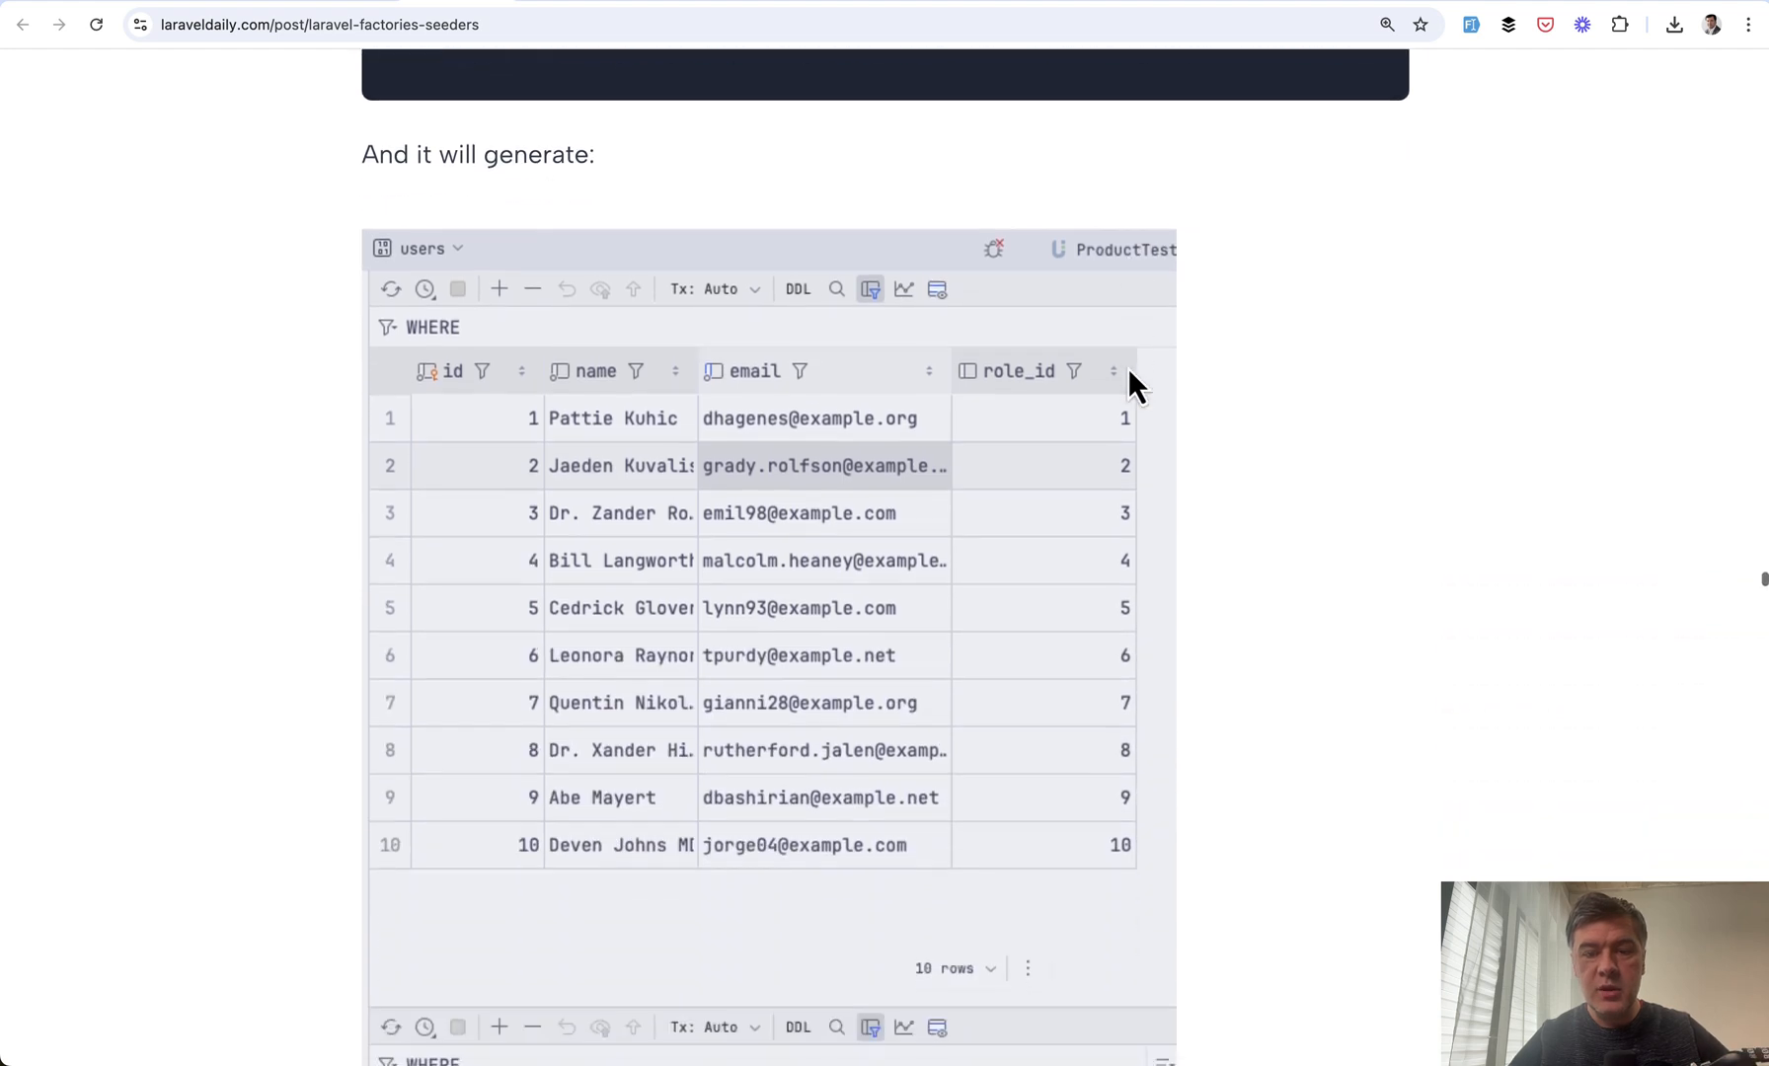
scroll("down", 3)
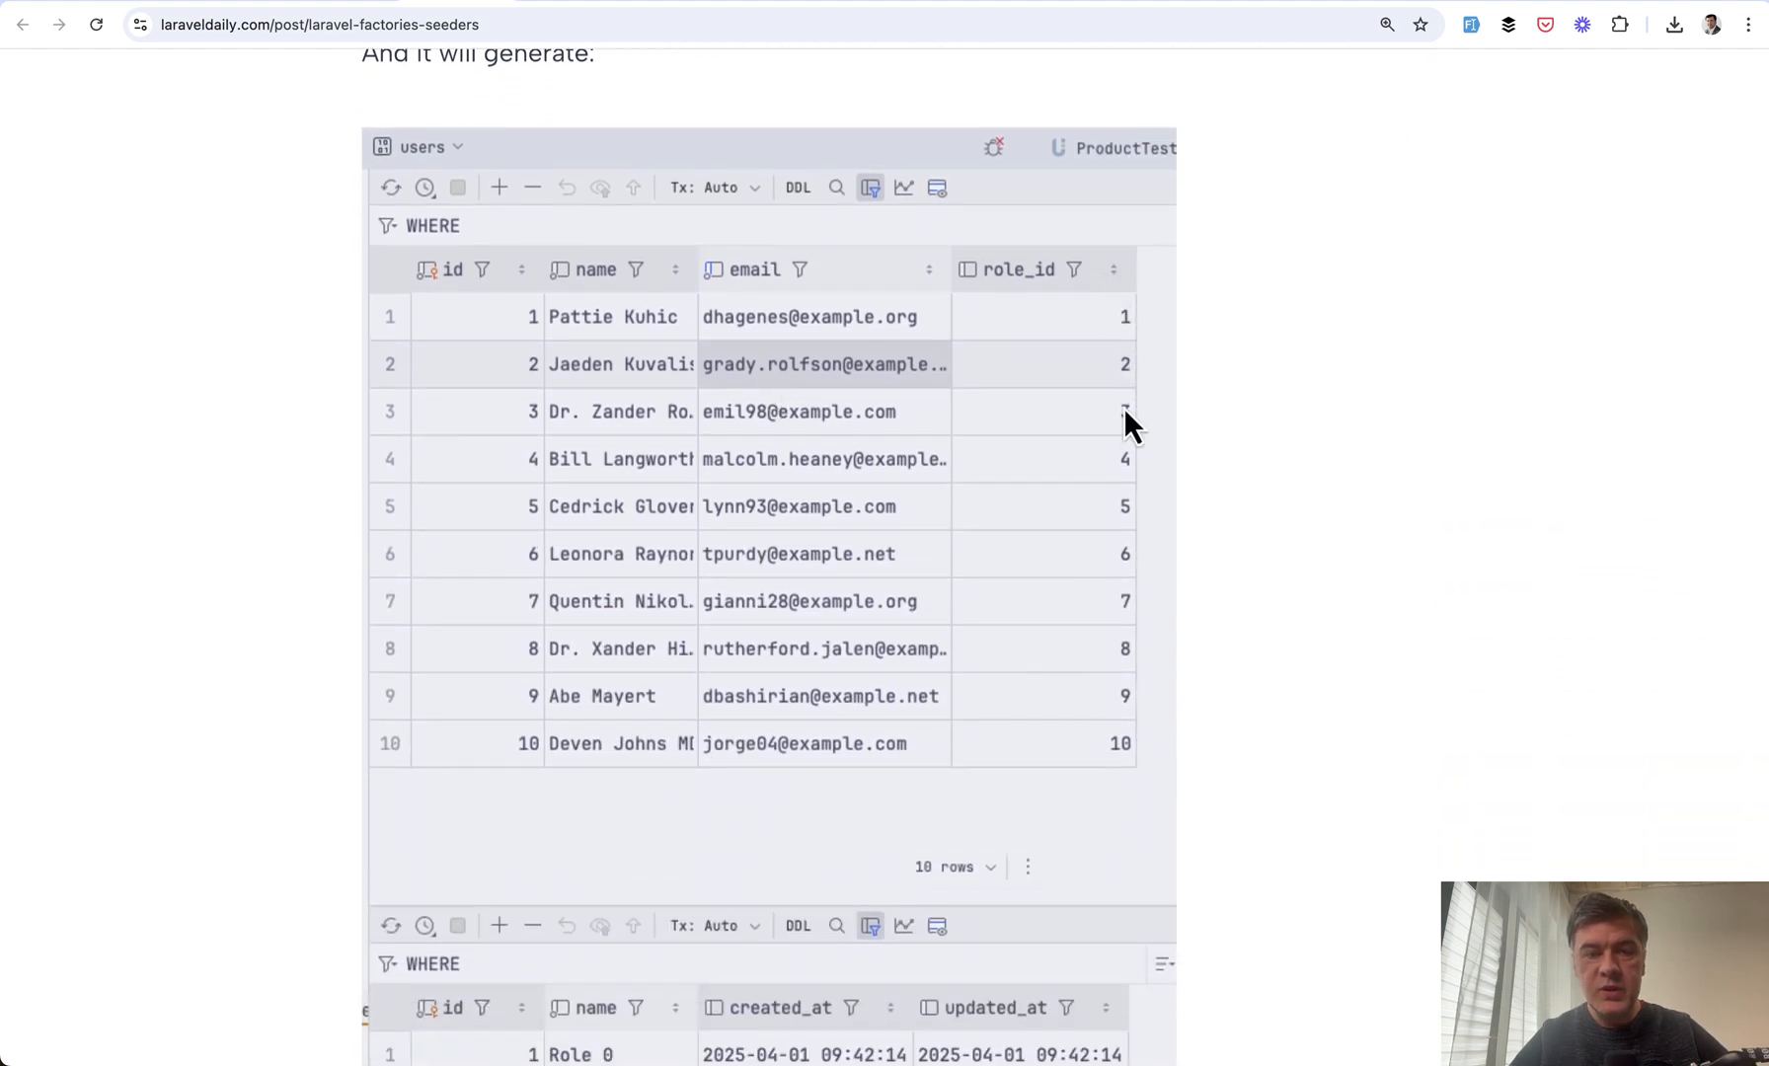
scroll("down", 3)
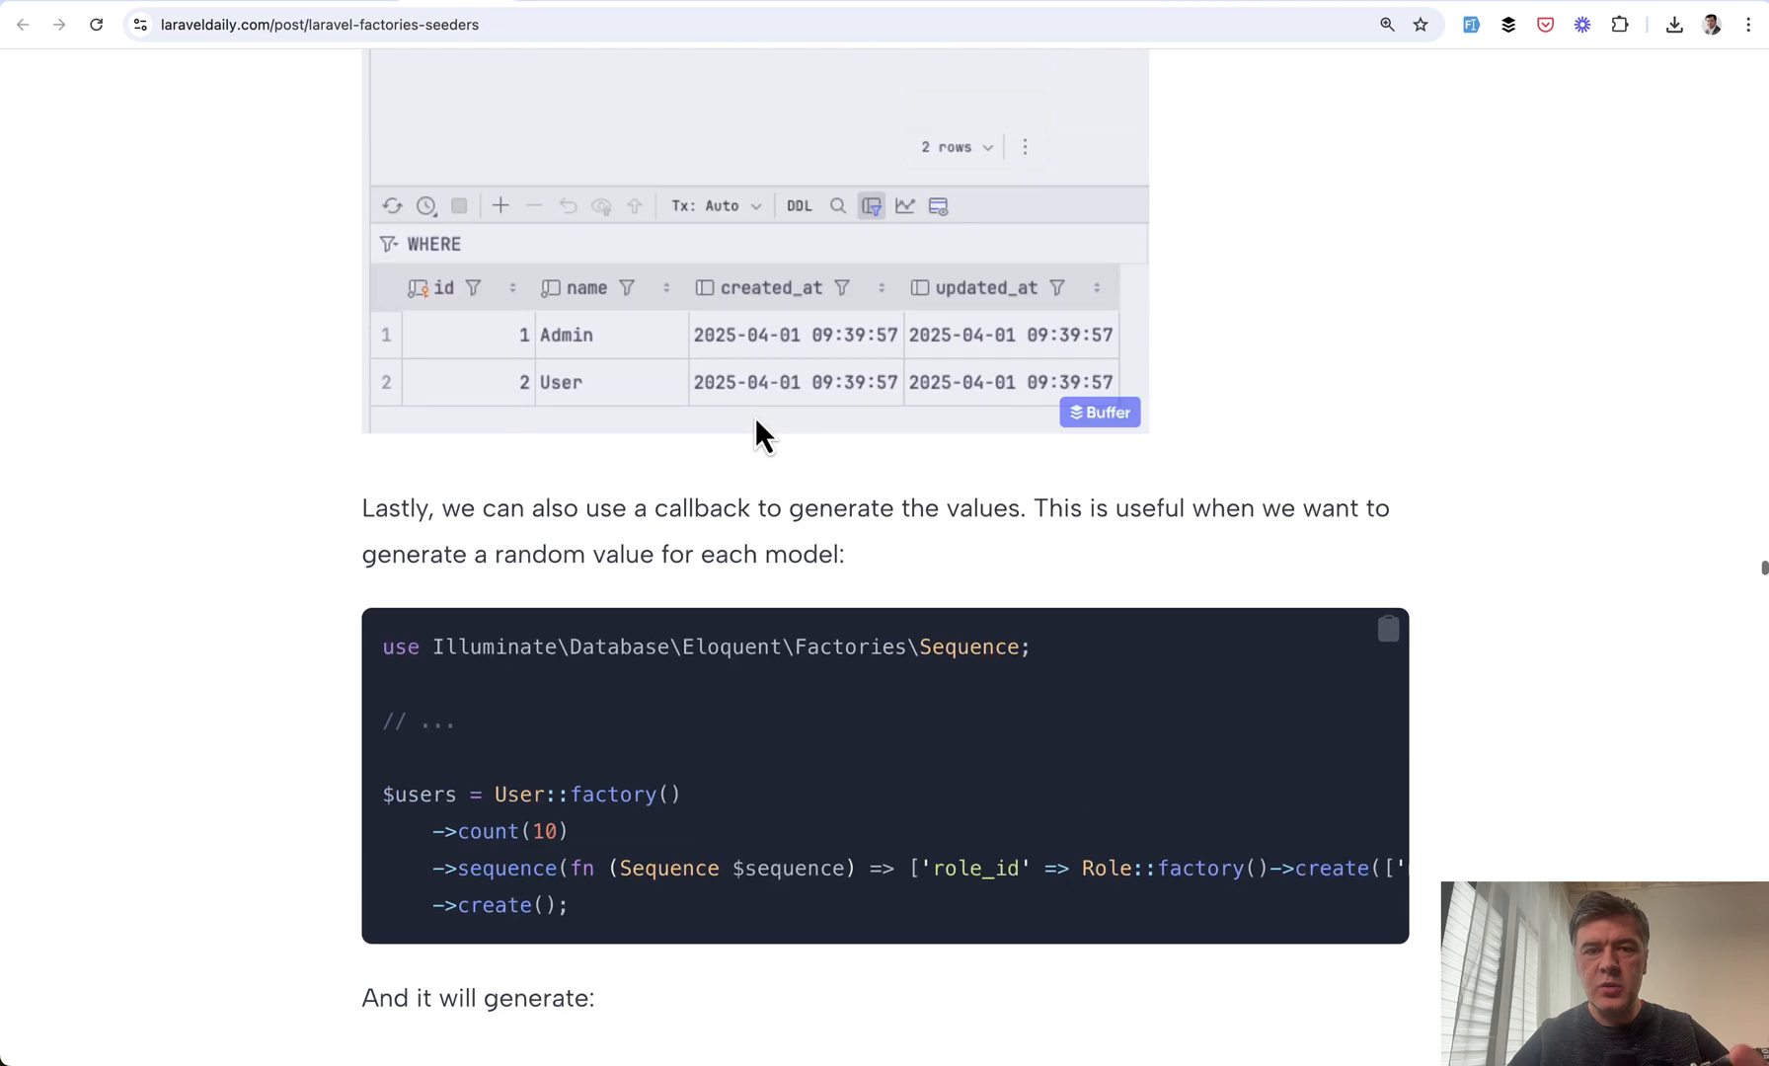
scroll("up", 3)
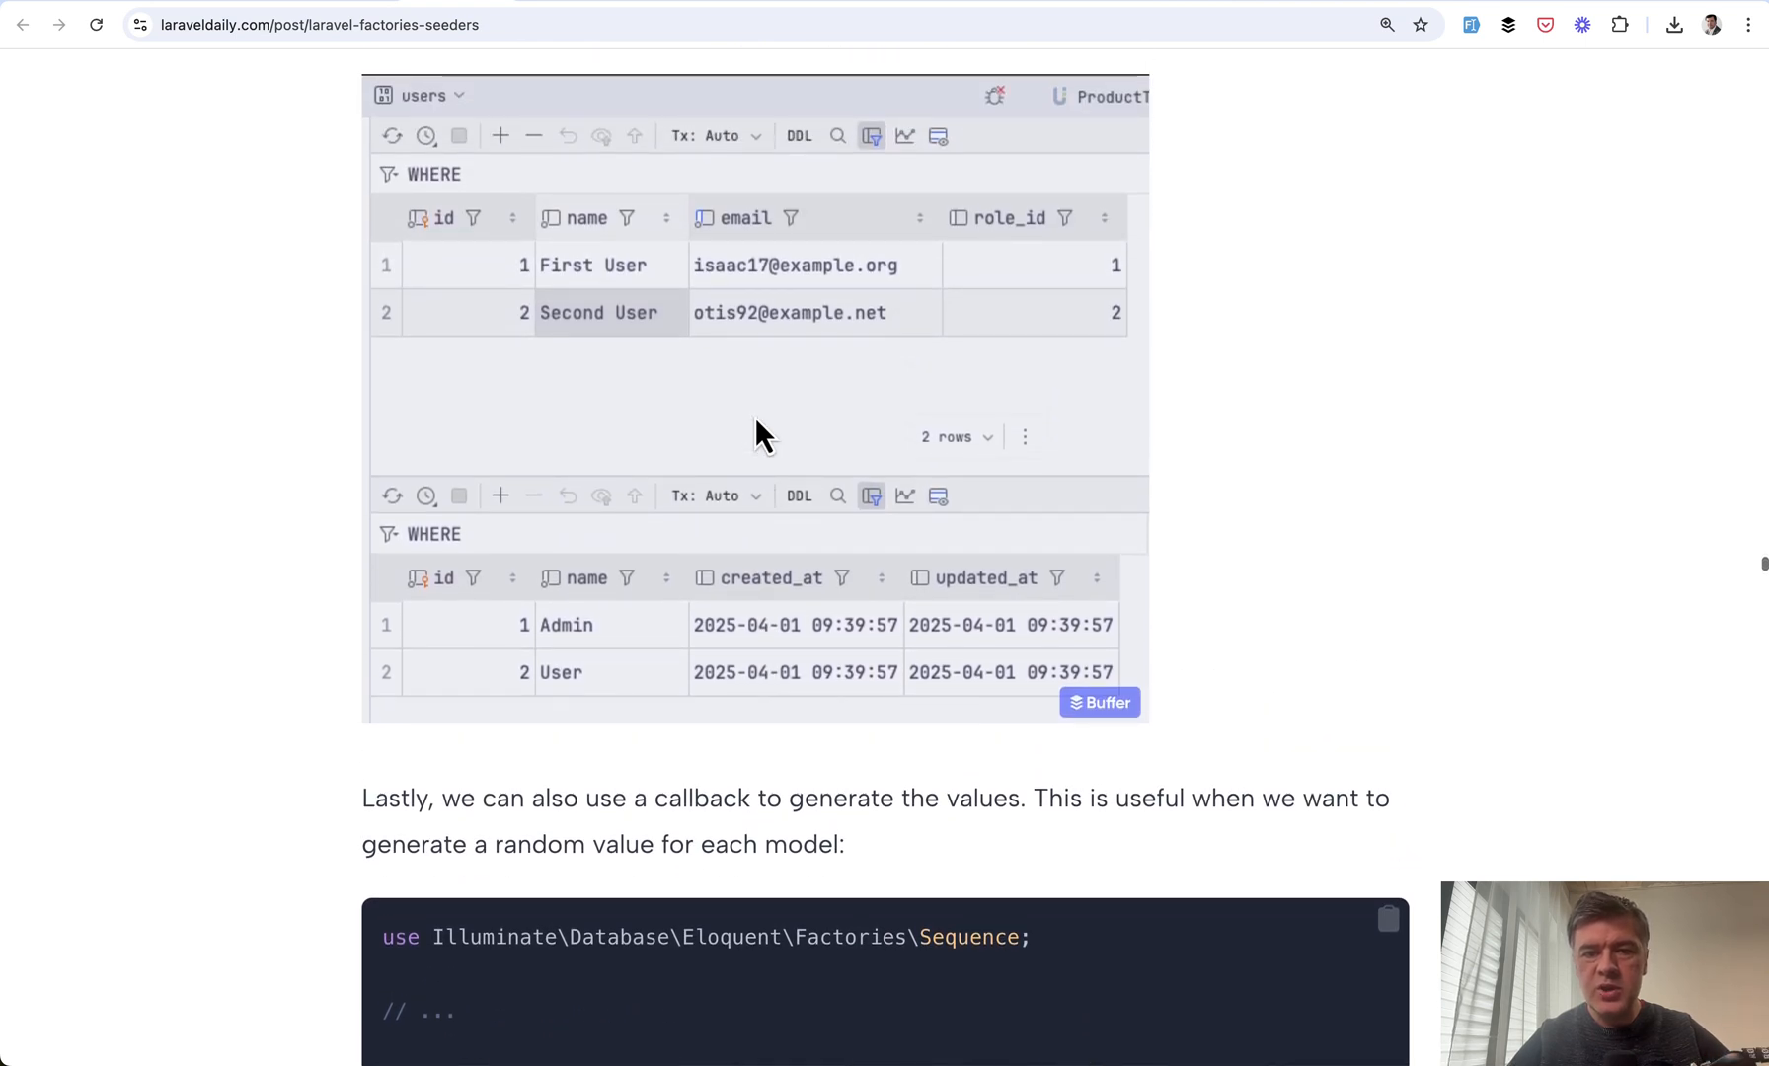
scroll("up", 3)
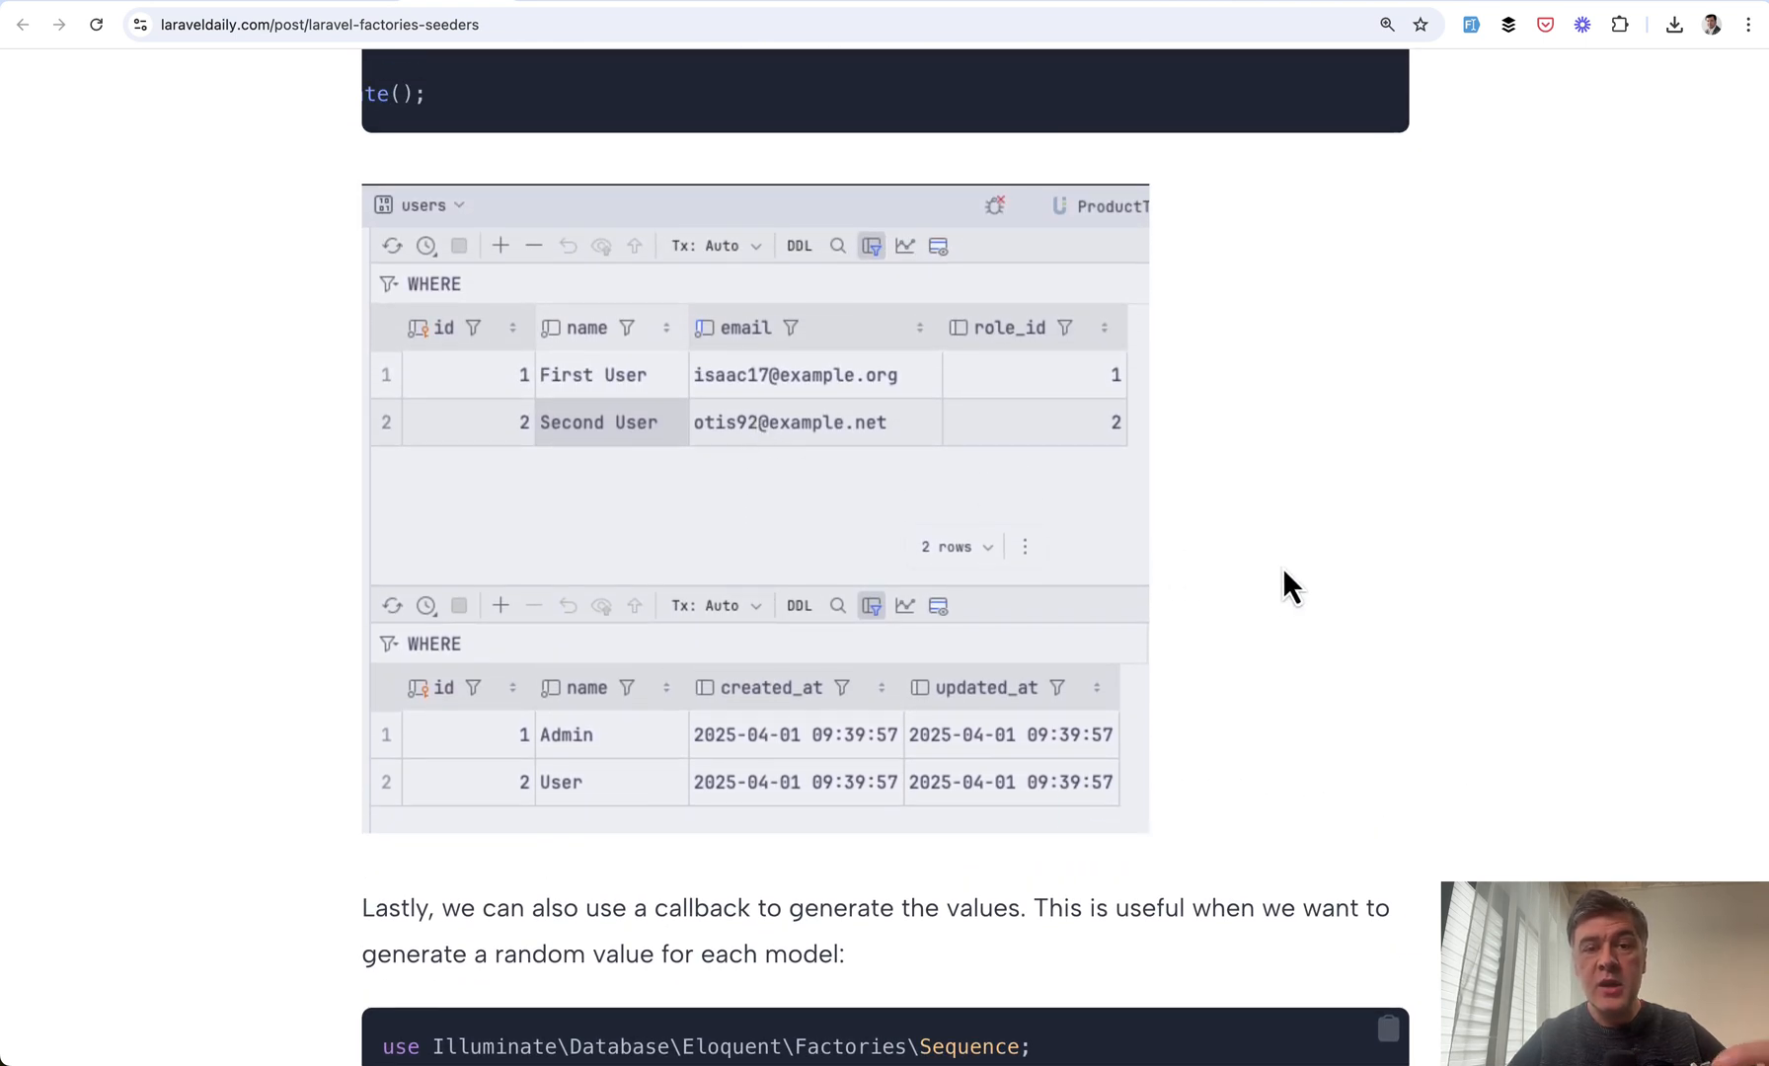
scroll("down", 3)
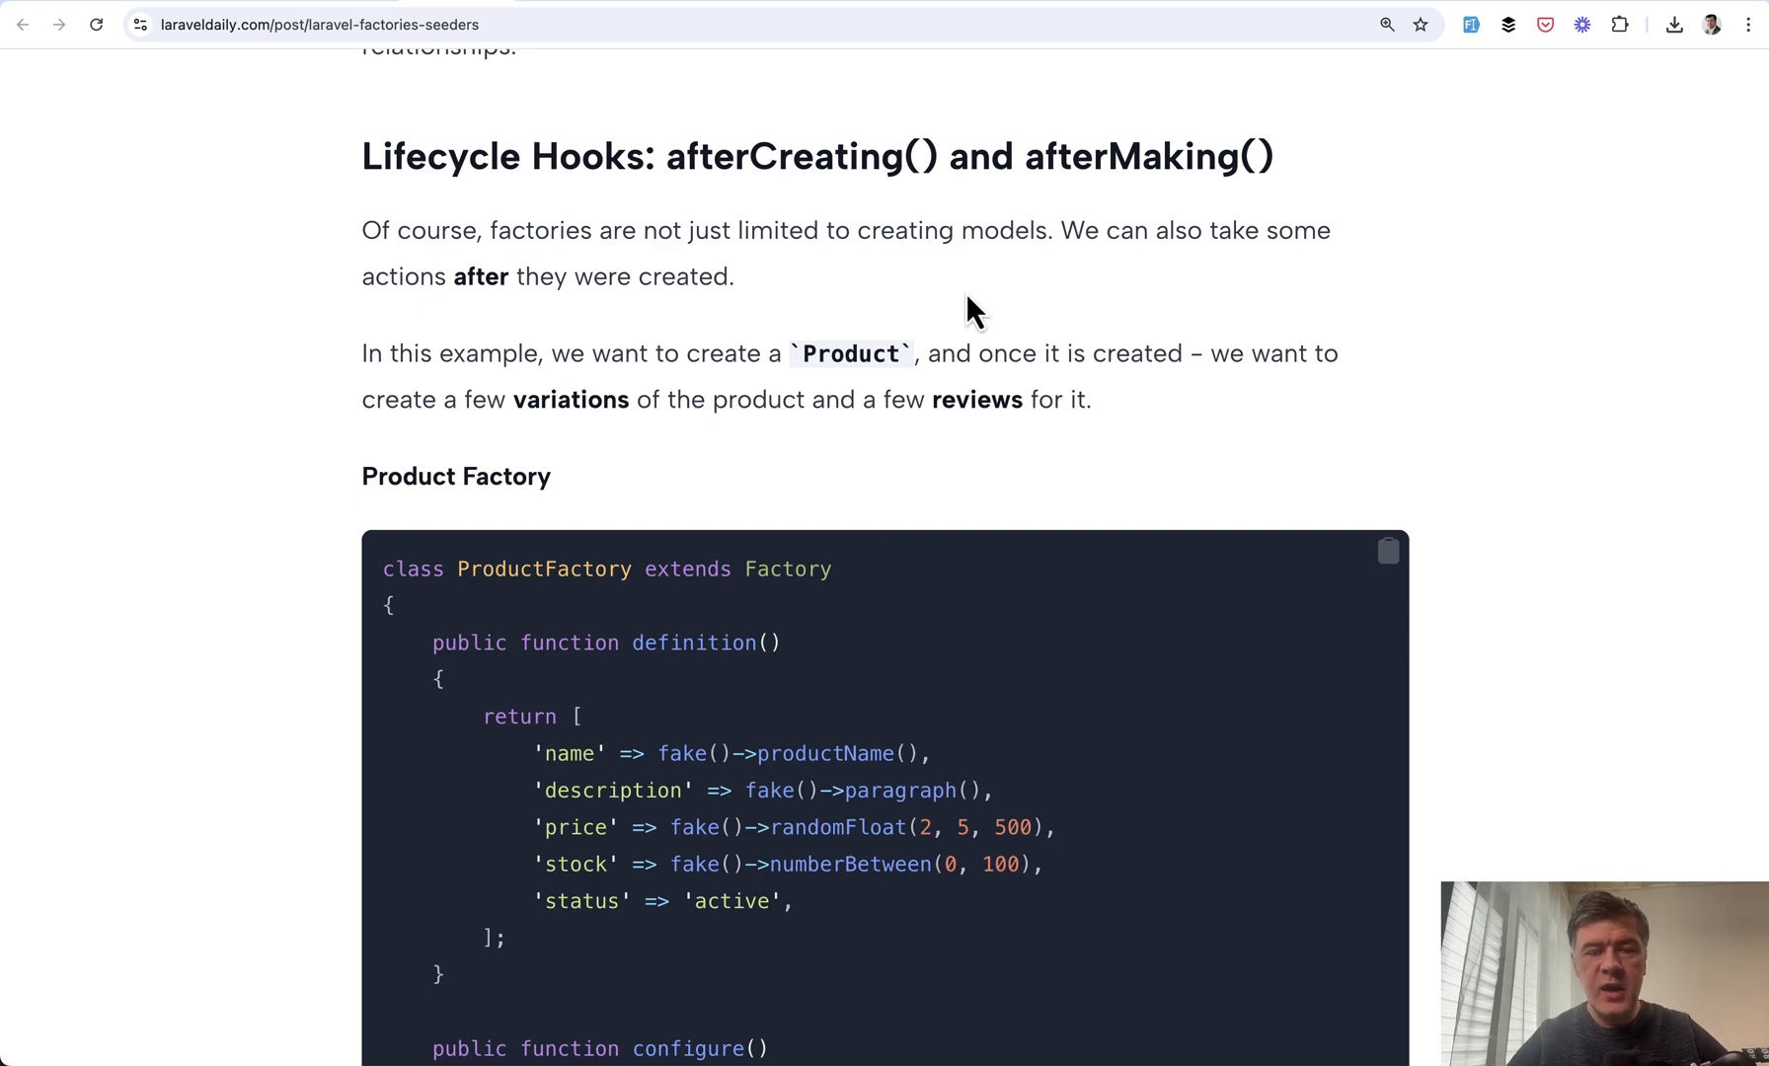
Scroll into Lifecycle Hooks and highlight afterCreating in the ProductFactory code
scroll("down", 3)
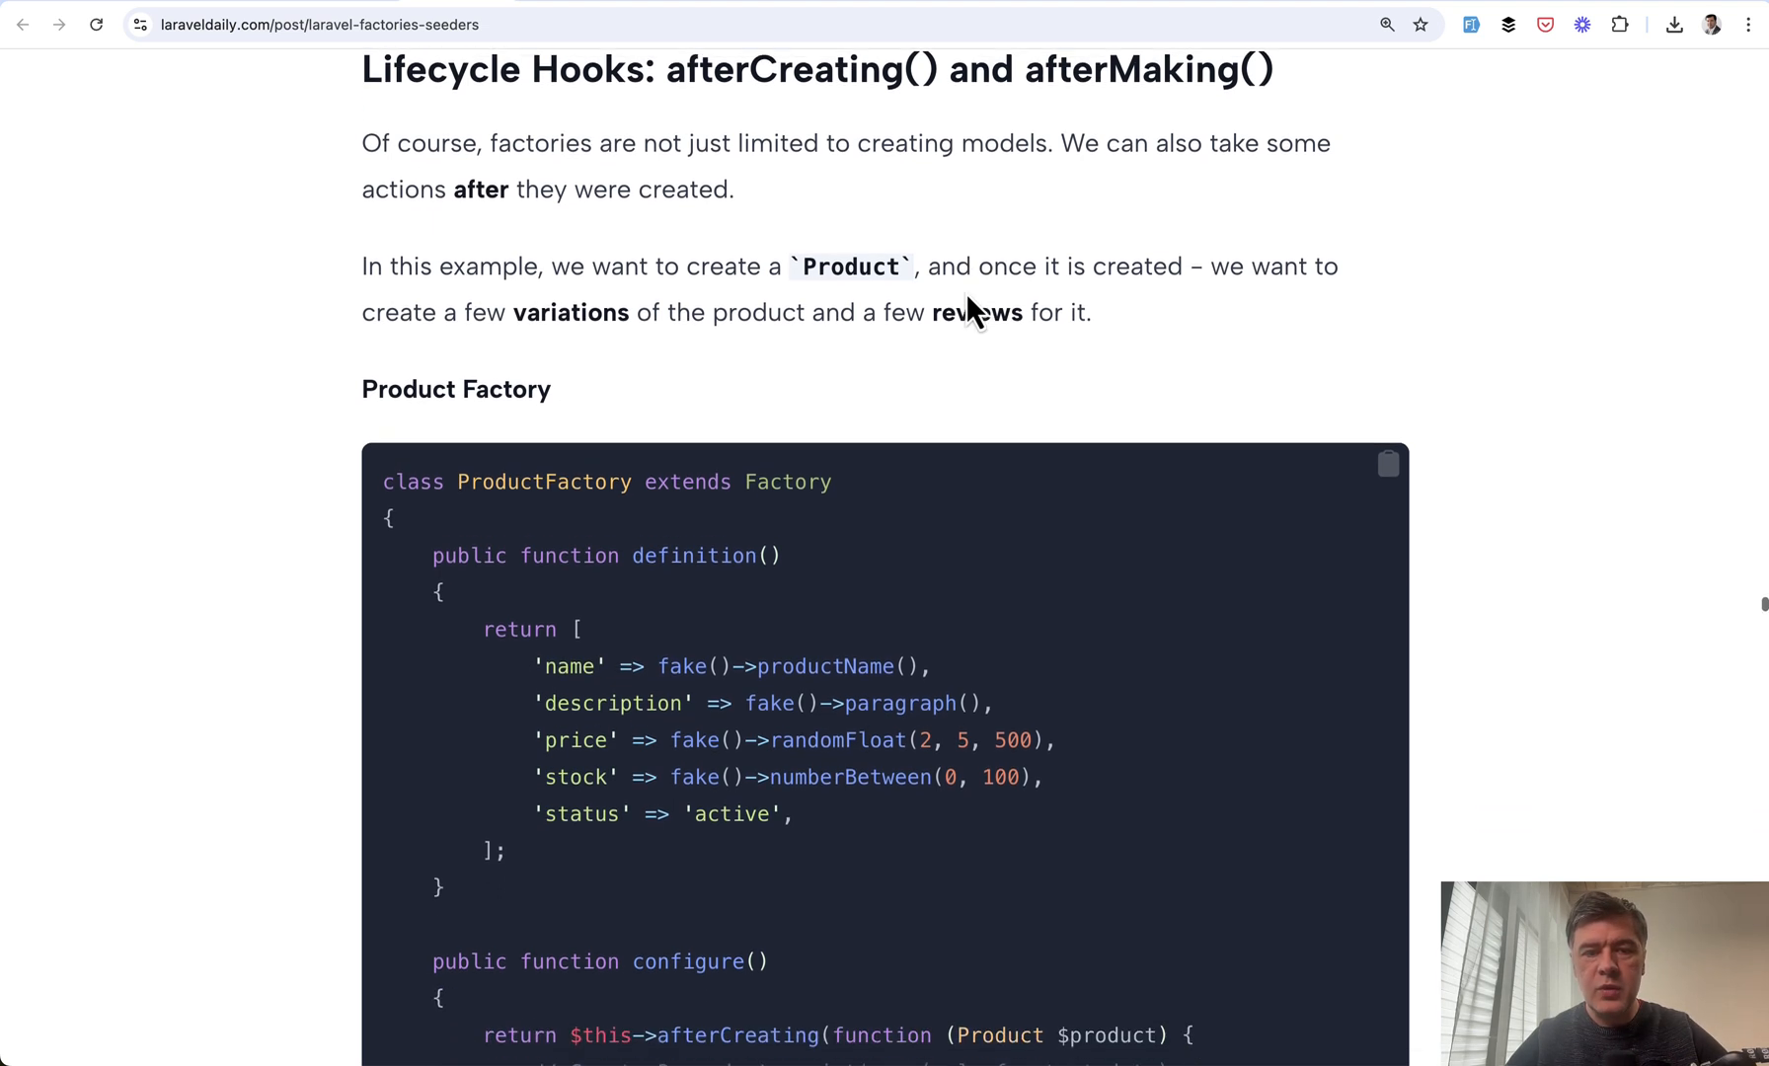
scroll("down", 3)
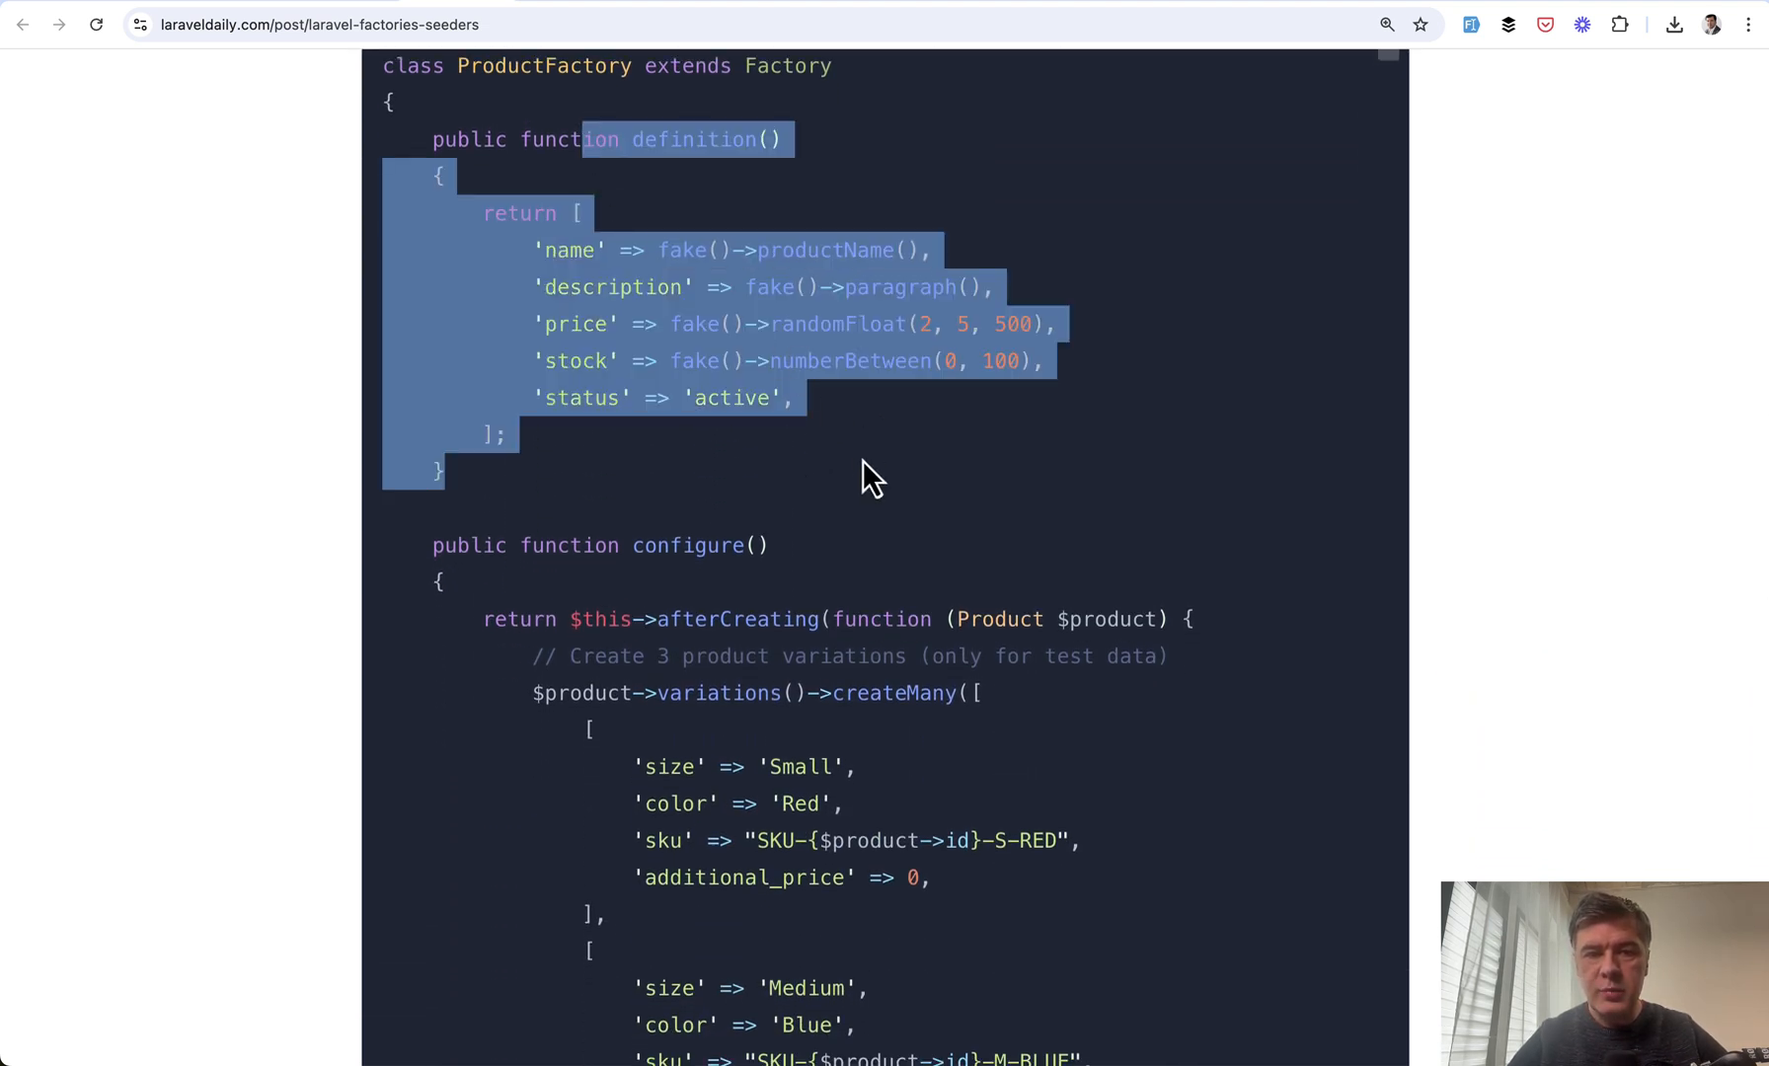
scroll("down", 3)
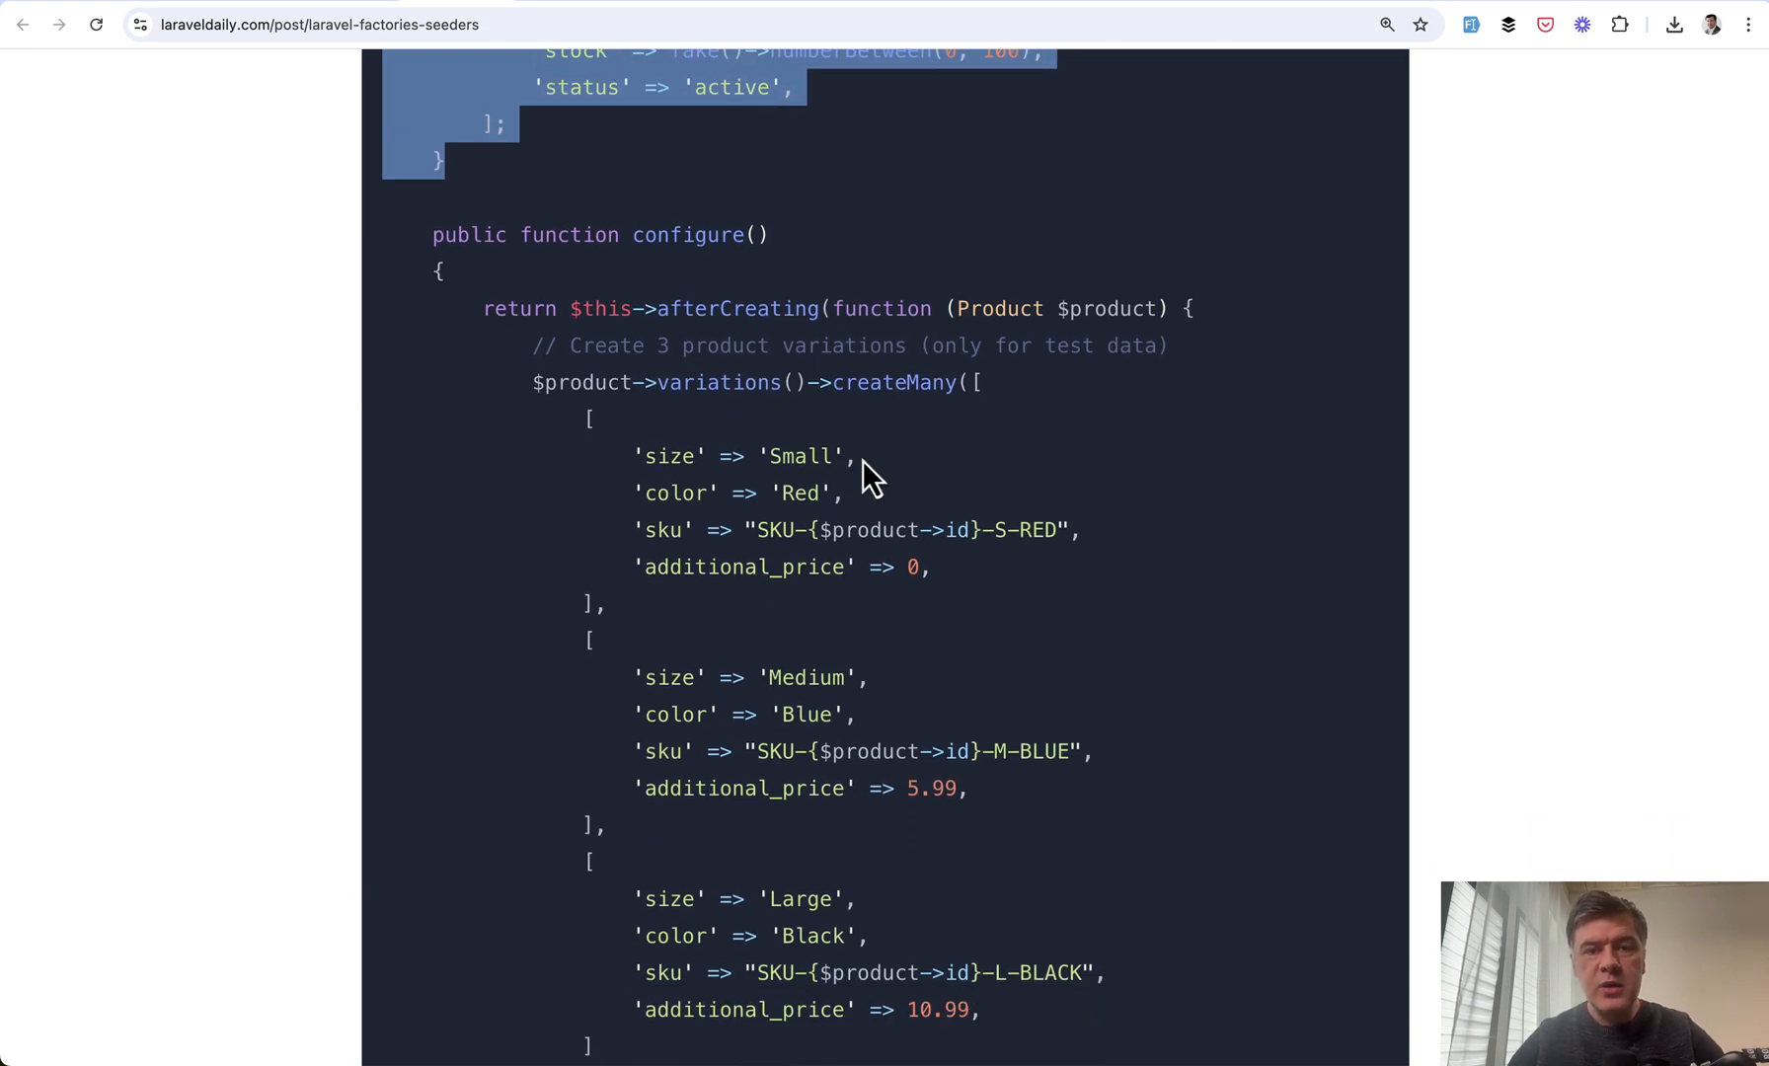
scroll("down", 3)
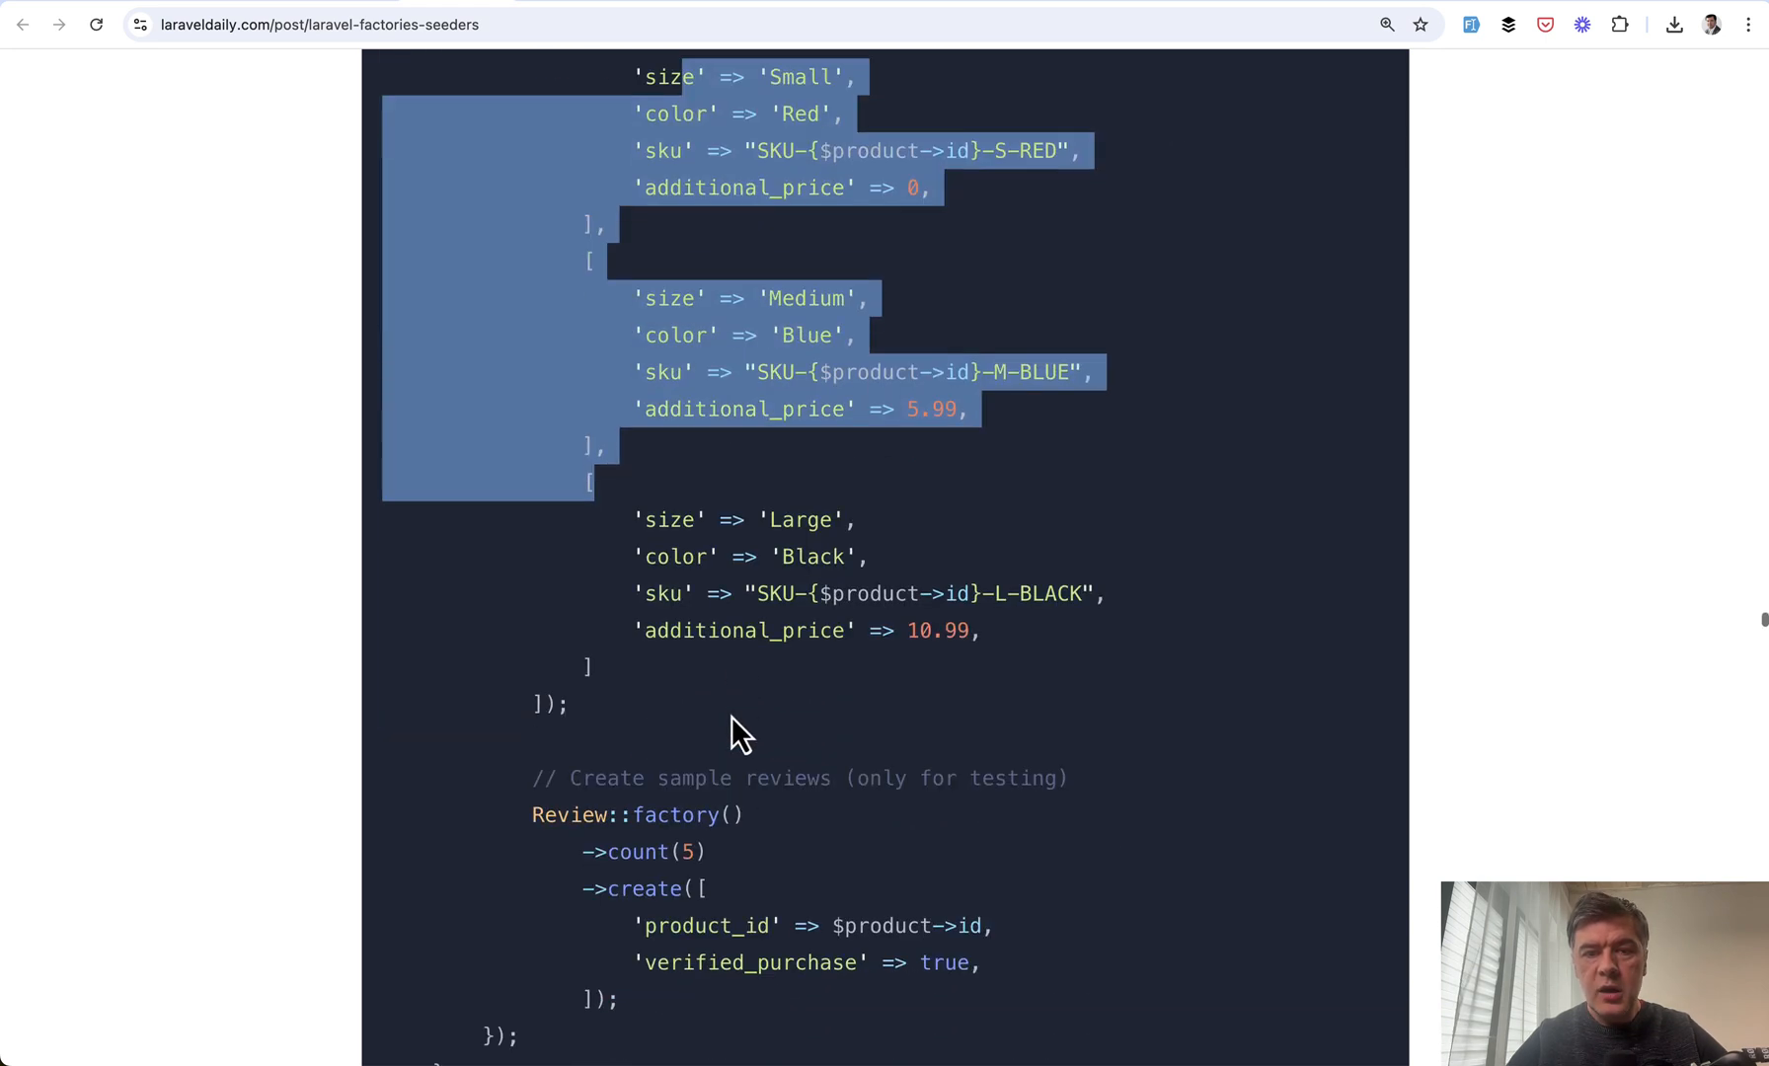
scroll("down", 3)
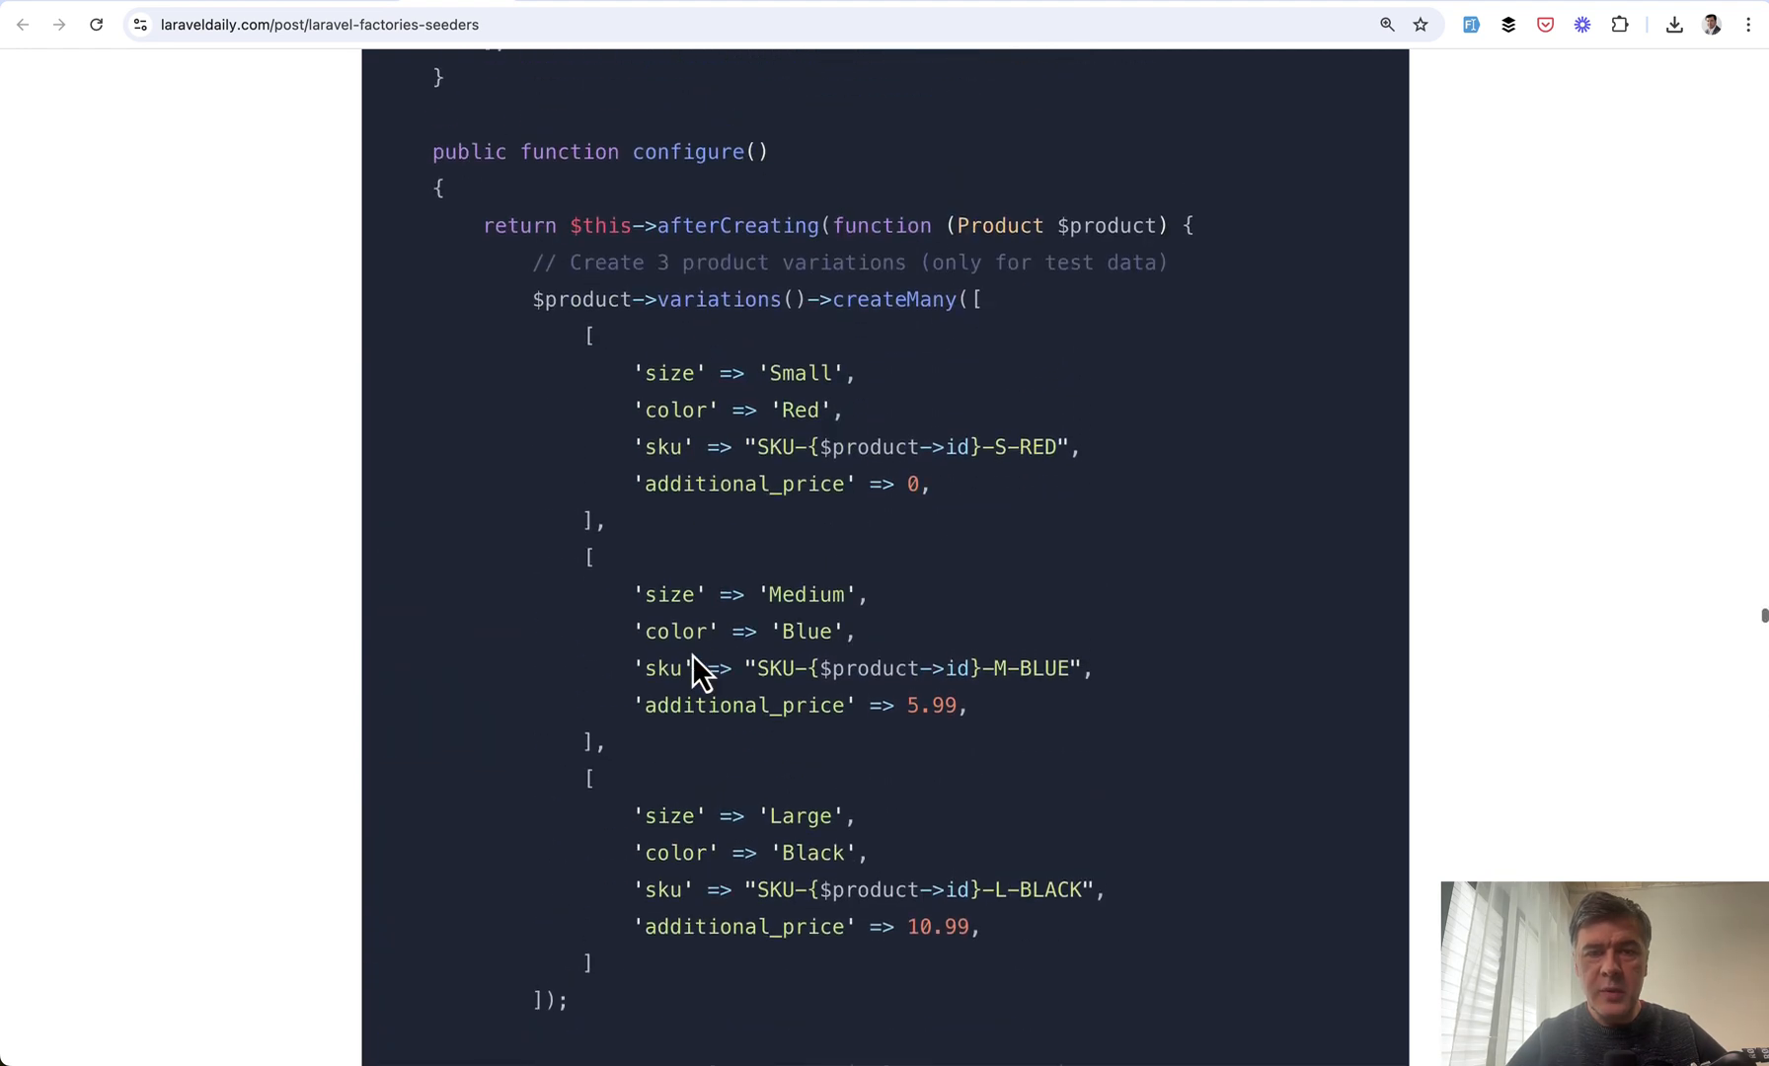
scroll("up", 3)
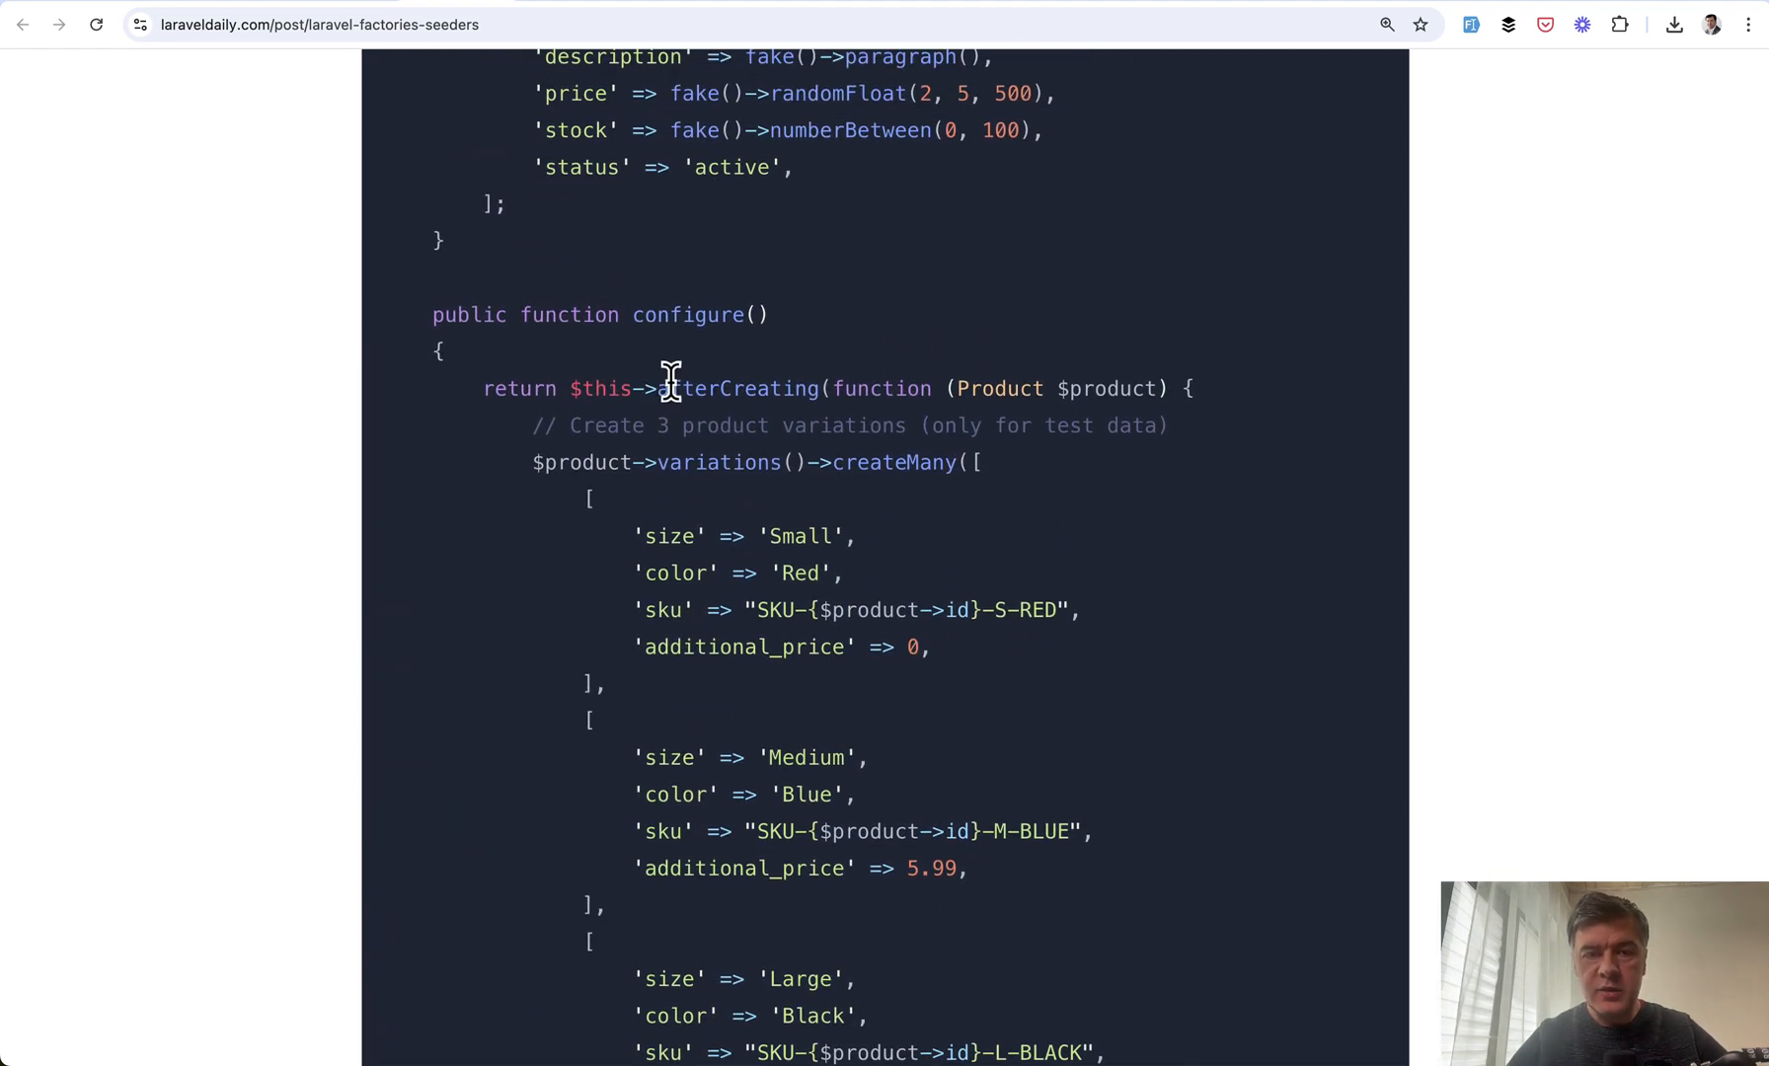
double_click(739, 387)
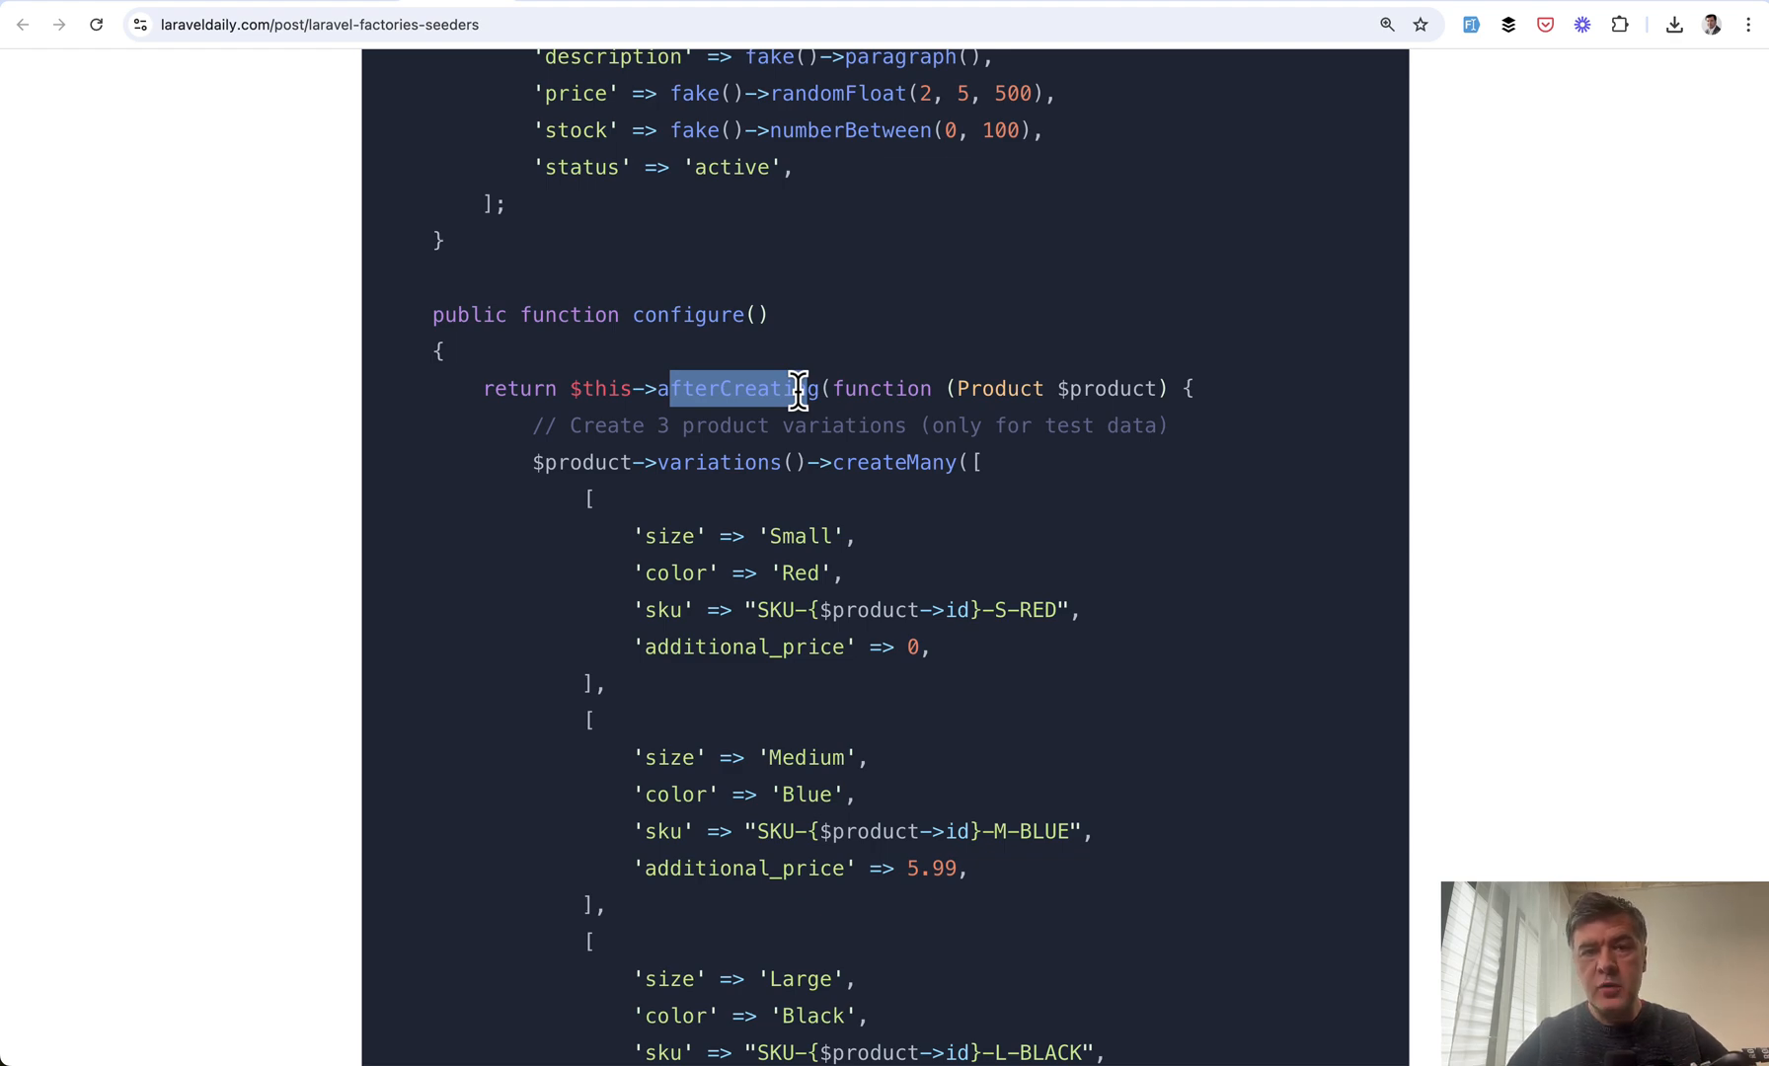
Scroll on through the ProductFactory variations example, re-highlighting afterCreating, toward the fake CSV command
scroll("down", 3)
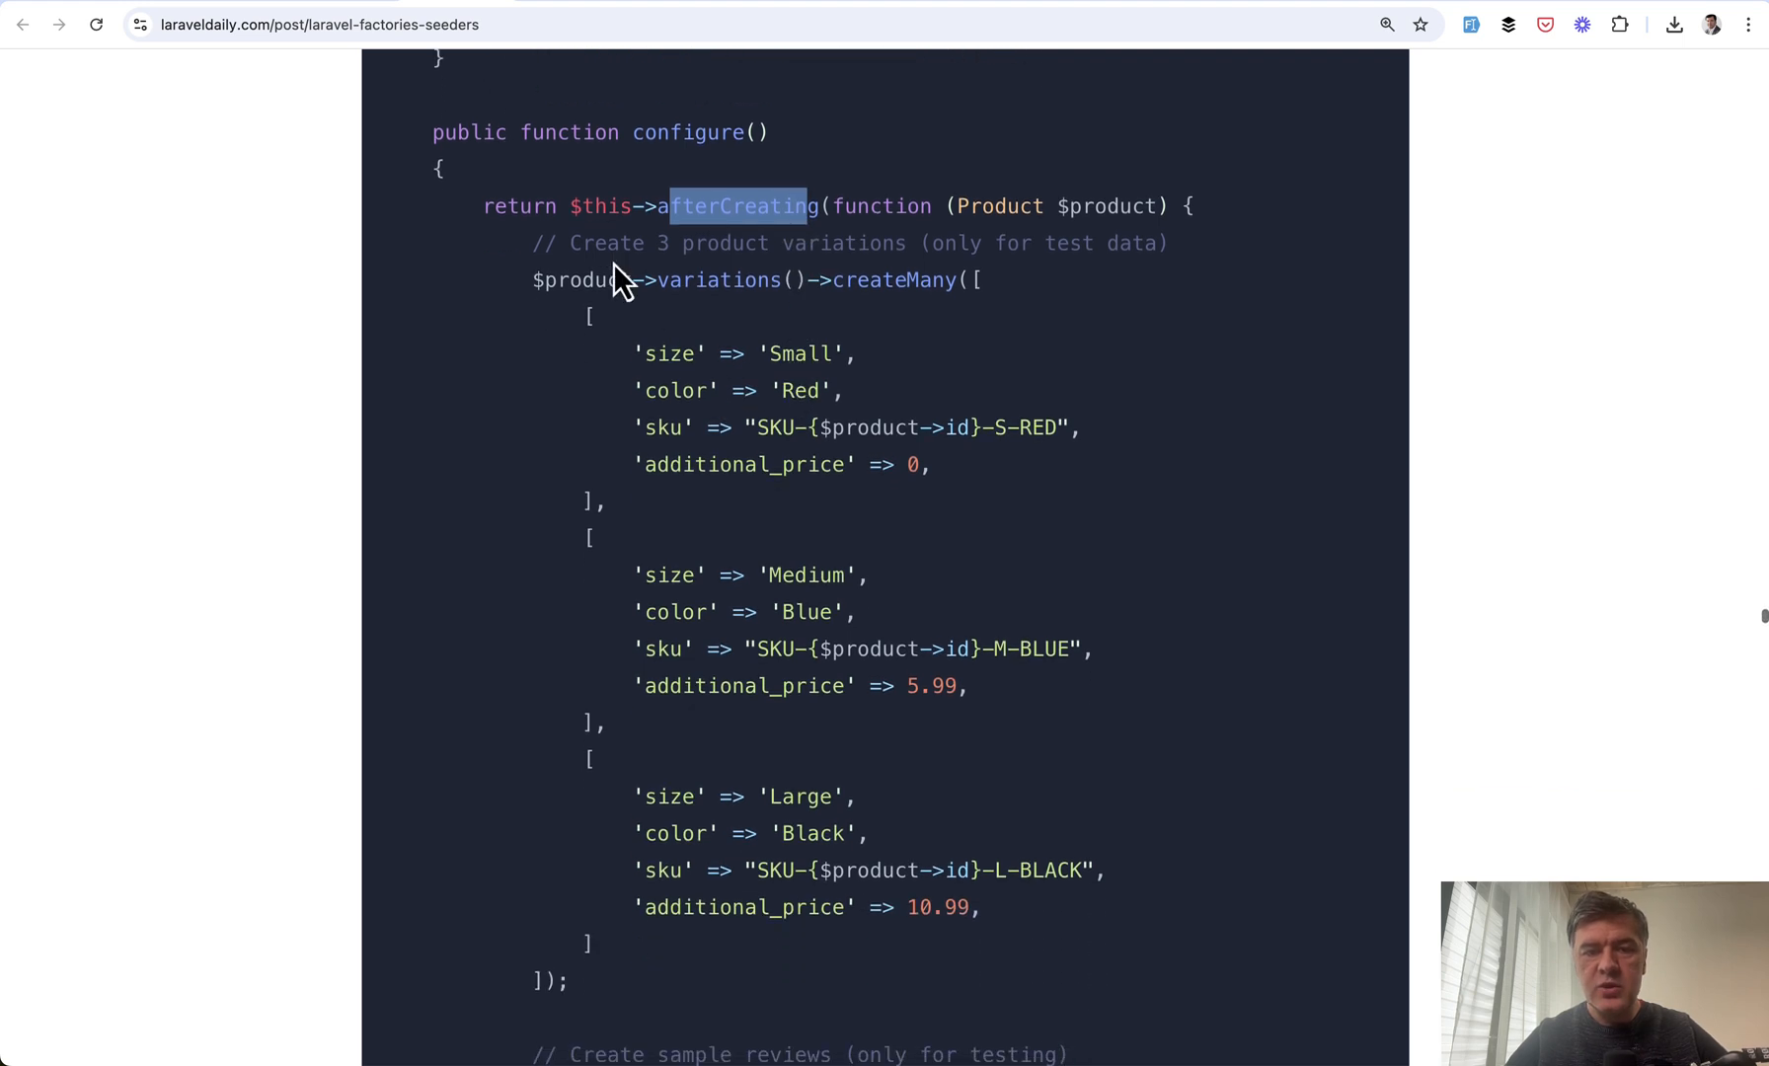
scroll("down", 3)
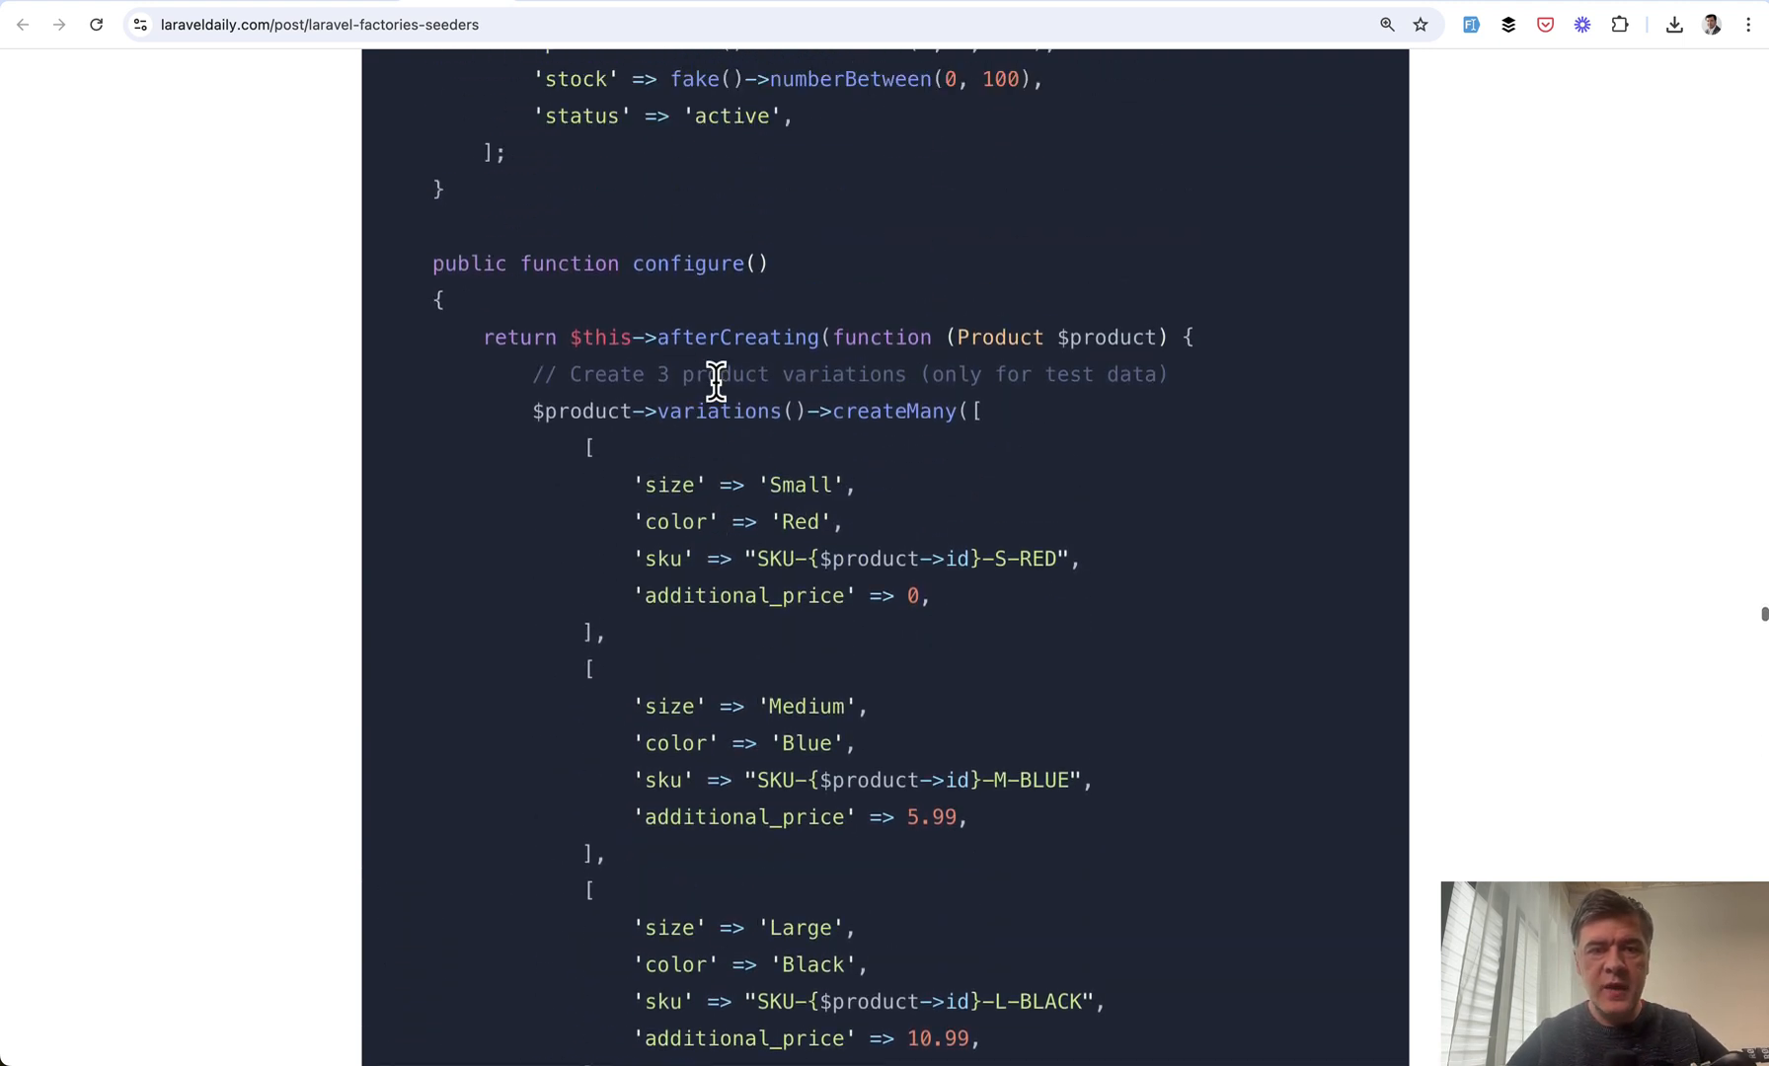
double_click(738, 338)
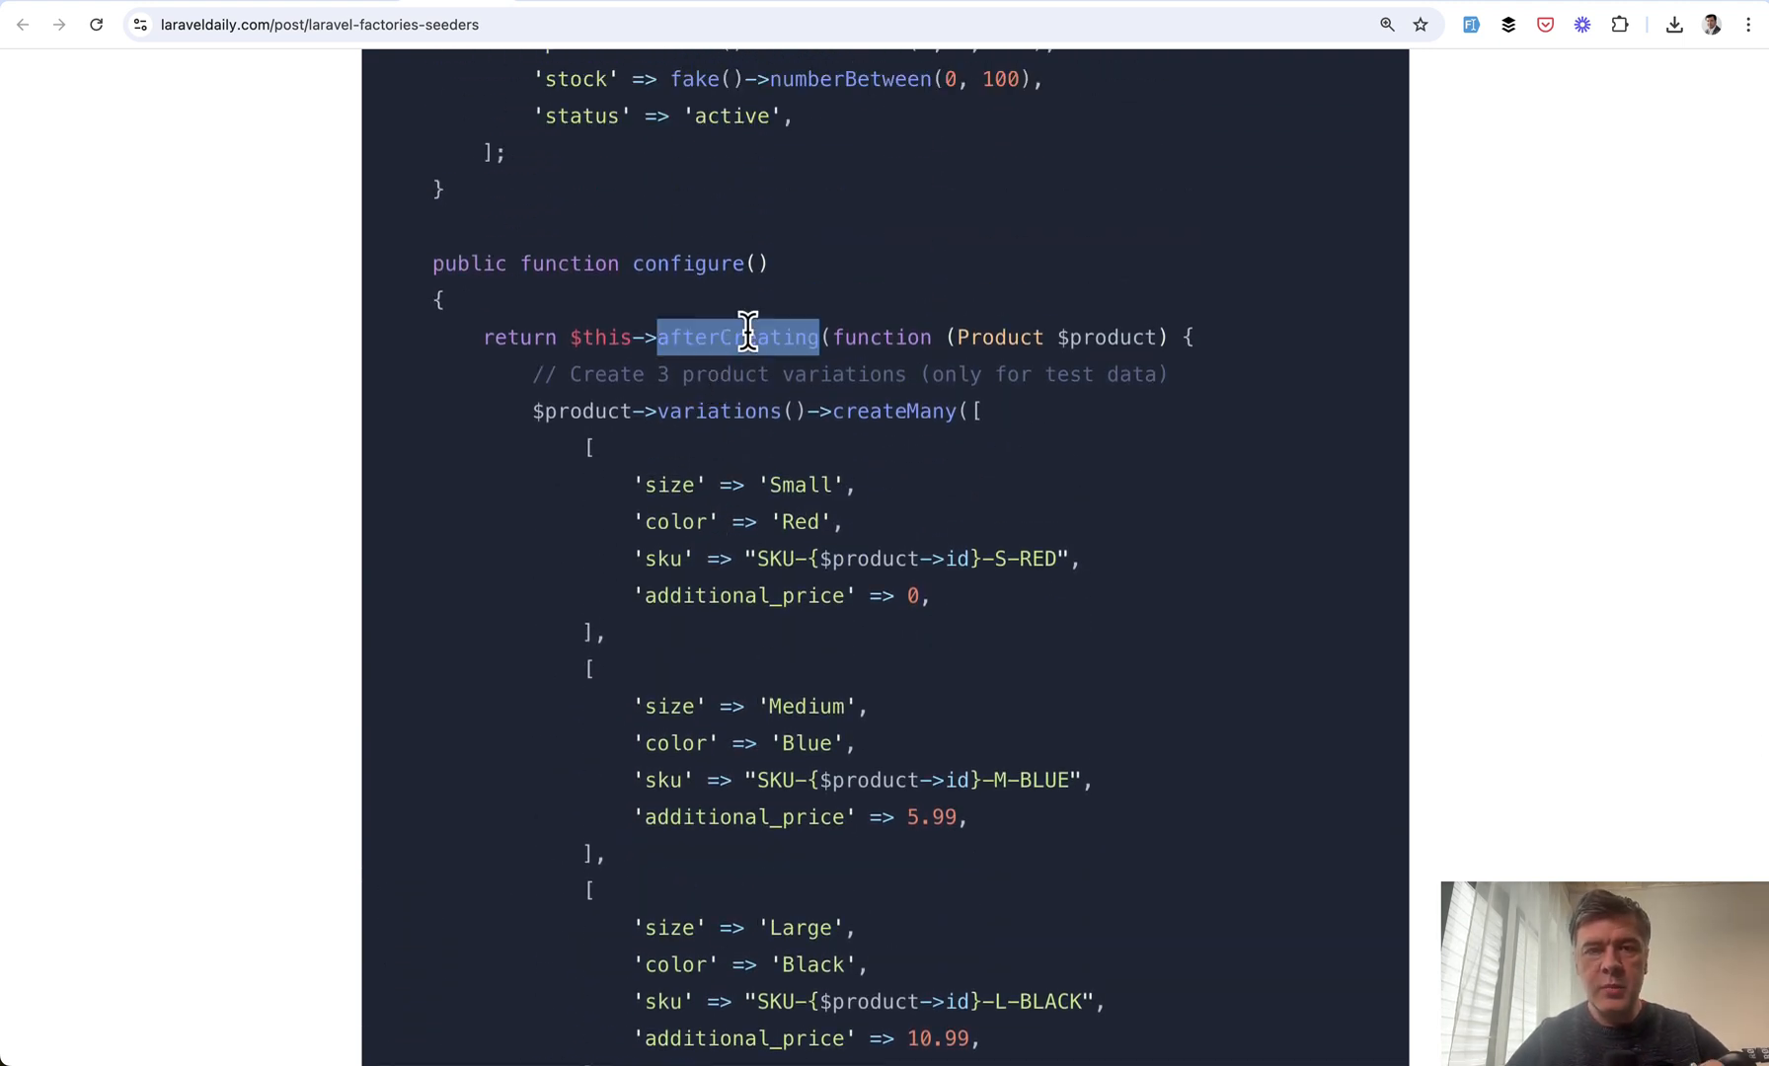
scroll("down", 3)
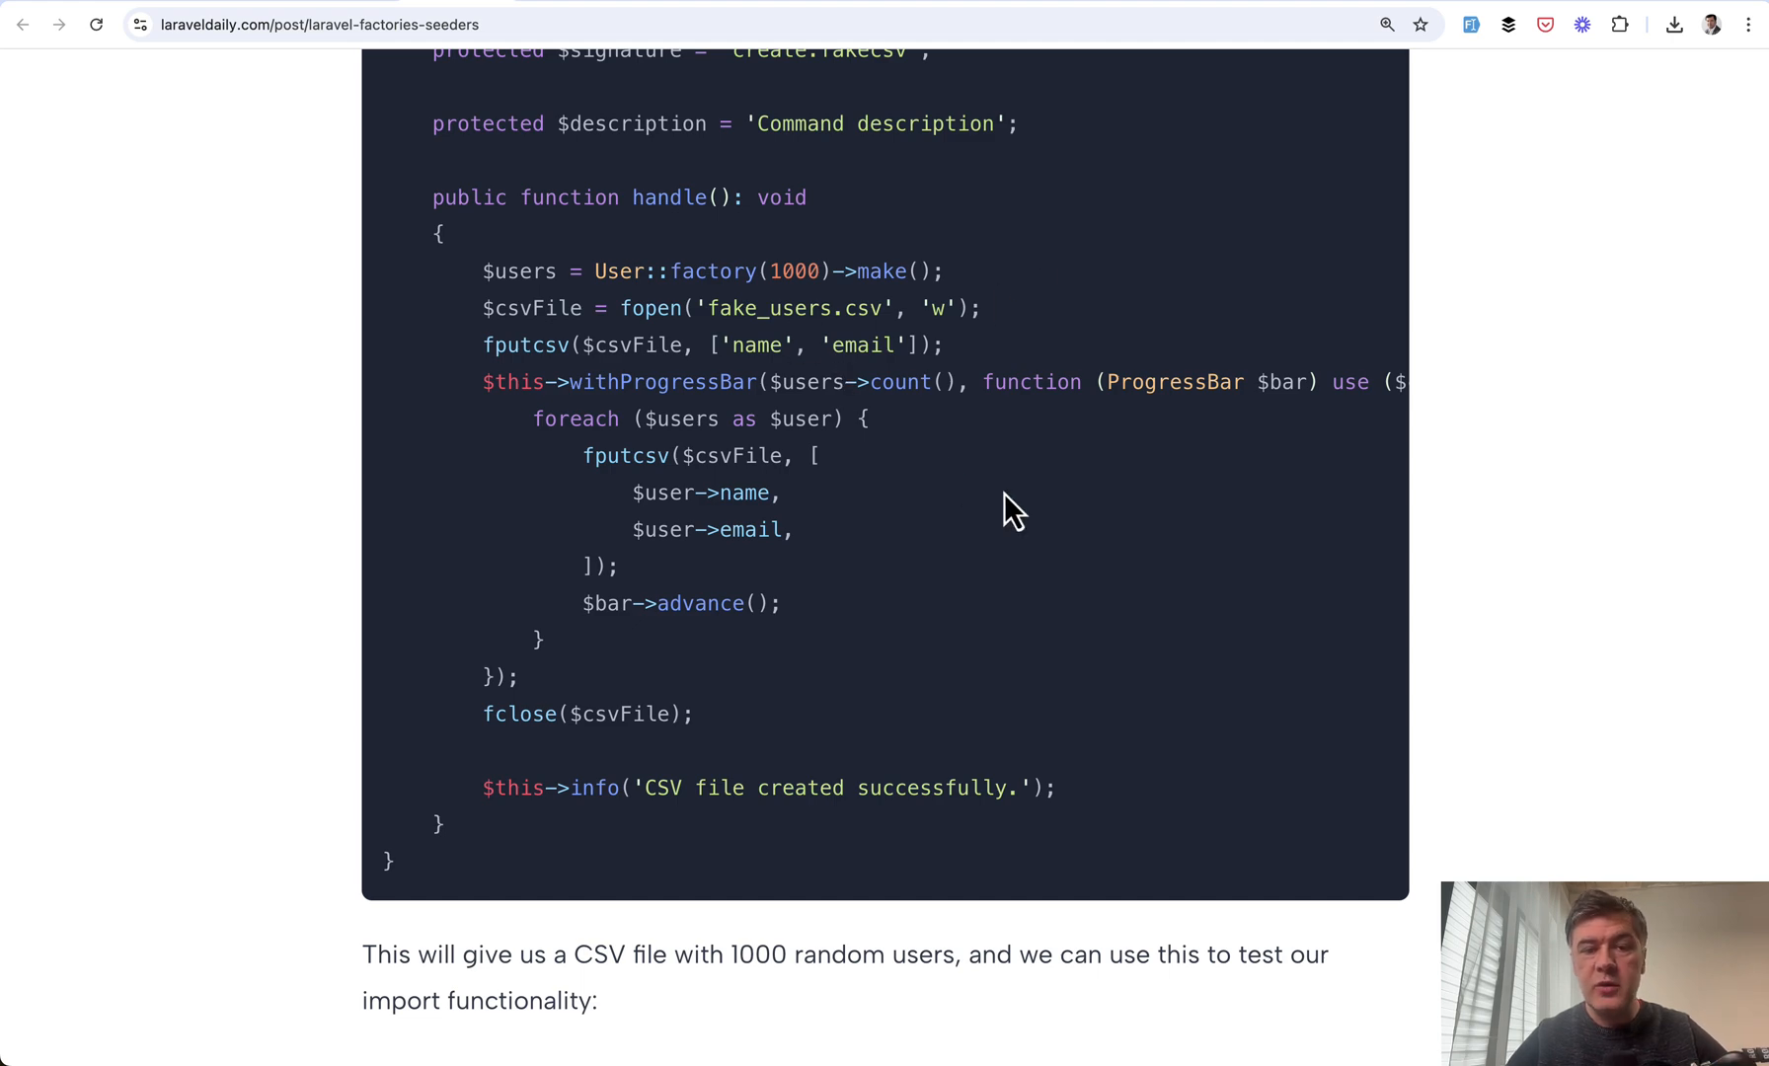
mouse_move(975, 506)
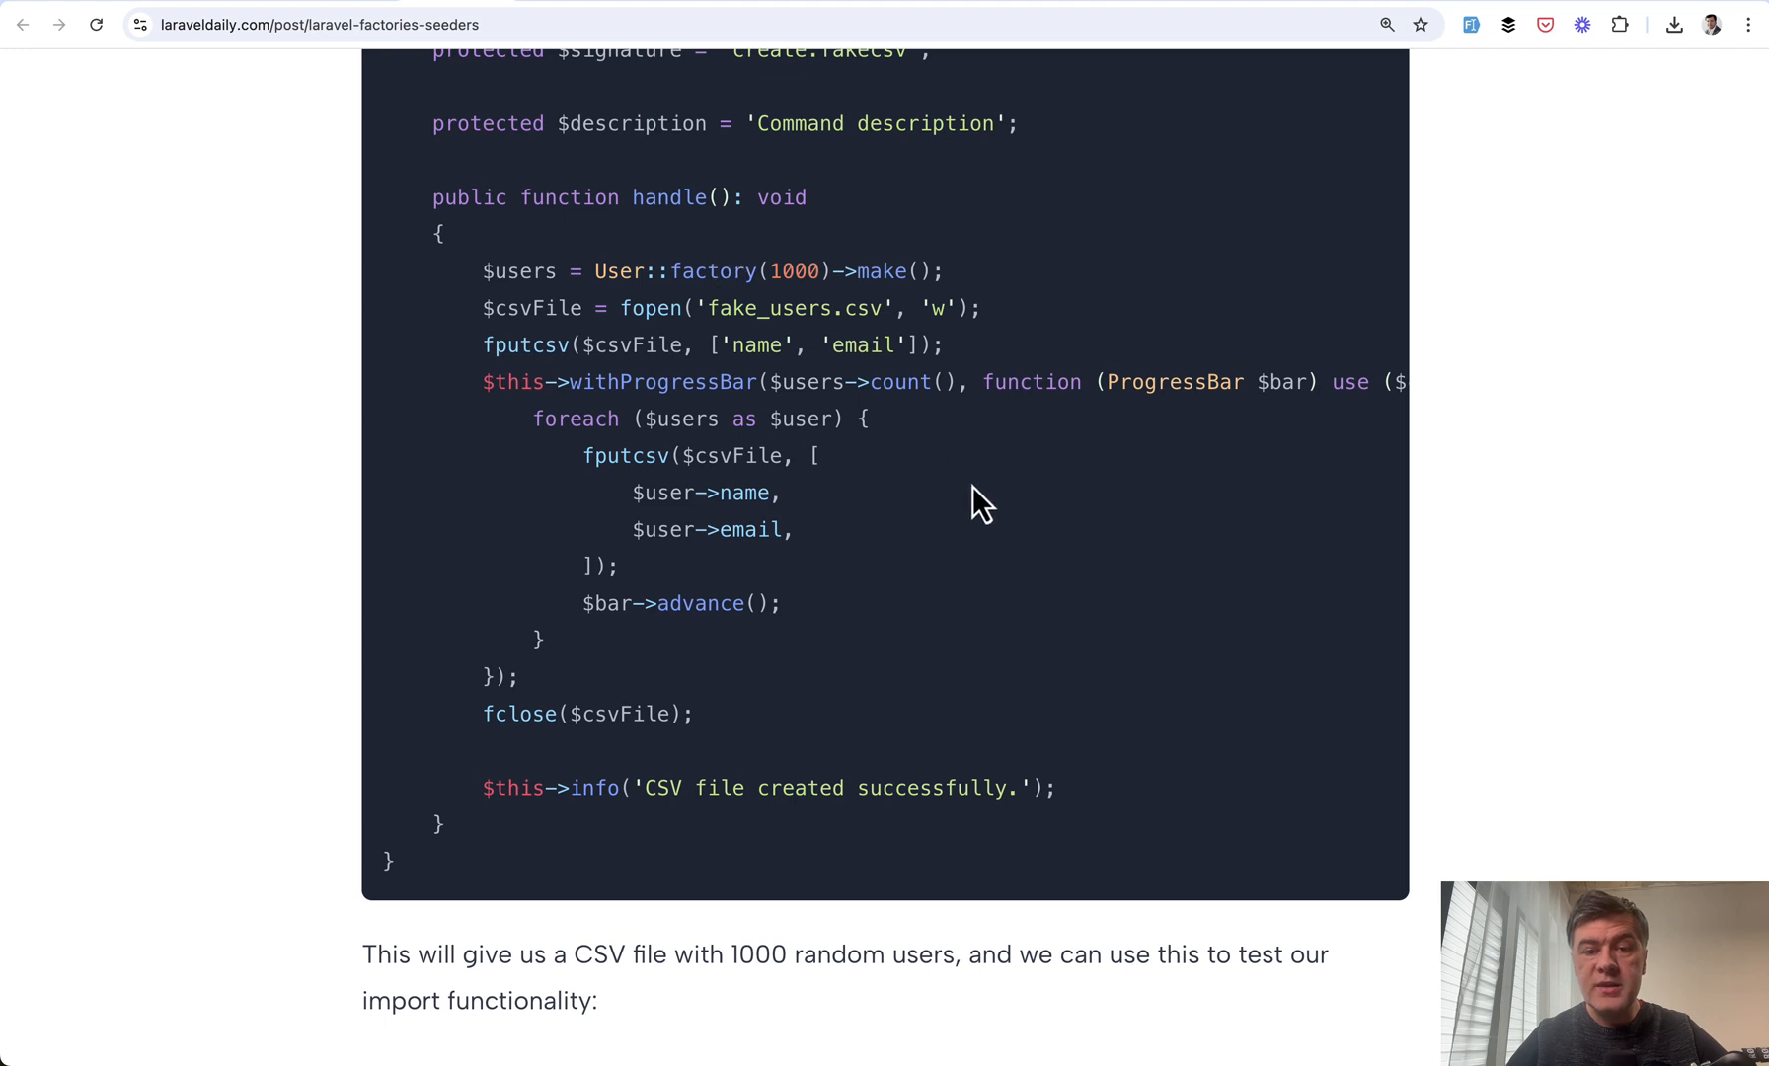
Highlight fake_users.csv and the $users variable in the create:fakecsv command, then reveal its closing note
double_click(790, 308)
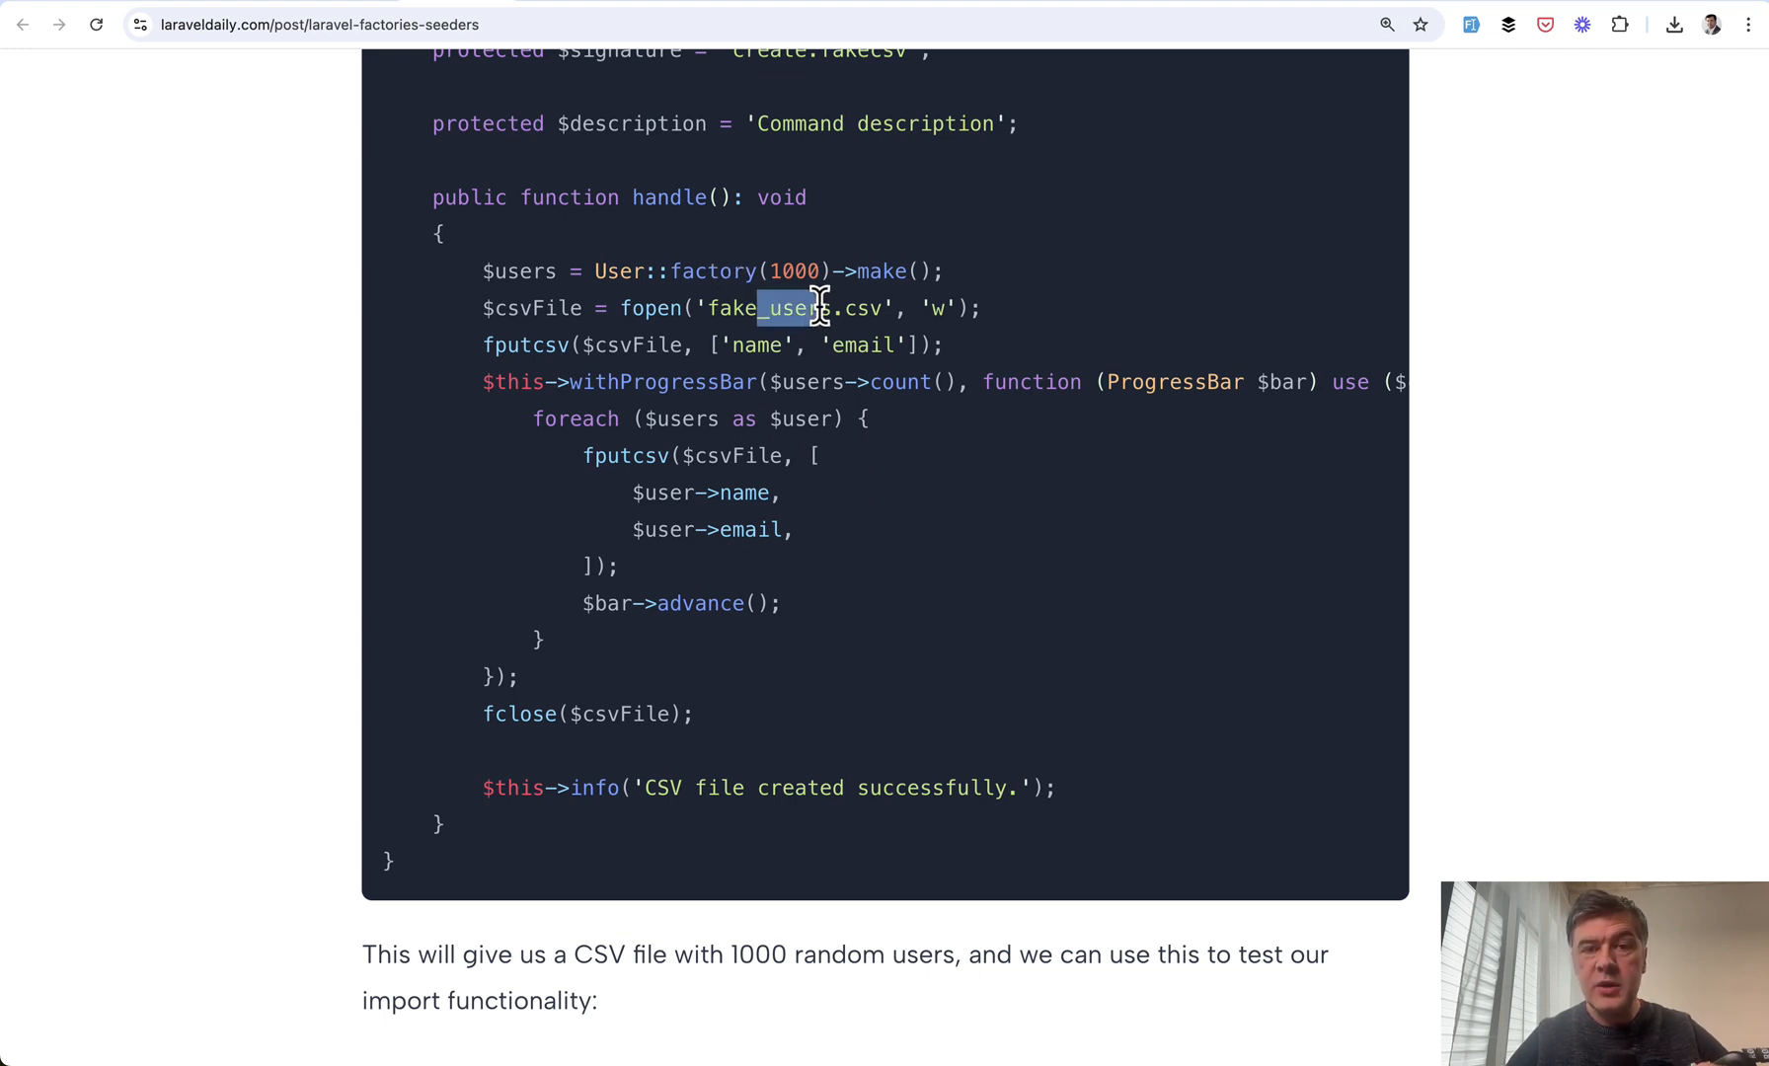
double_click(517, 272)
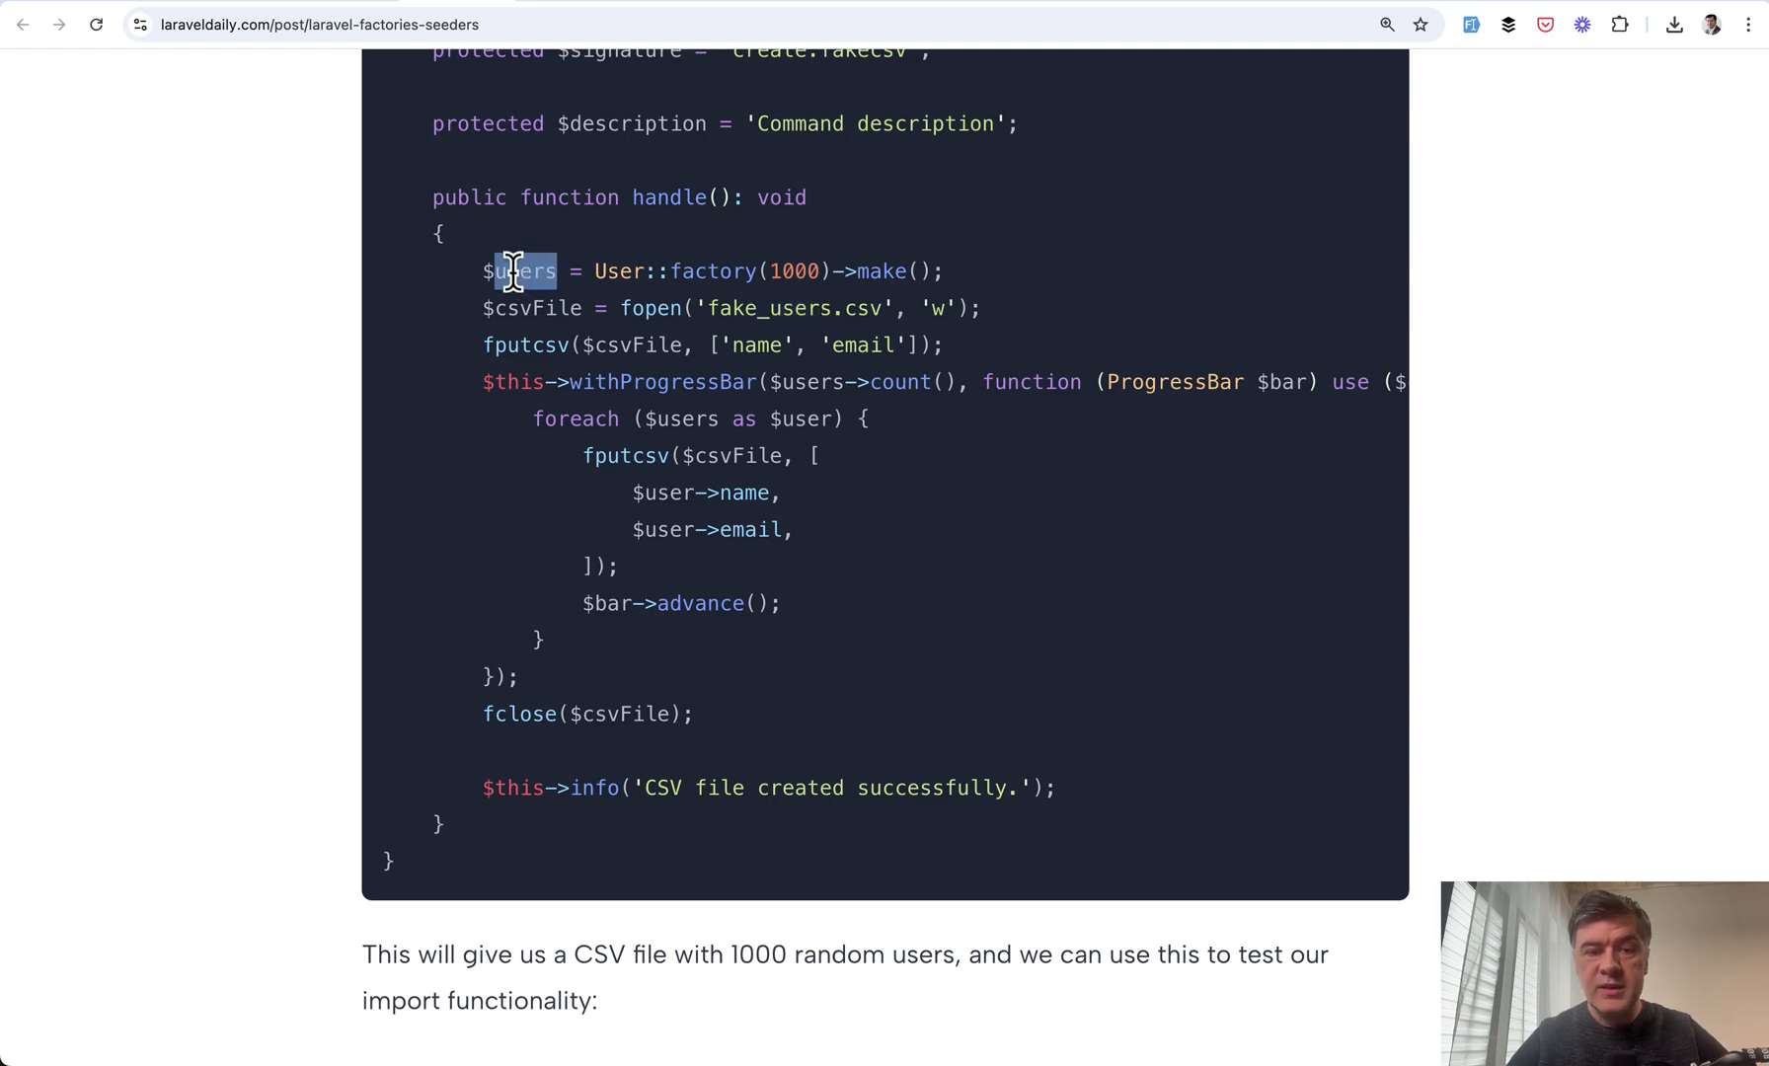
scroll("down", 3)
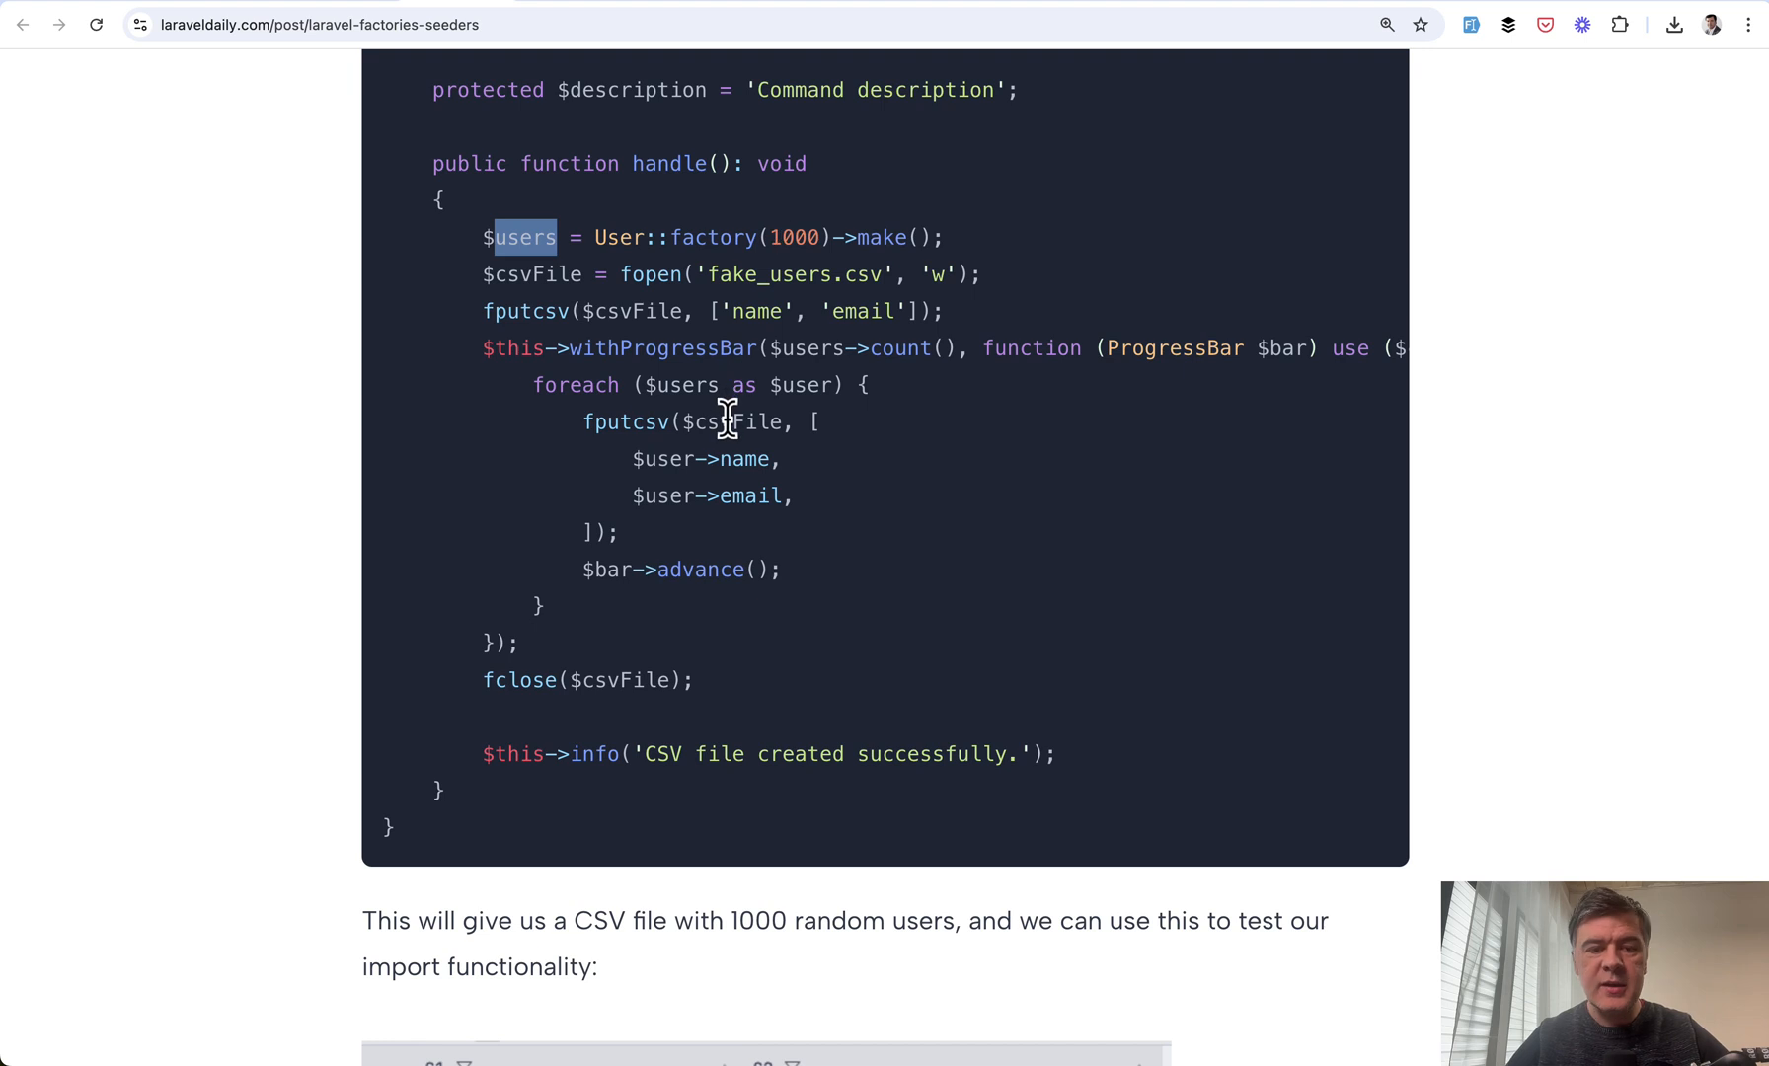
mouse_move(860, 237)
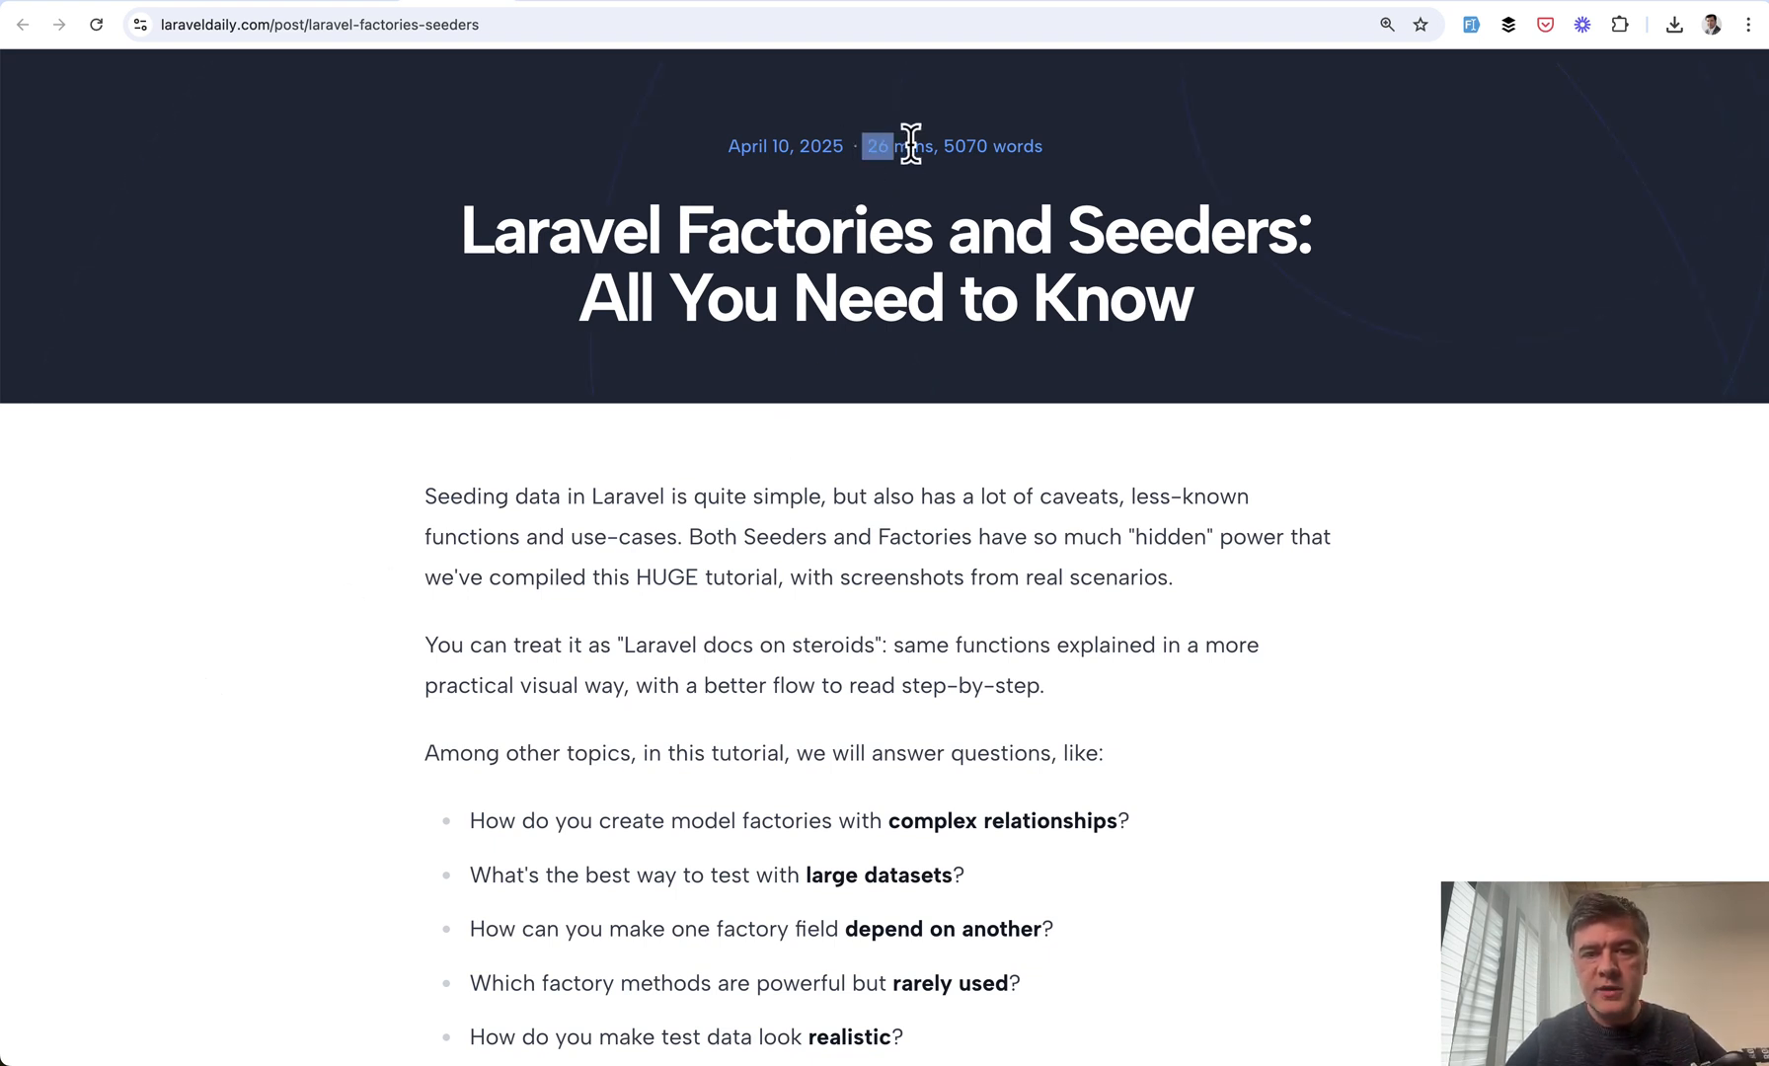
Scroll down from the intro questions through the table of contents to Seeding Approaches
scroll("down", 3)
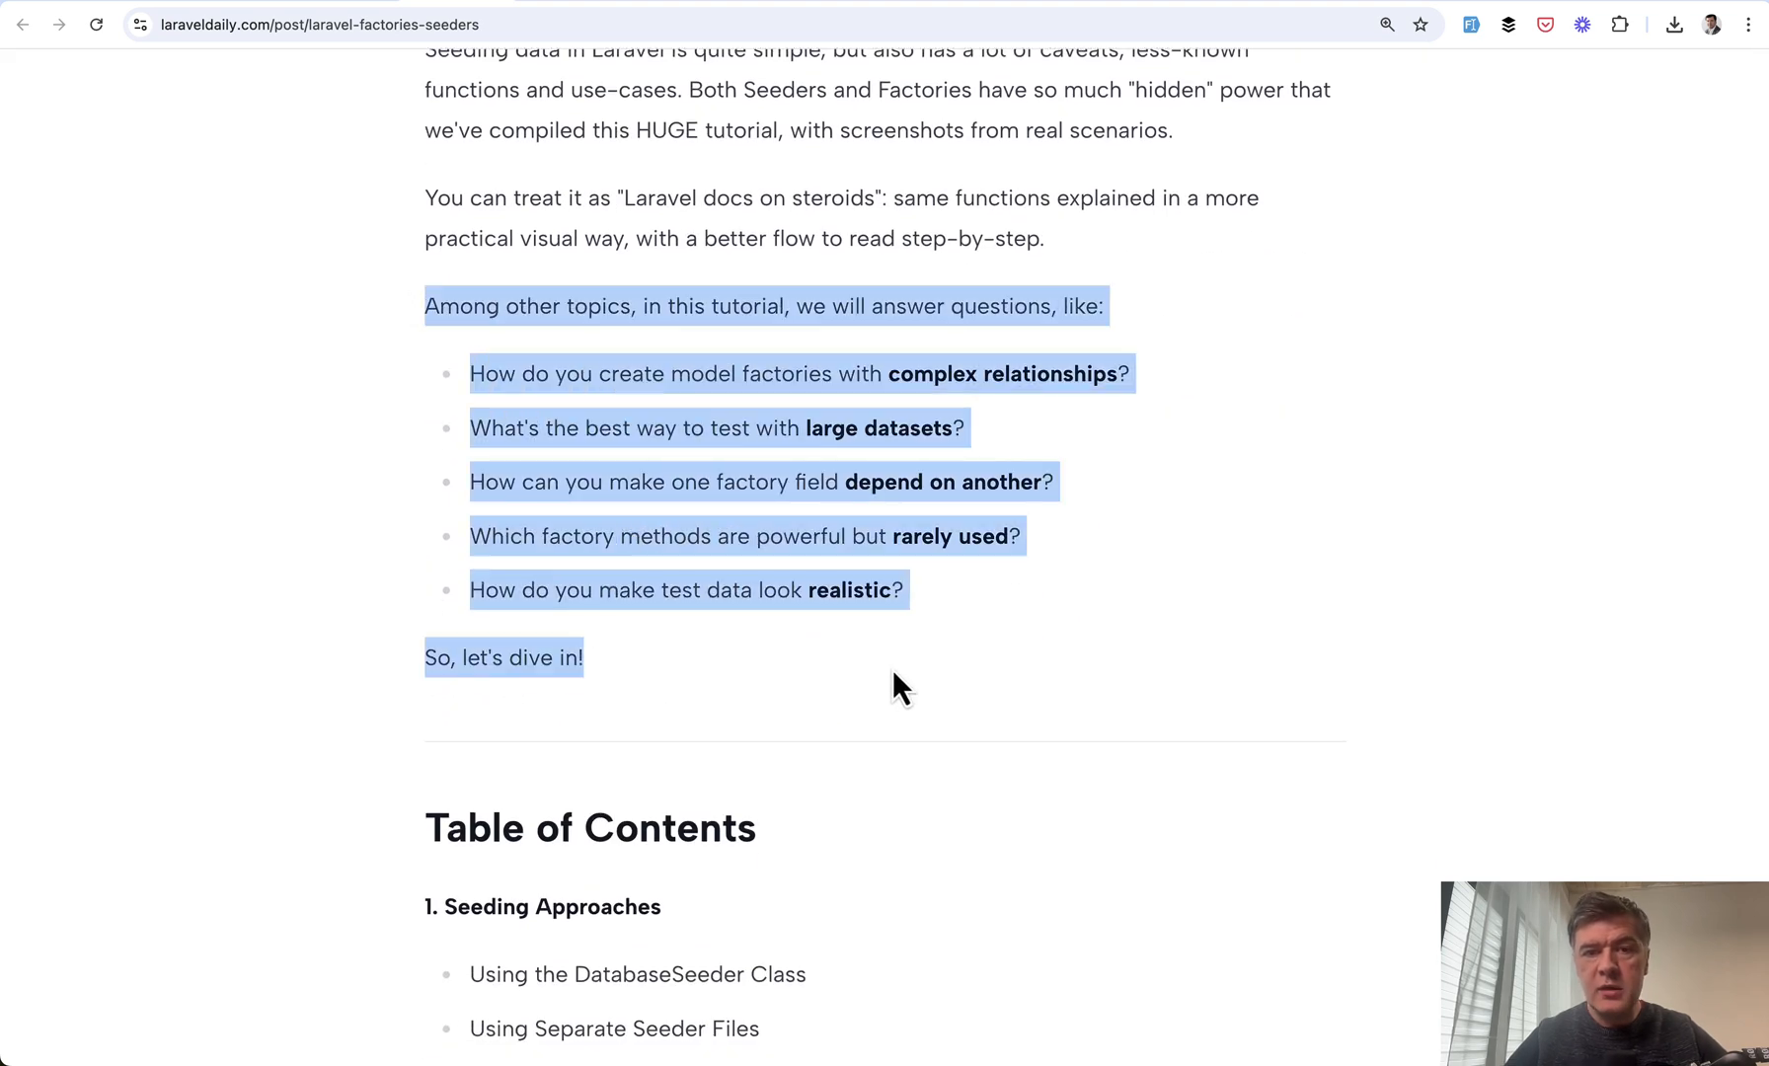
scroll("down", 3)
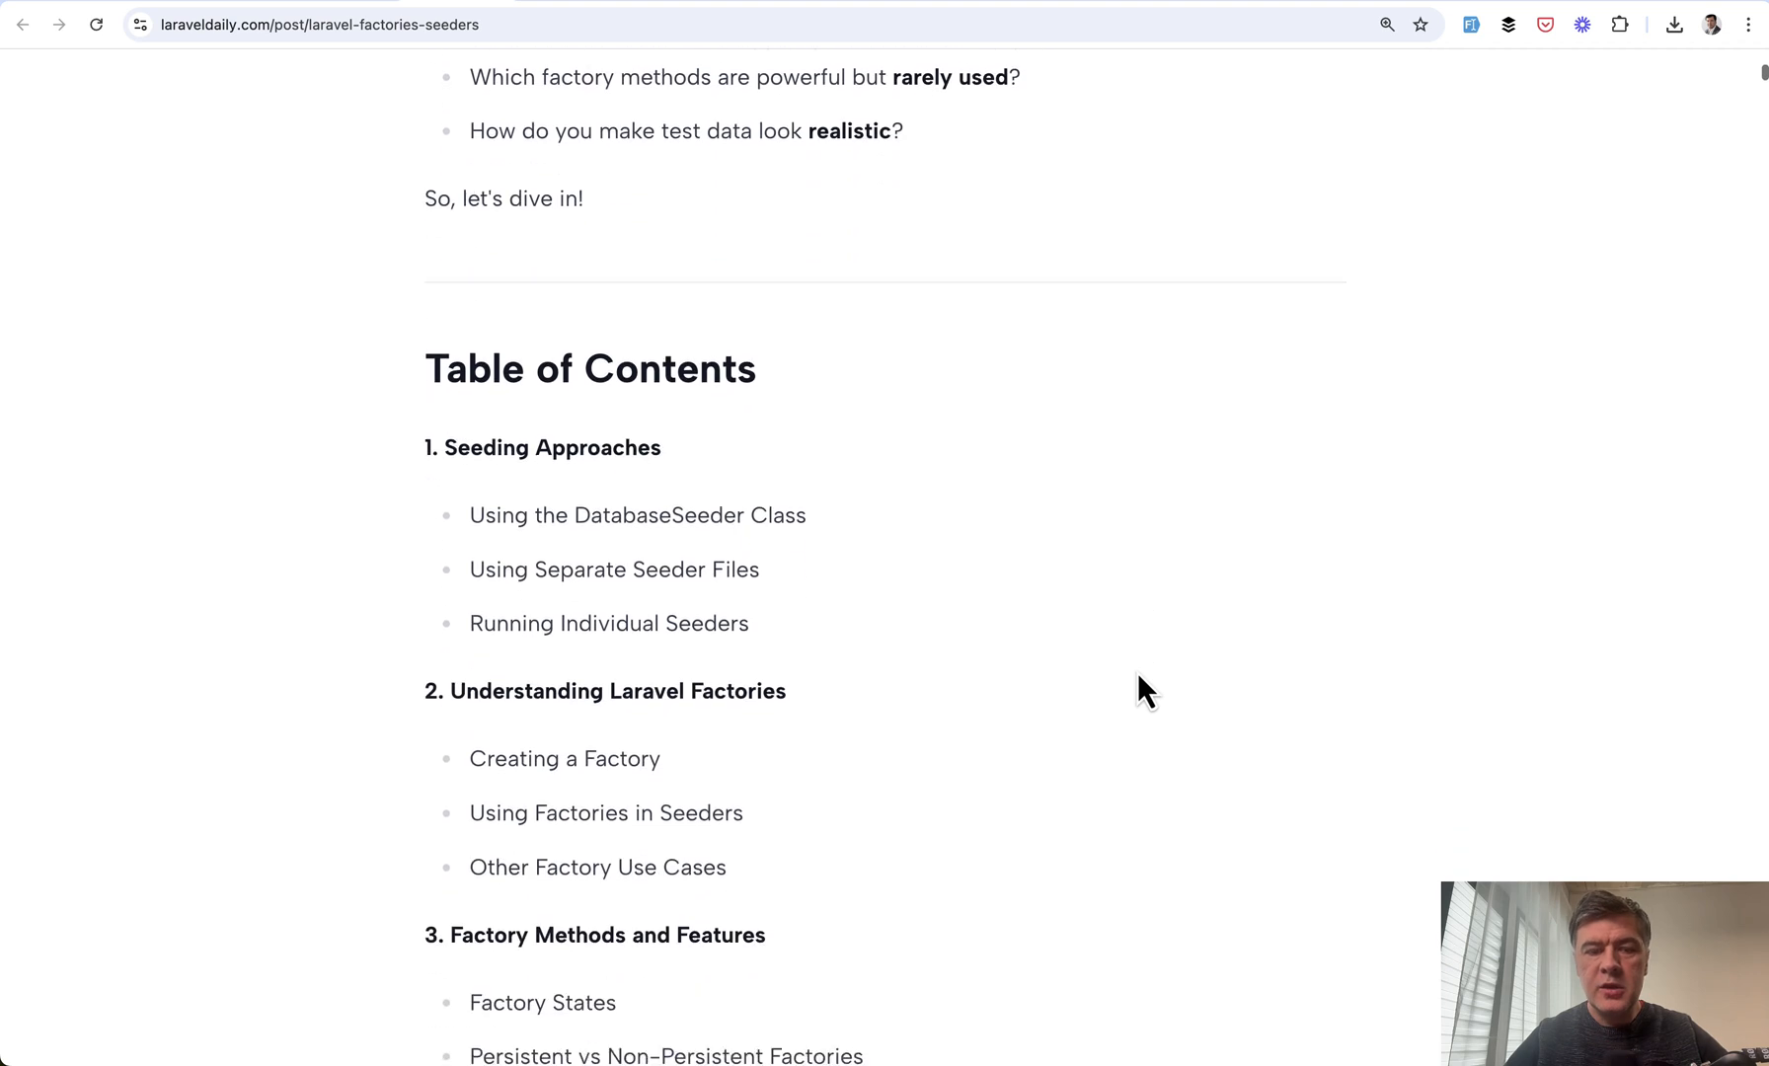
scroll("down", 3)
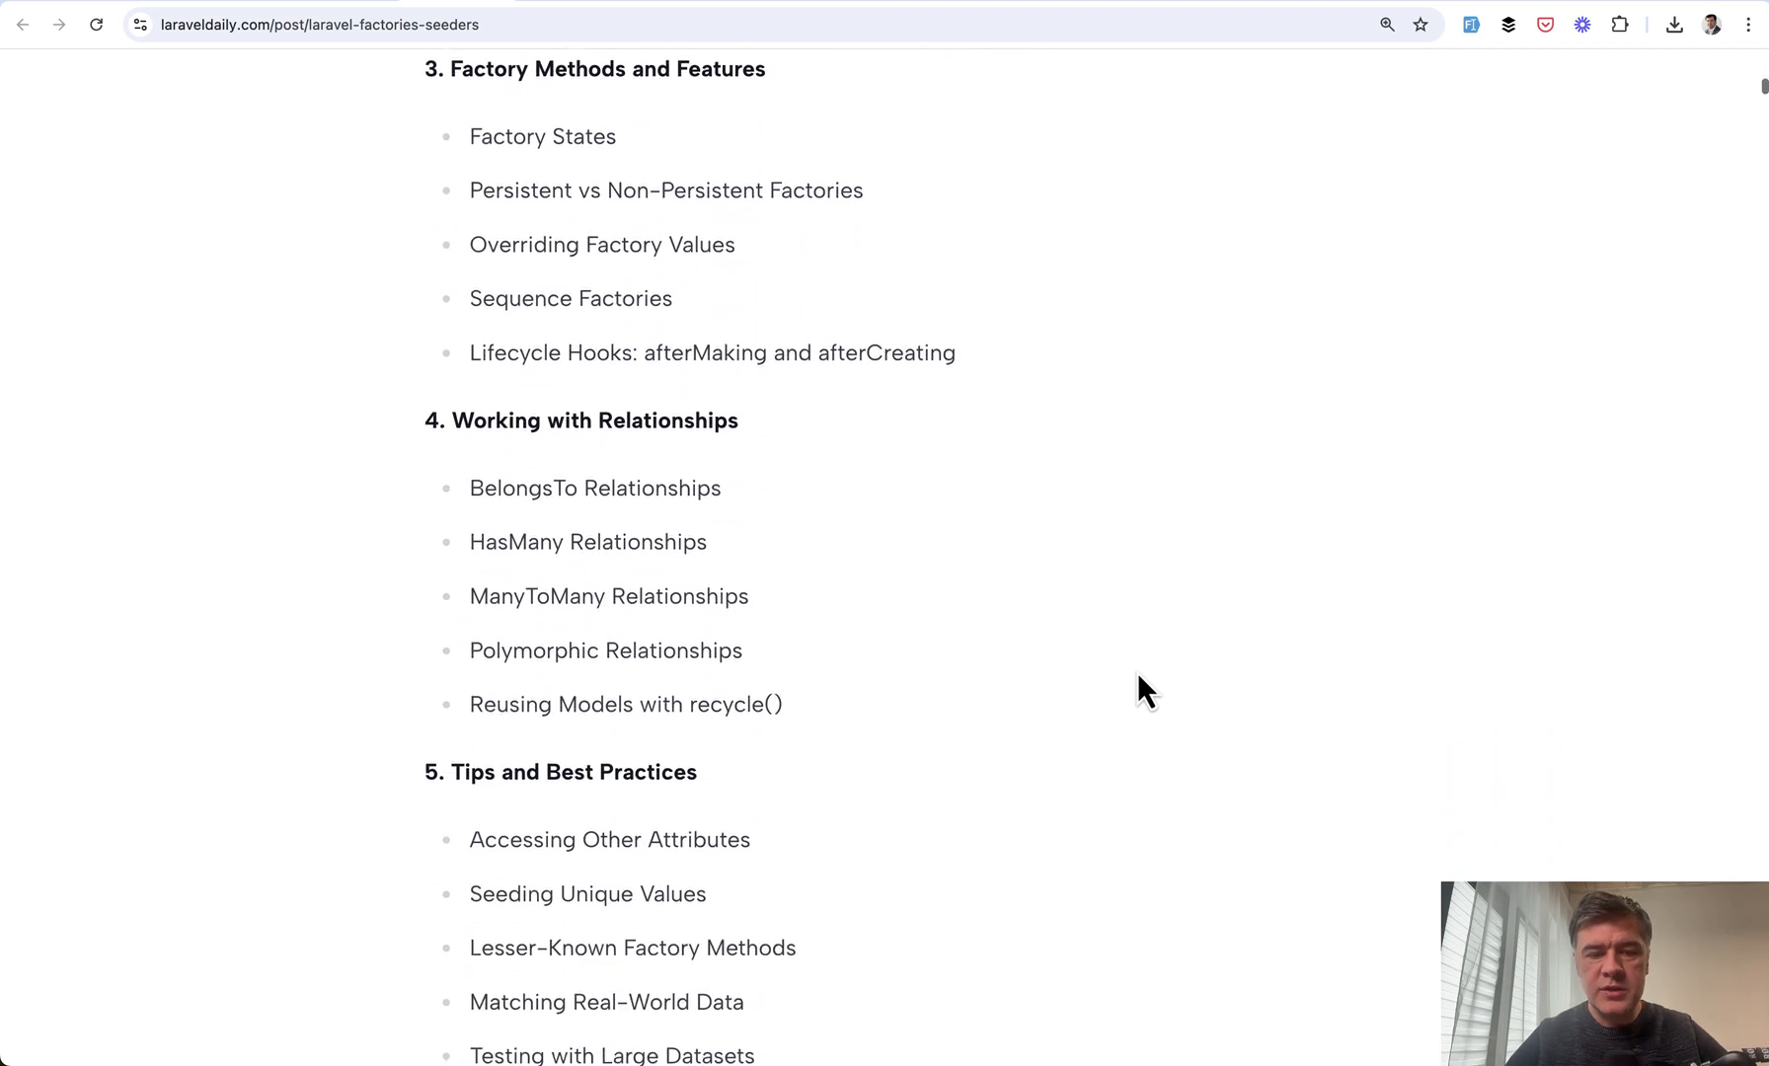
scroll("down", 3)
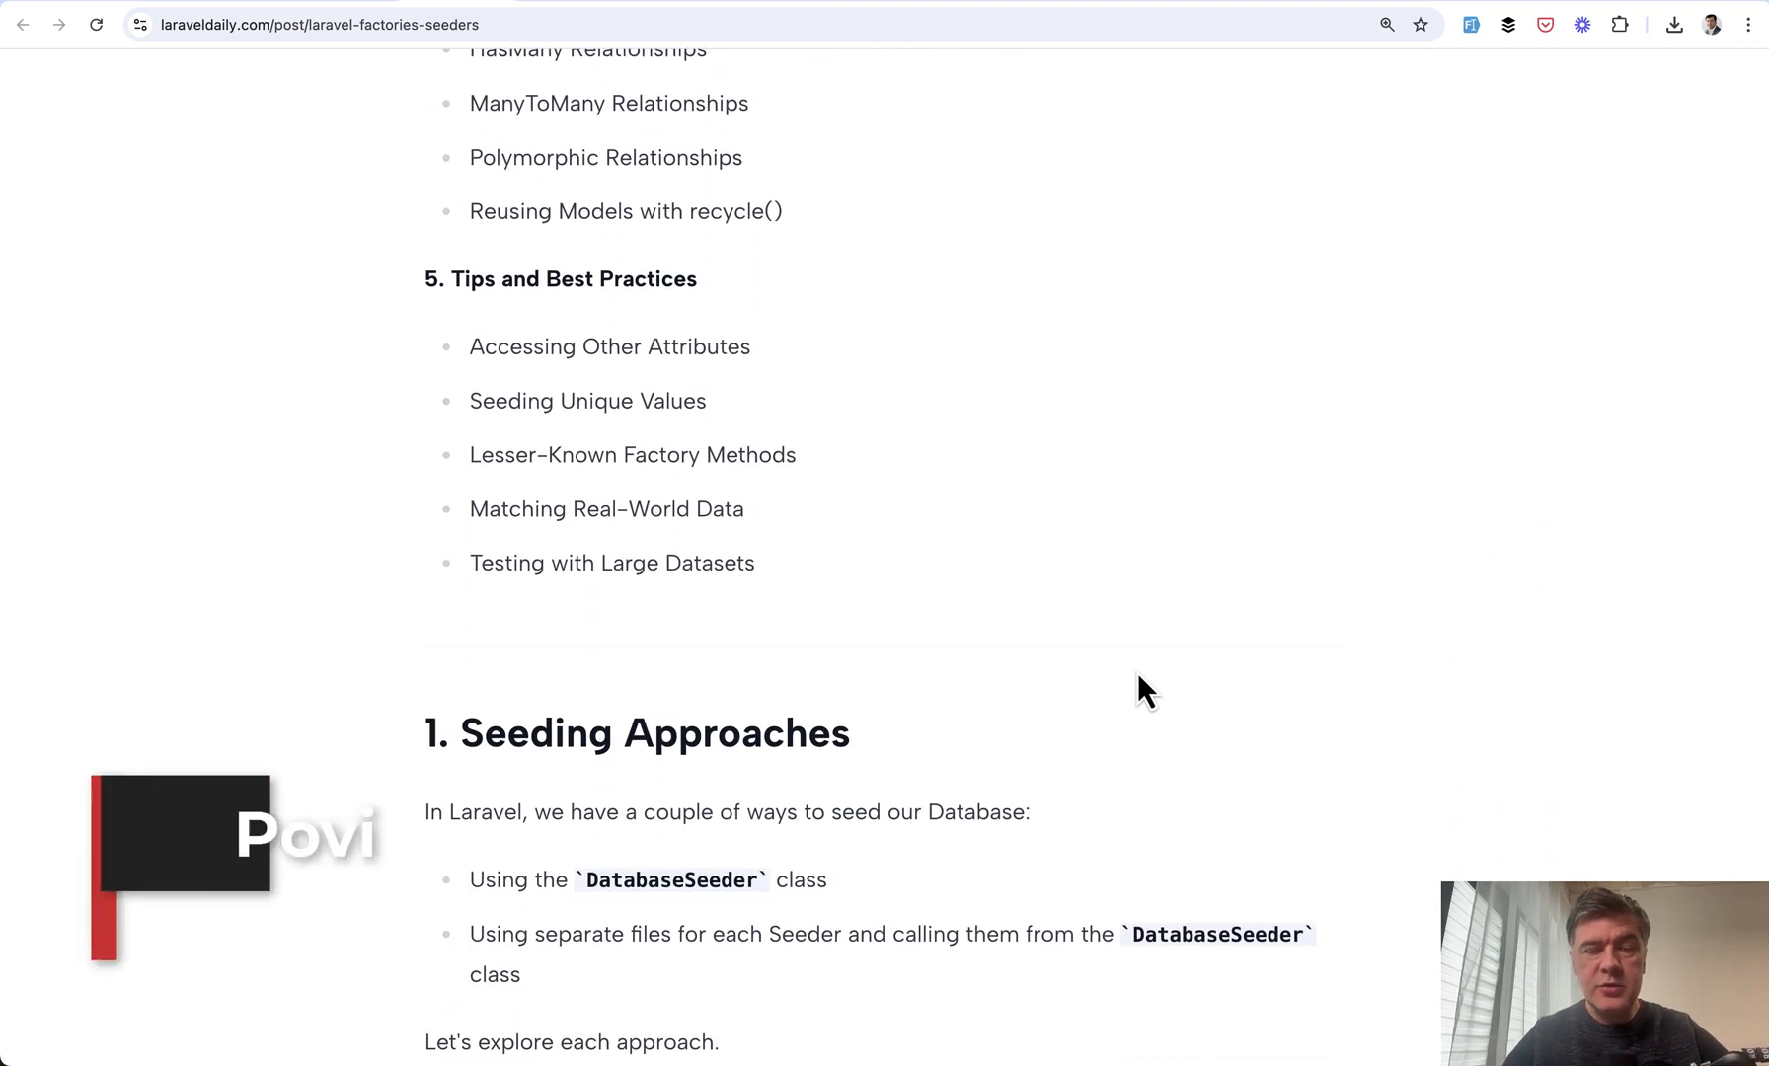